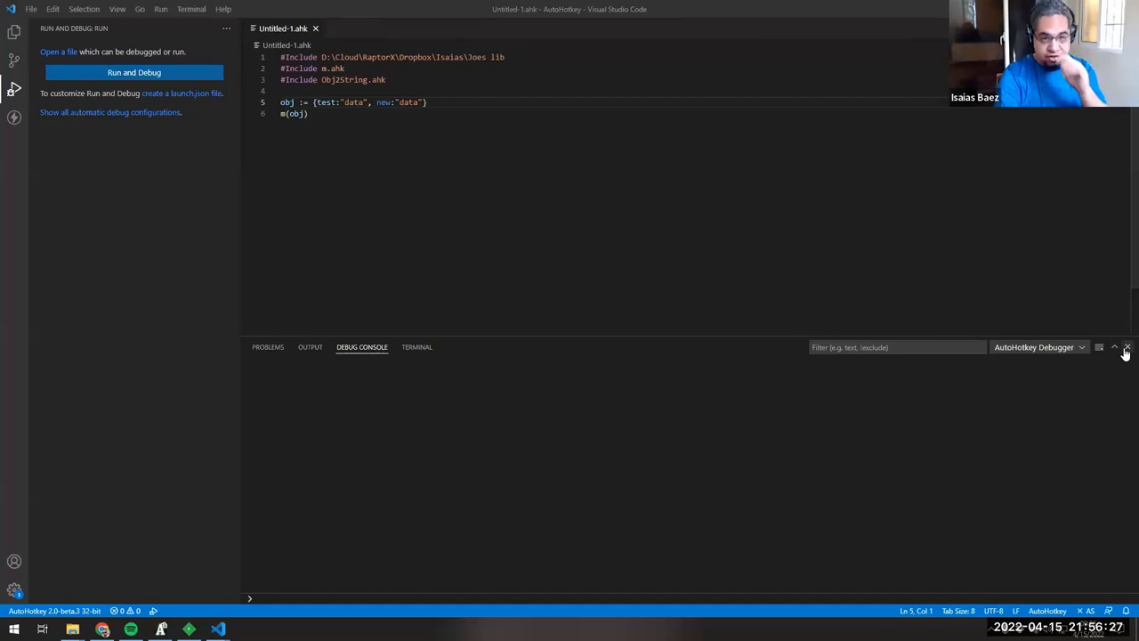
Close the Debug Console panel so the AutoHotkey script fills the editor
left_click(1127, 347)
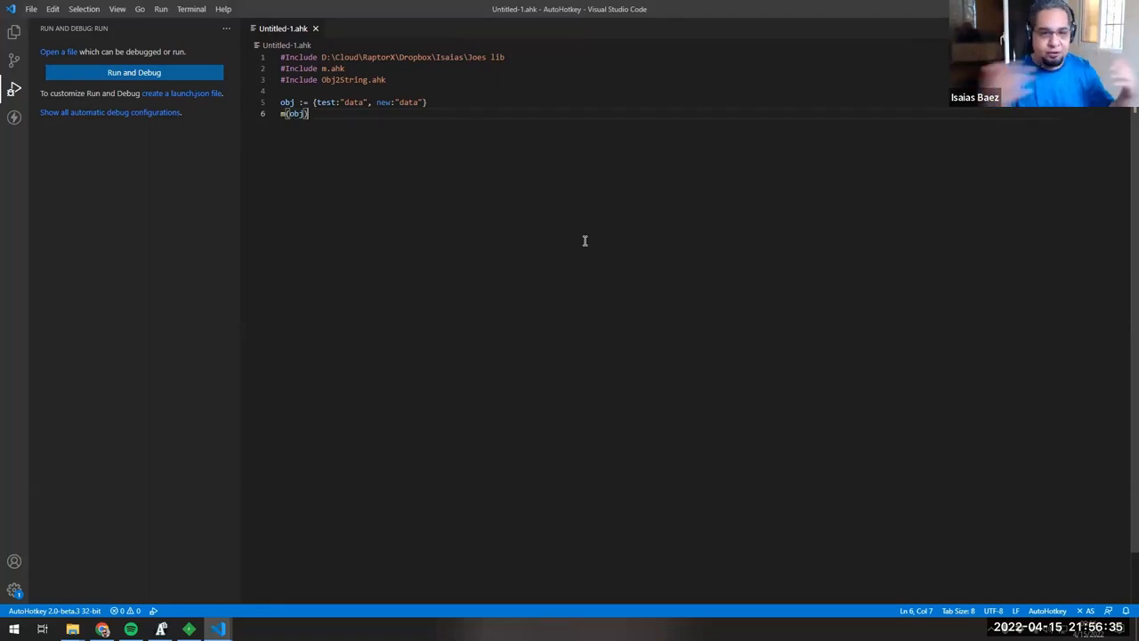
mouse_move(623, 214)
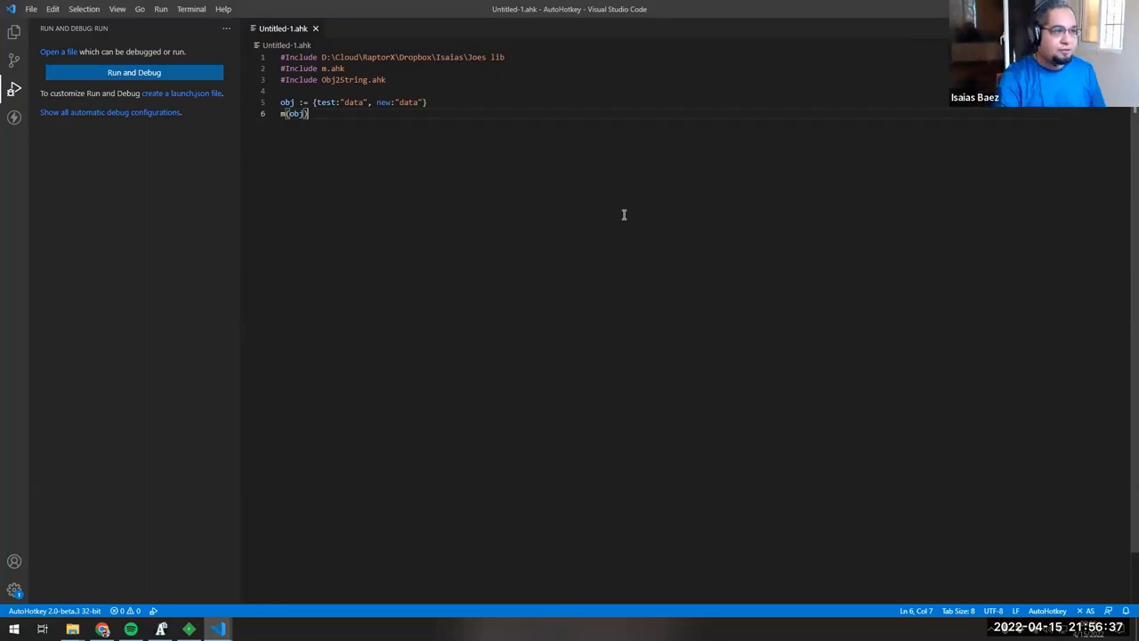
mouse_move(461, 277)
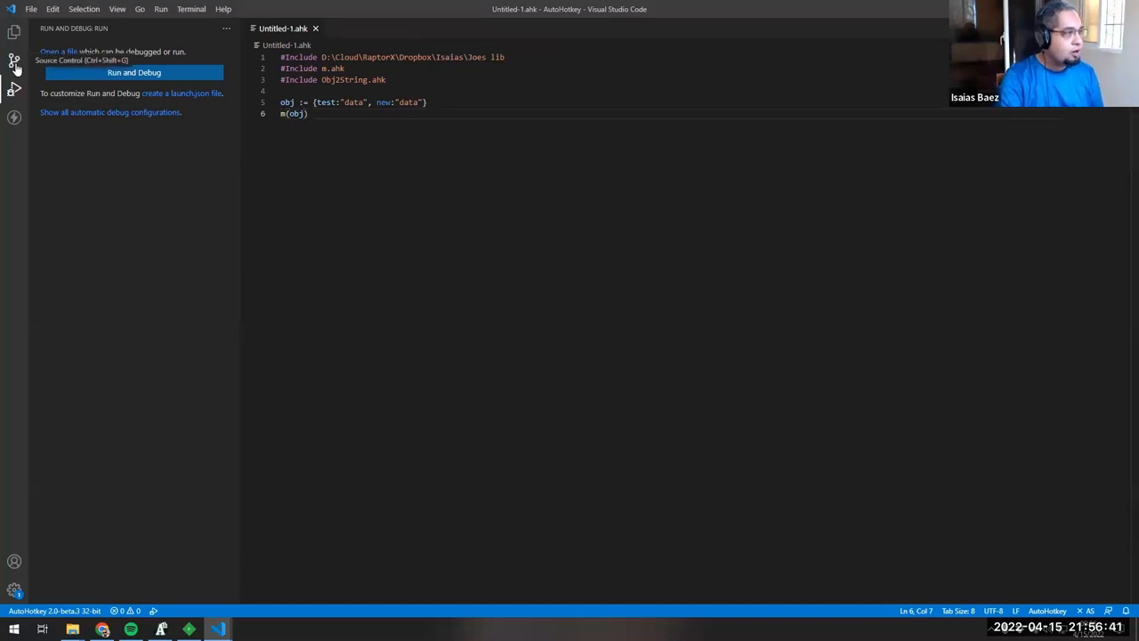
Open AutoHotkey Plus Plus from the installed extensions list and scroll through its details
left_click(14, 116)
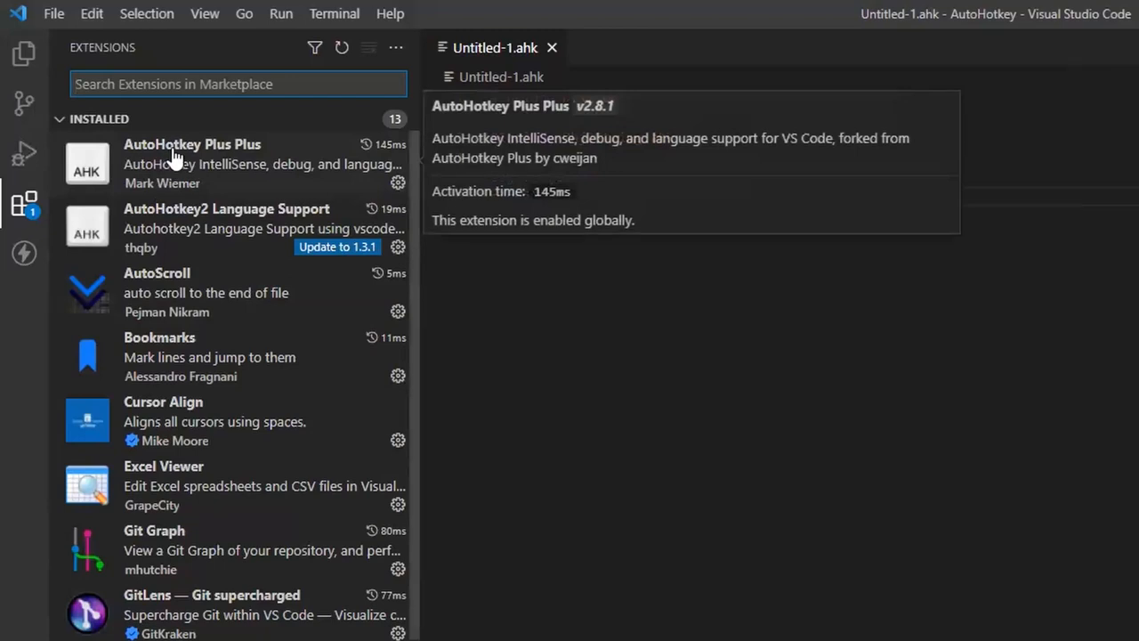
mouse_move(249, 155)
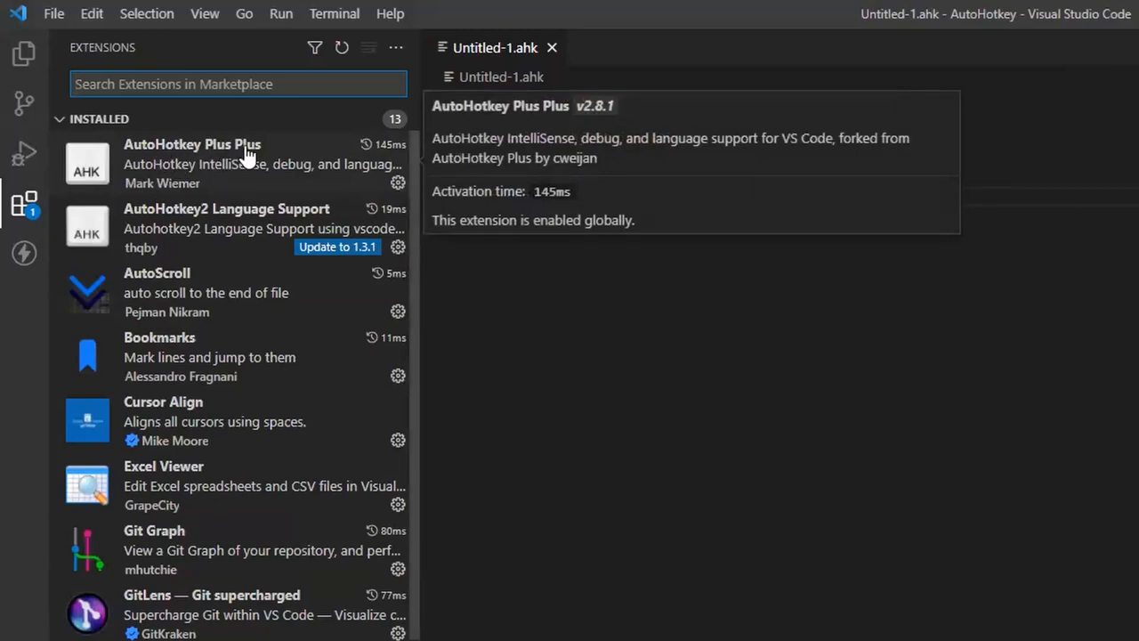
left_click(193, 163)
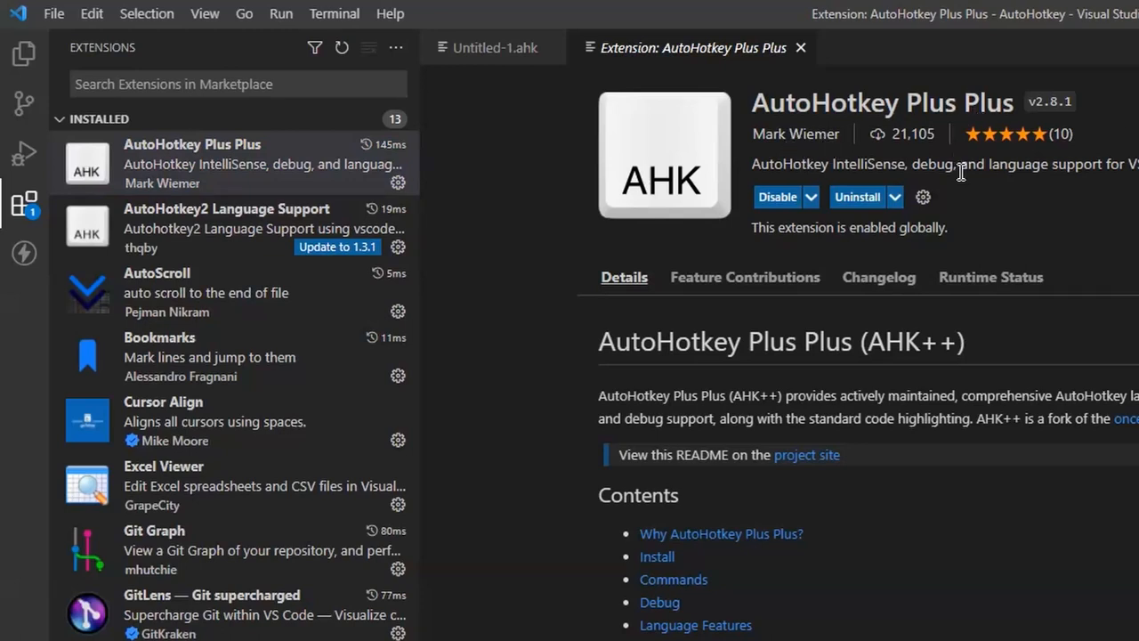
scroll("down", 3)
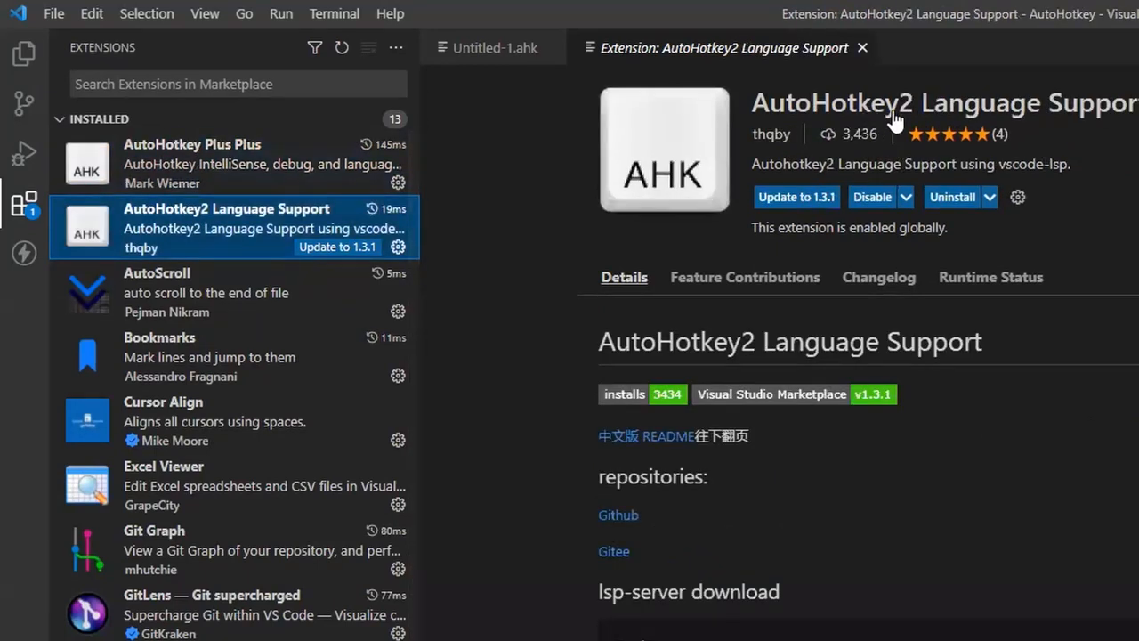
mouse_move(774, 147)
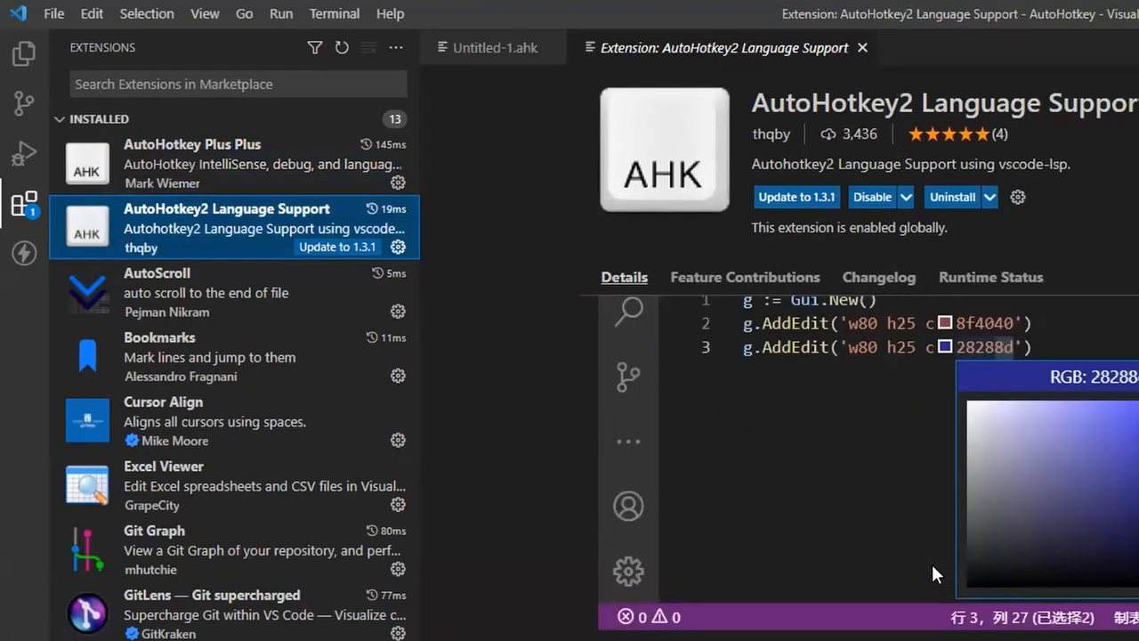
scroll("down", 3)
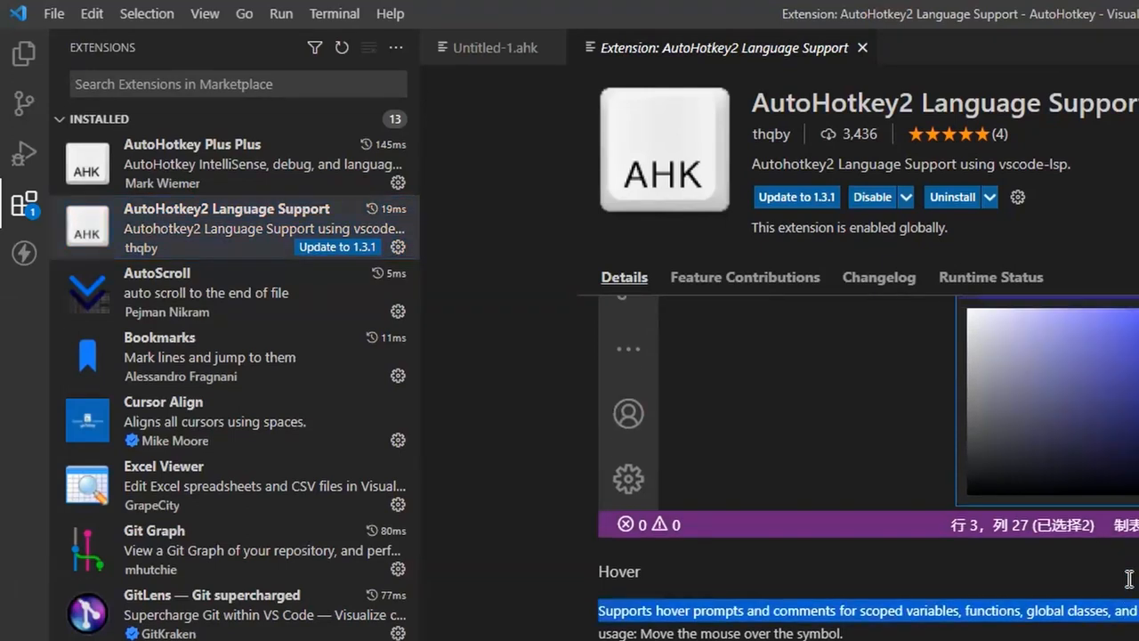
scroll("up", 3)
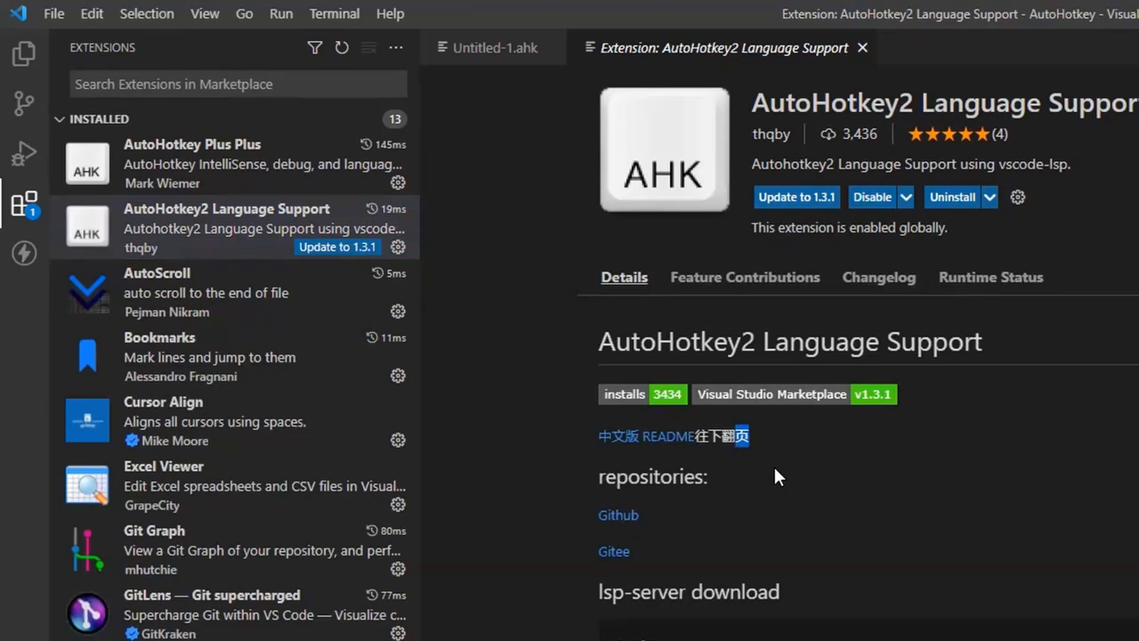
mouse_move(801, 142)
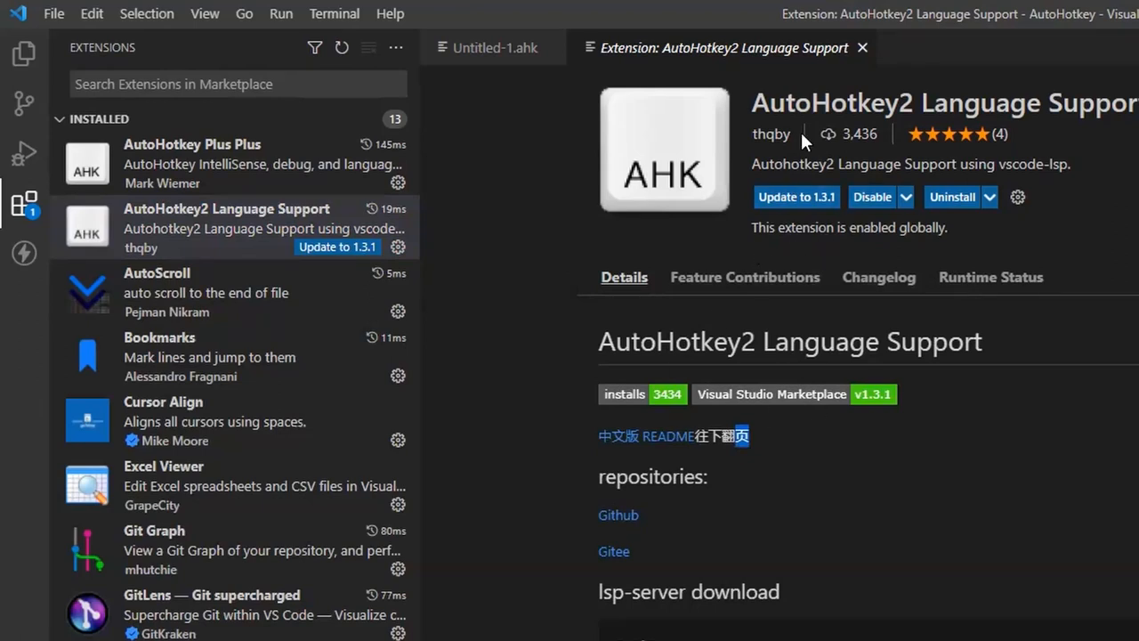
mouse_move(735, 251)
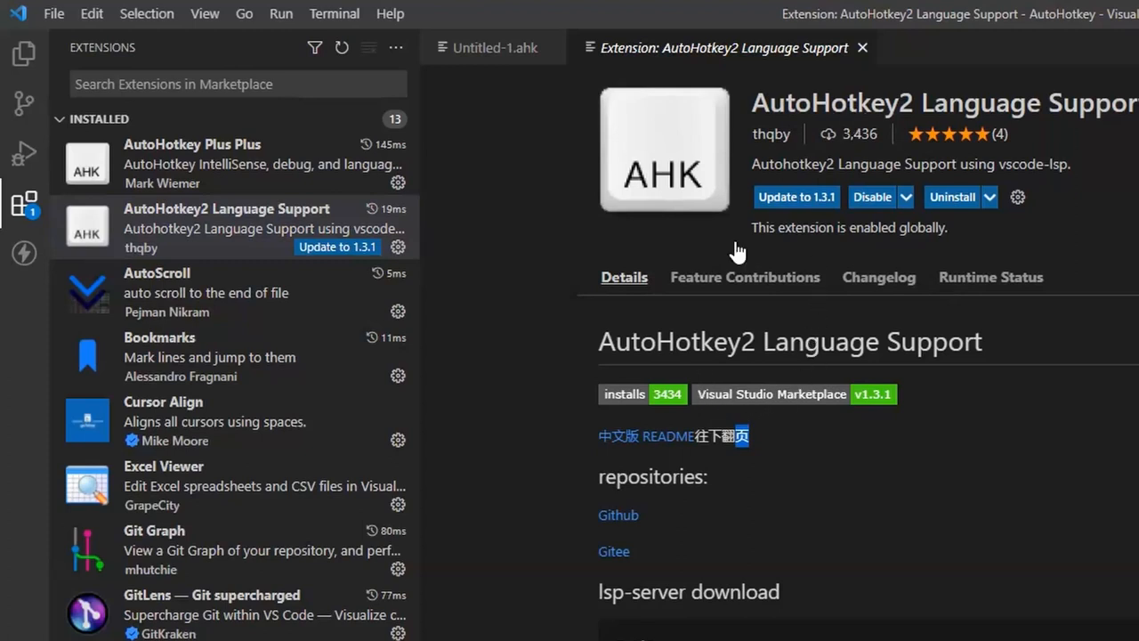
mouse_move(924, 381)
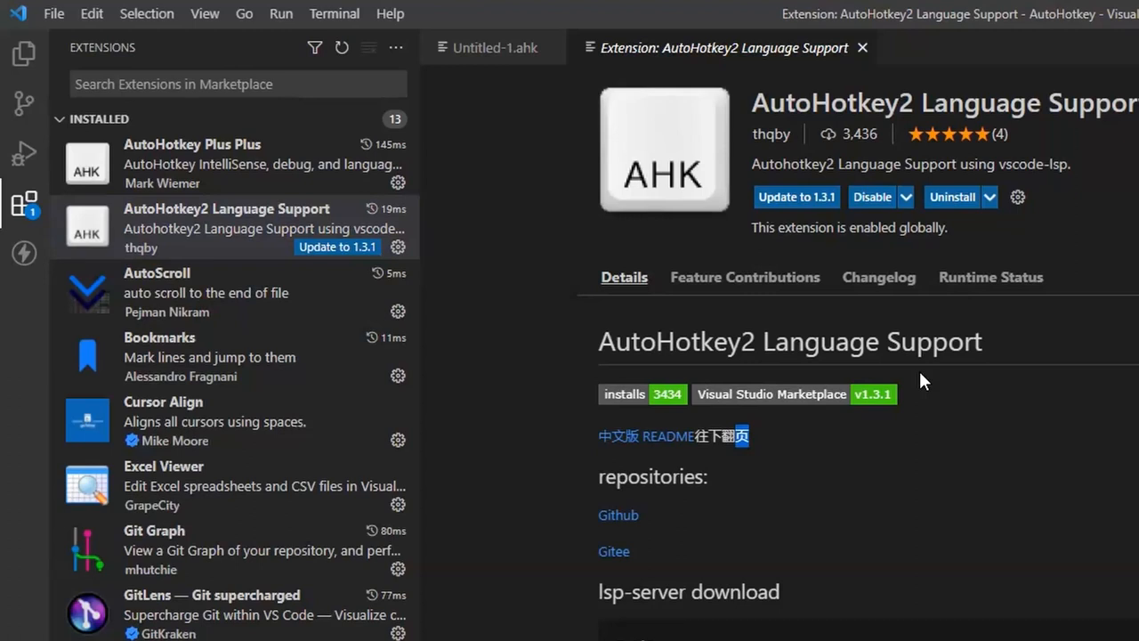
mouse_move(968, 442)
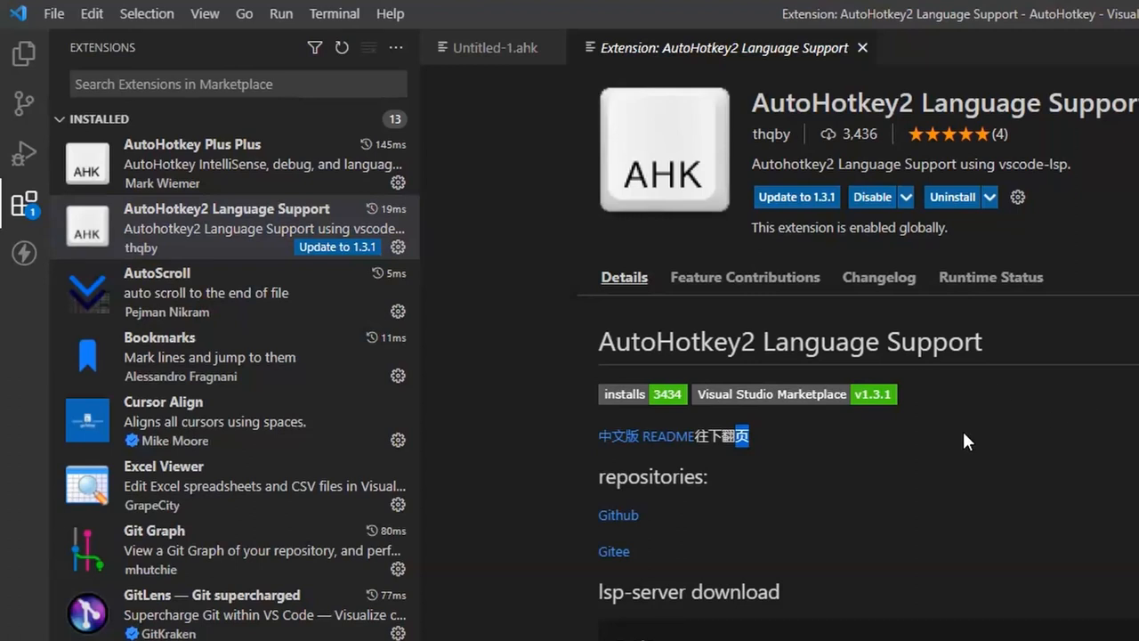
mouse_move(890, 133)
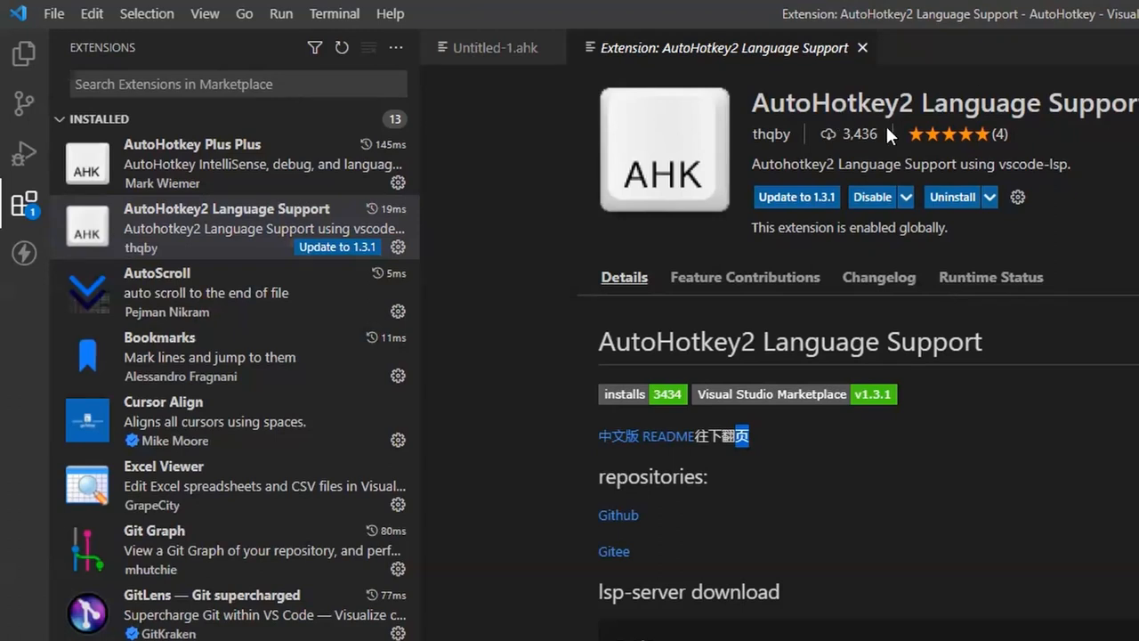
mouse_move(262, 164)
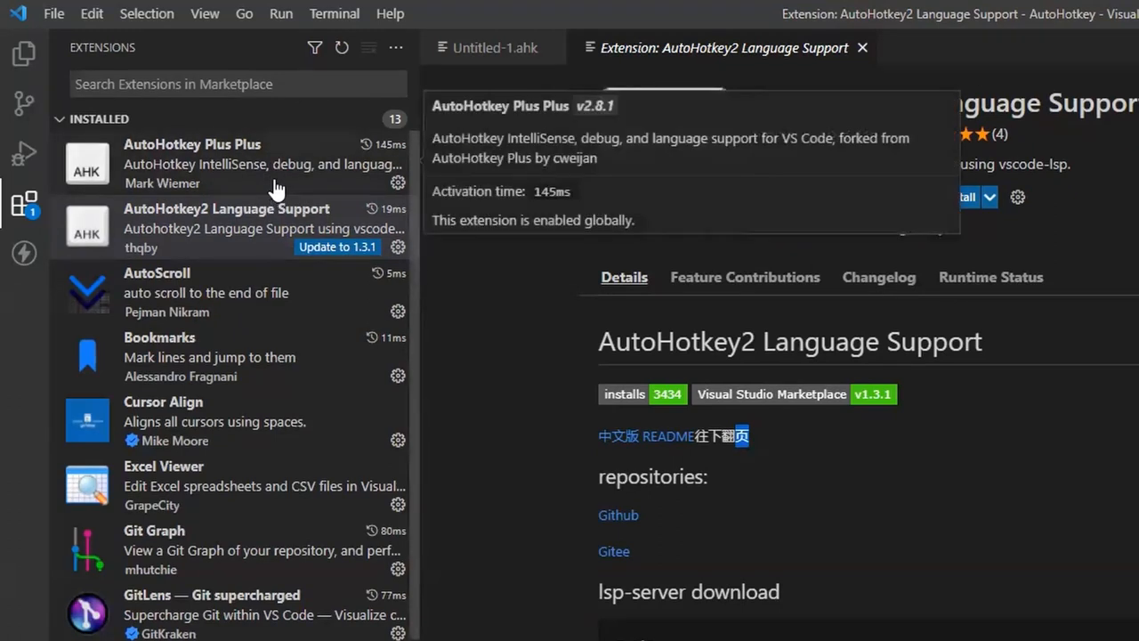
mouse_move(356, 196)
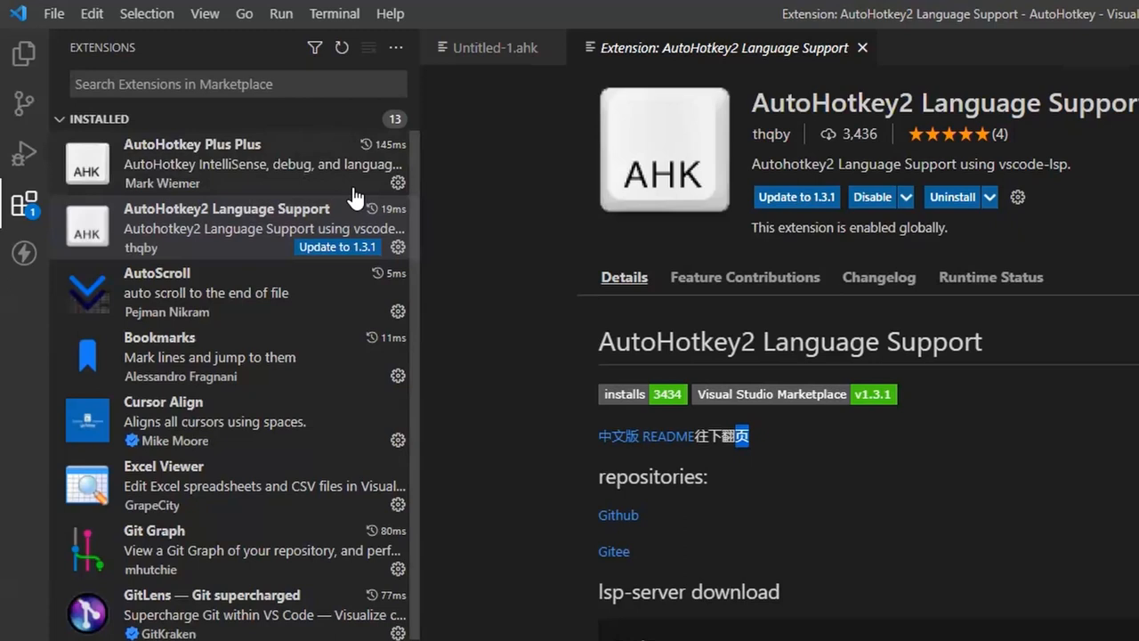
mouse_move(255, 238)
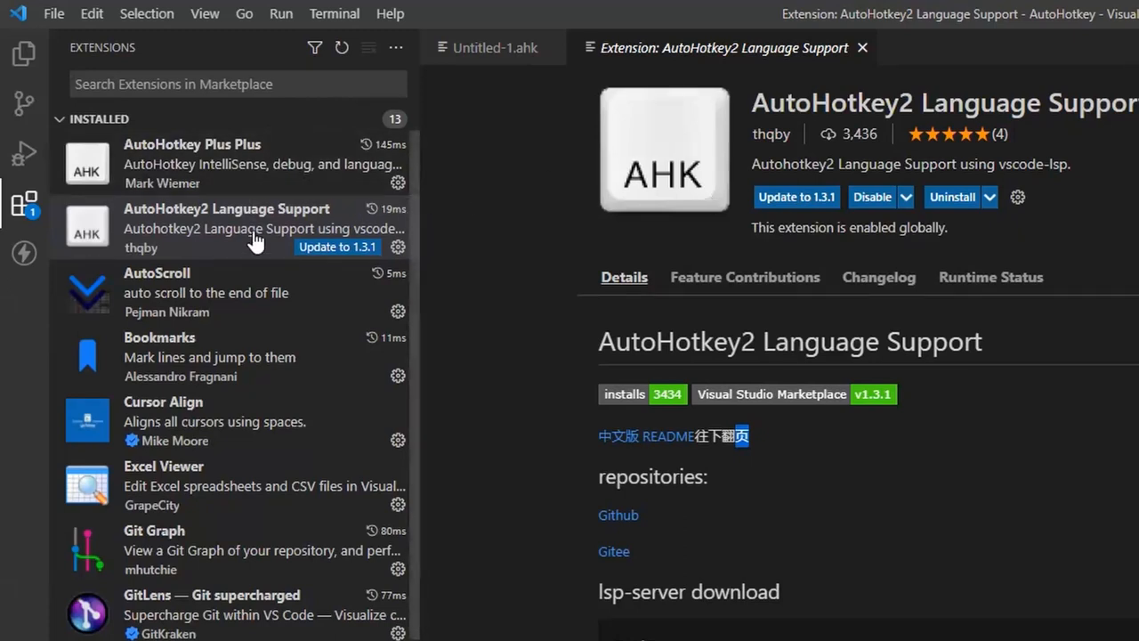
mouse_move(249, 230)
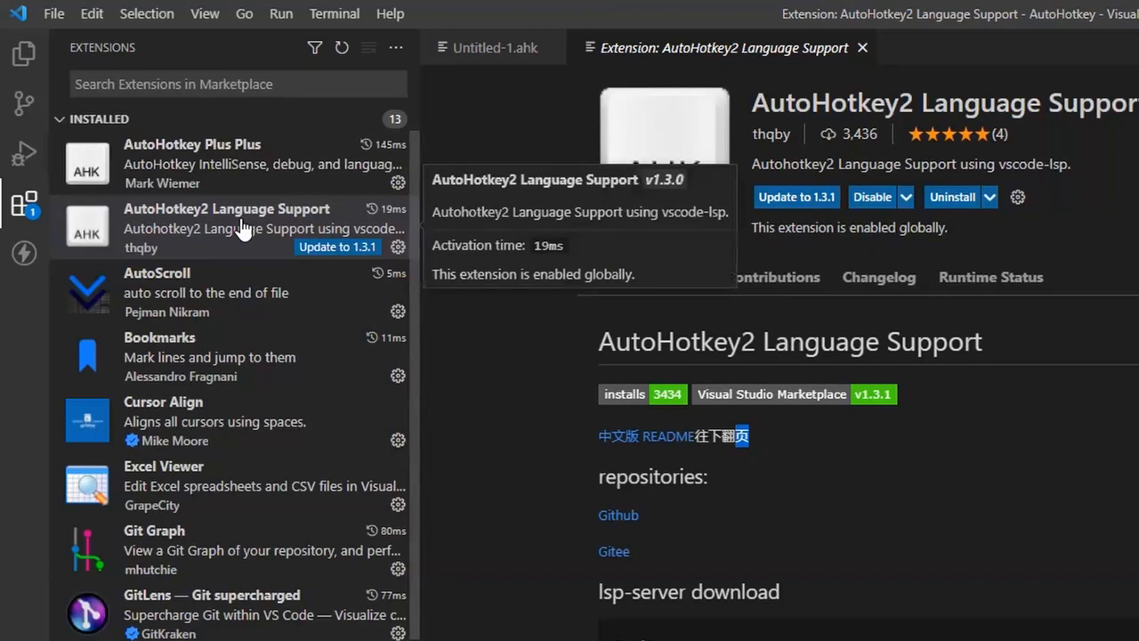
mouse_move(197, 230)
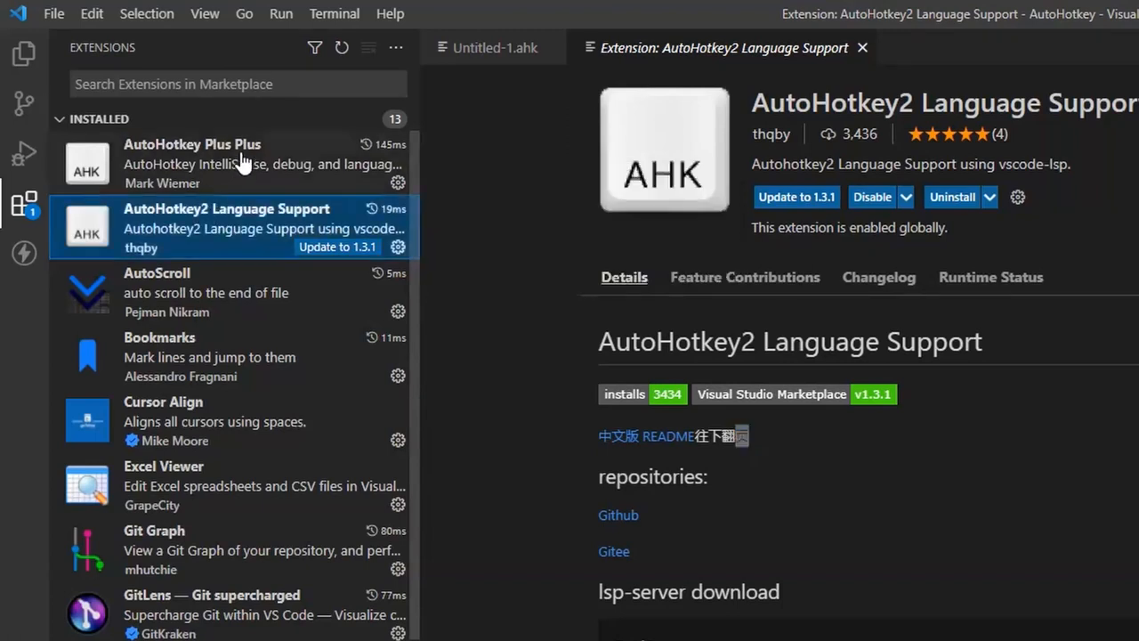
Revisit the AutoHotkey Plus Plus details and open the script's language mode list
left_click(192, 164)
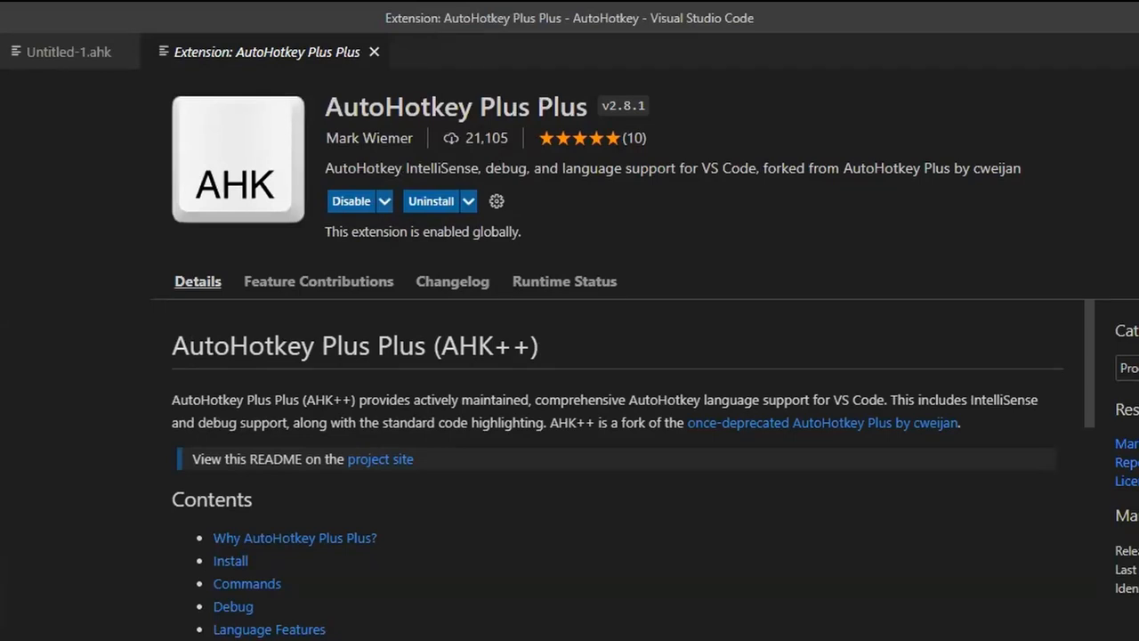
left_click(66, 51)
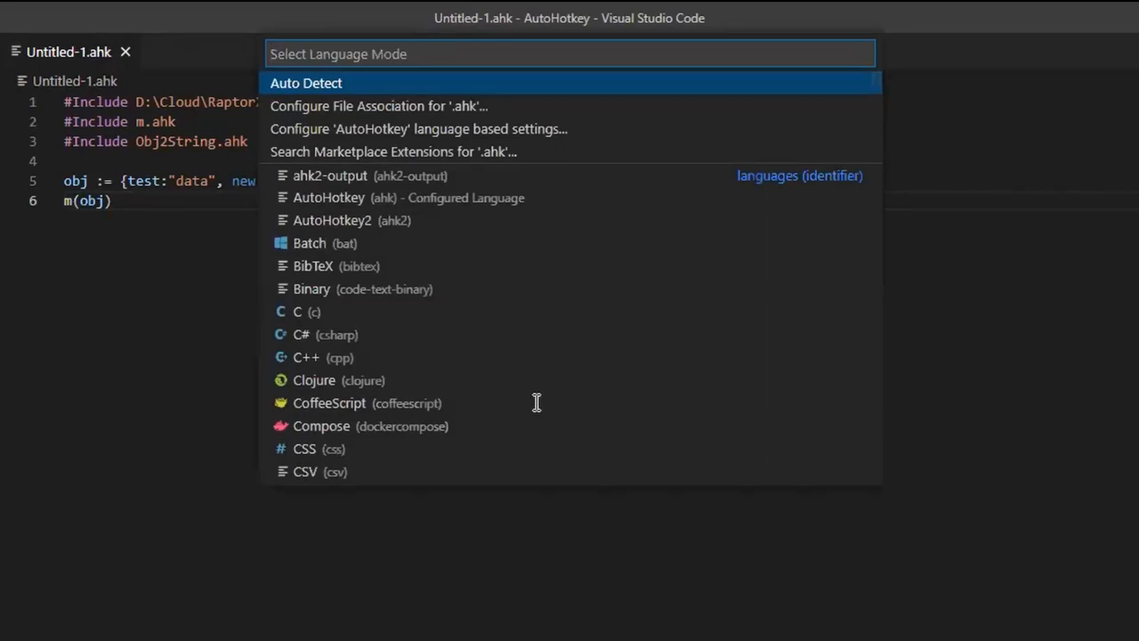
mouse_move(381, 206)
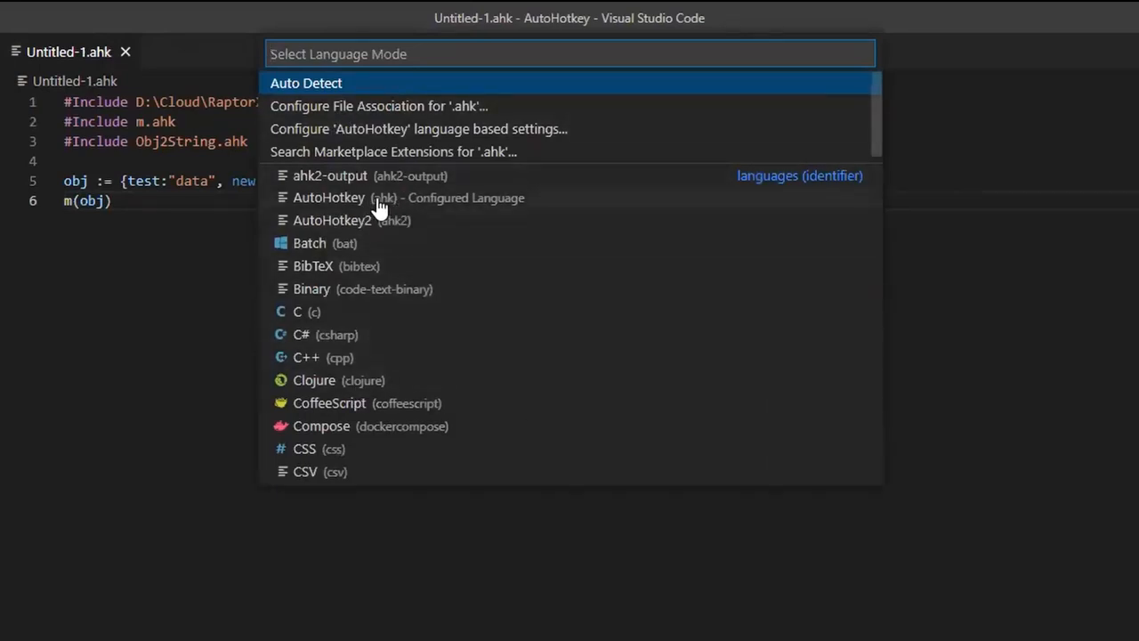
mouse_move(382, 220)
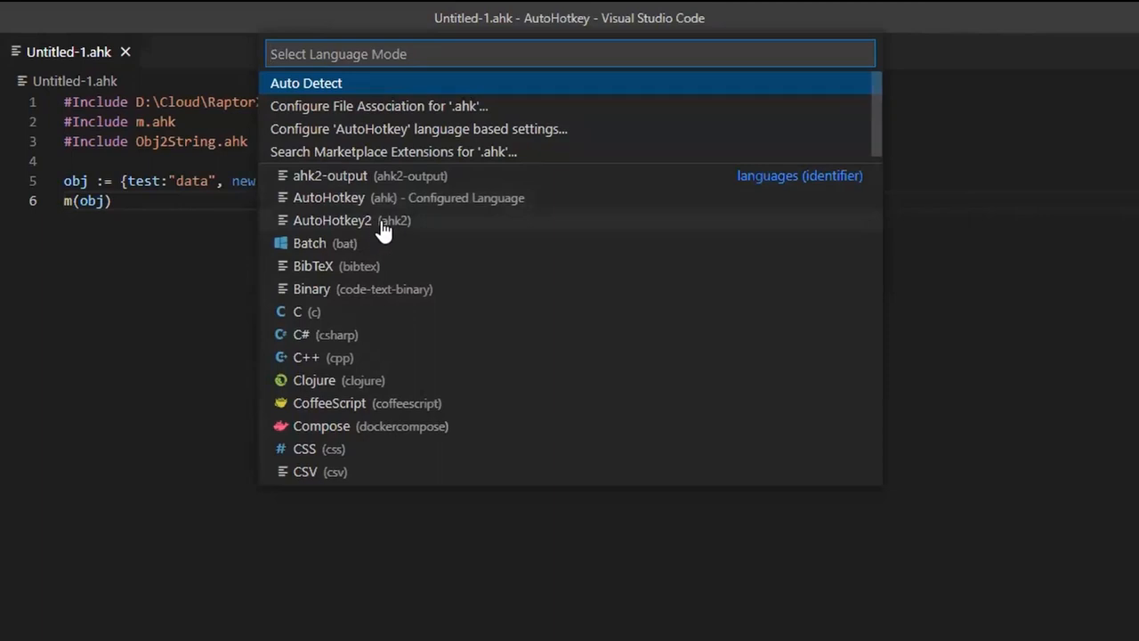
mouse_move(484, 218)
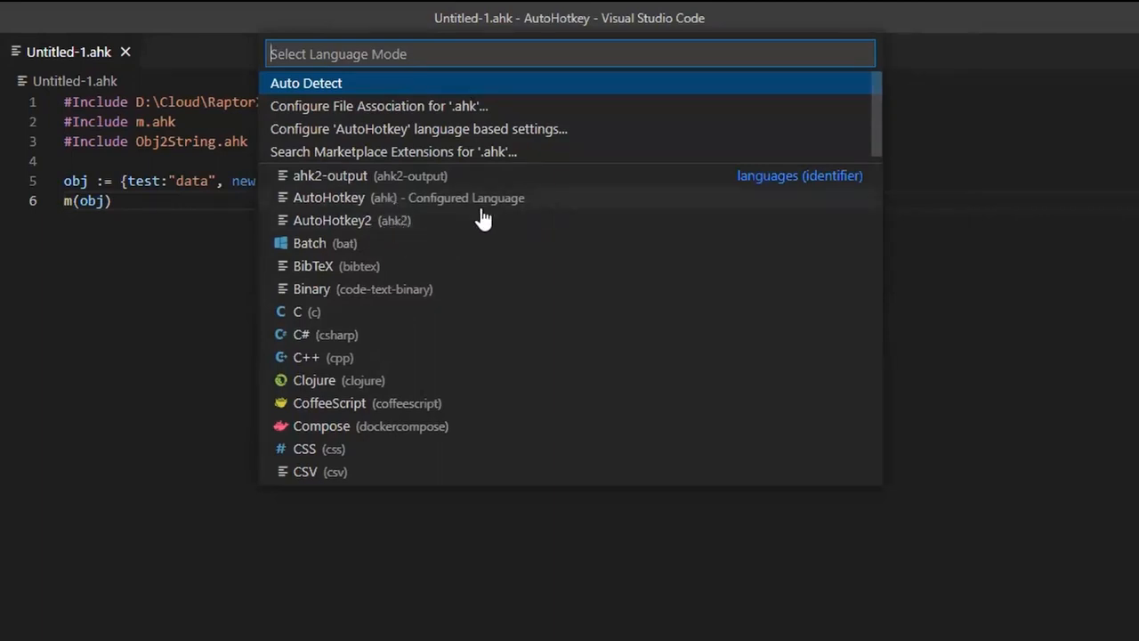
mouse_move(476, 221)
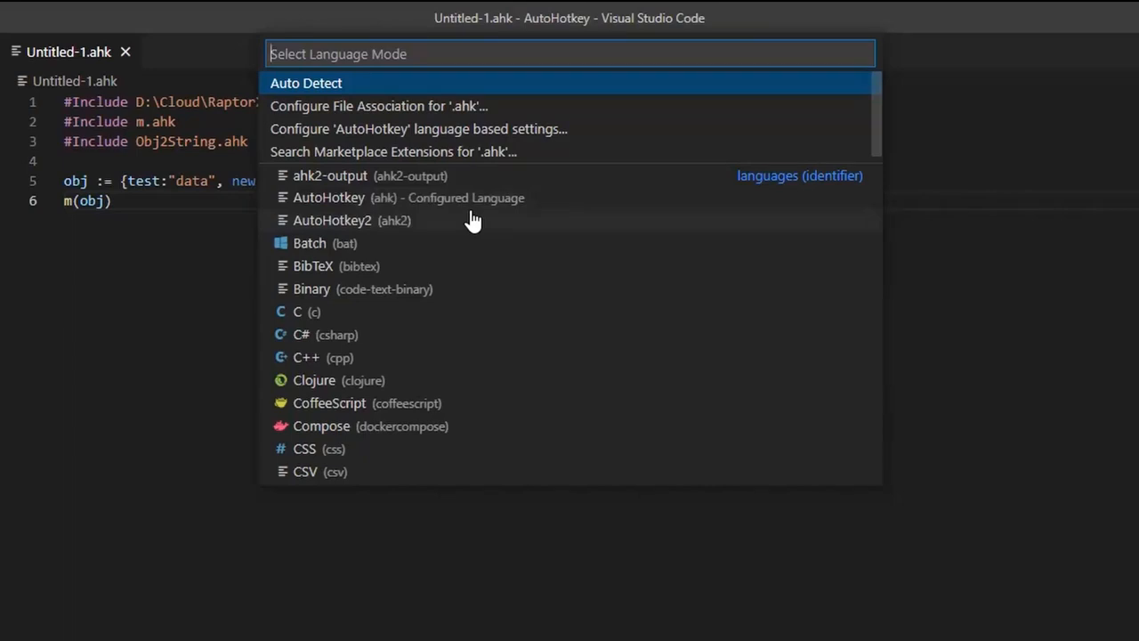
mouse_move(352, 227)
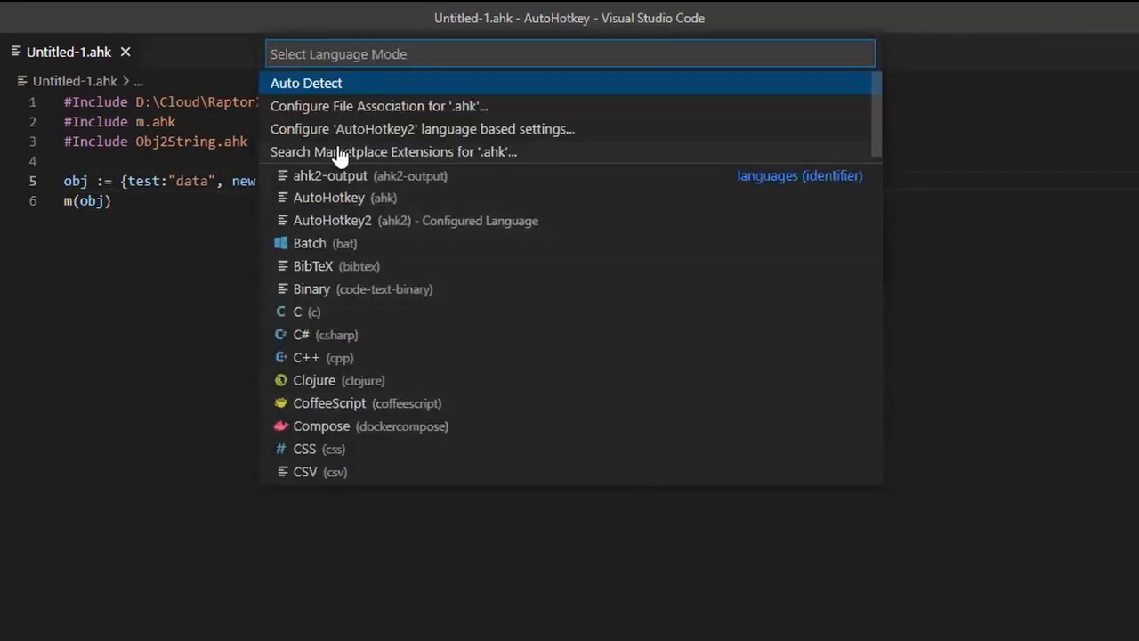
mouse_move(427, 111)
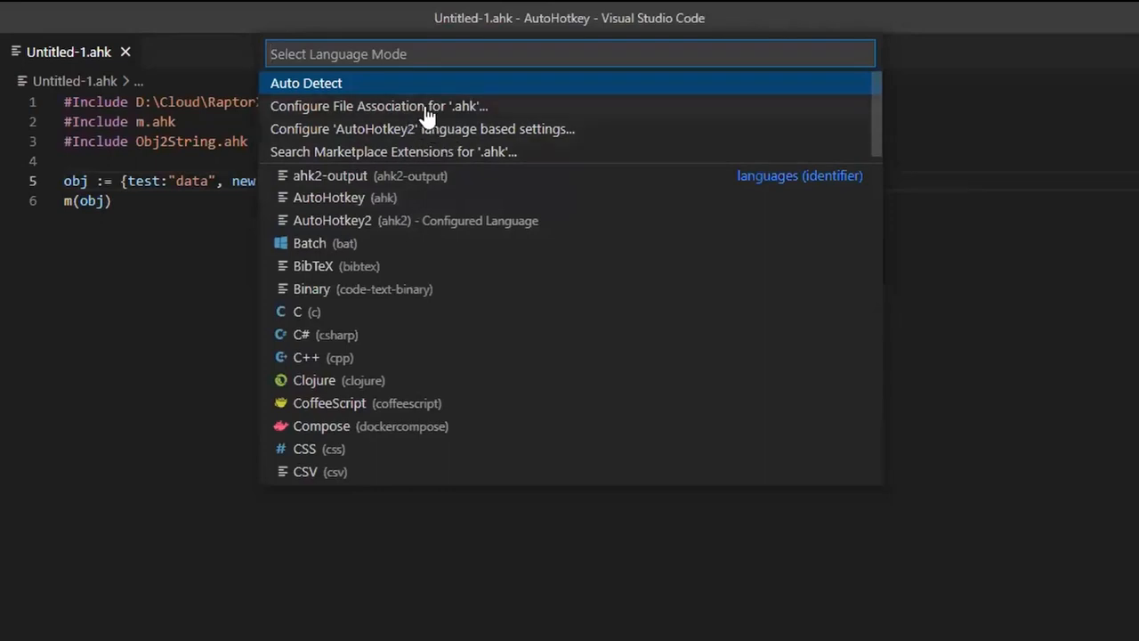
mouse_move(449, 138)
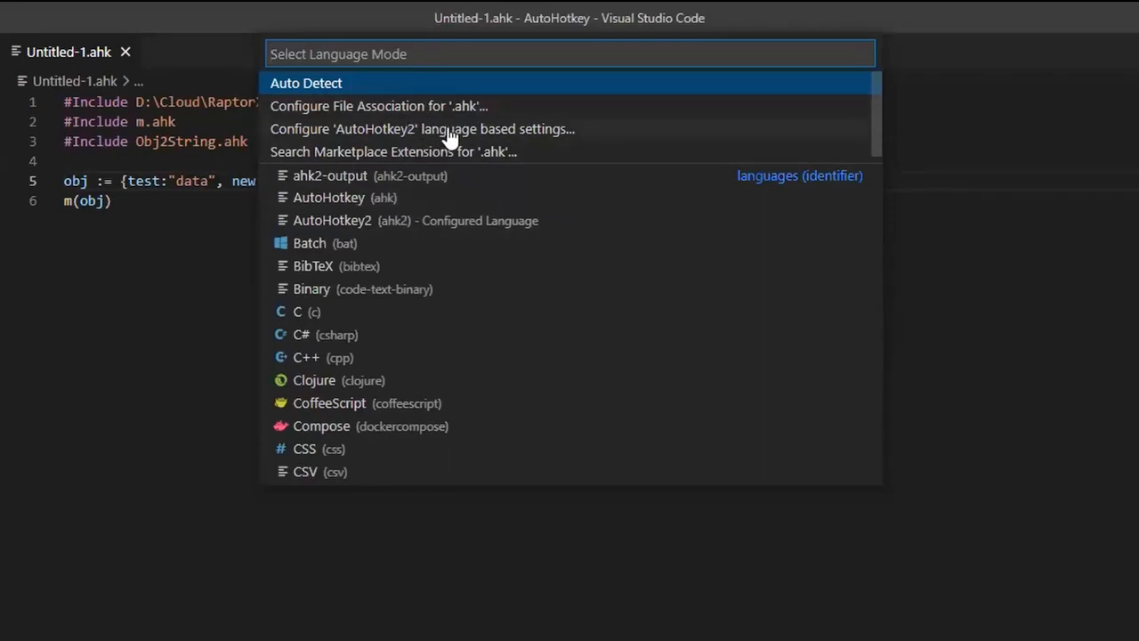
Start associating .ahk files with a language, with AutoHotkey2 shown as current
left_click(377, 105)
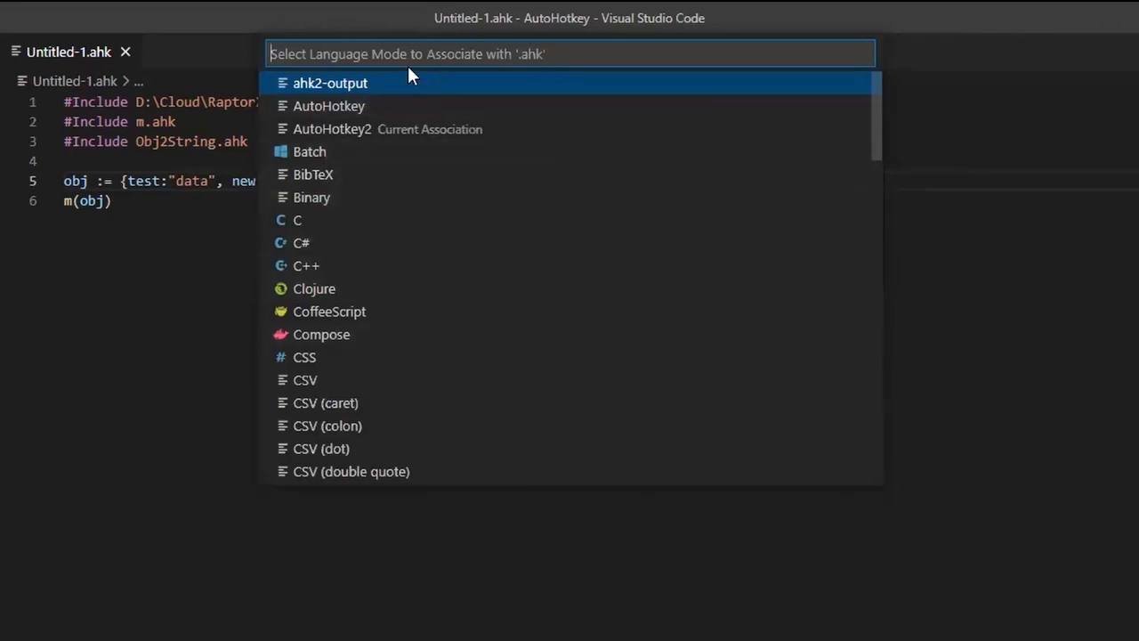
mouse_move(554, 54)
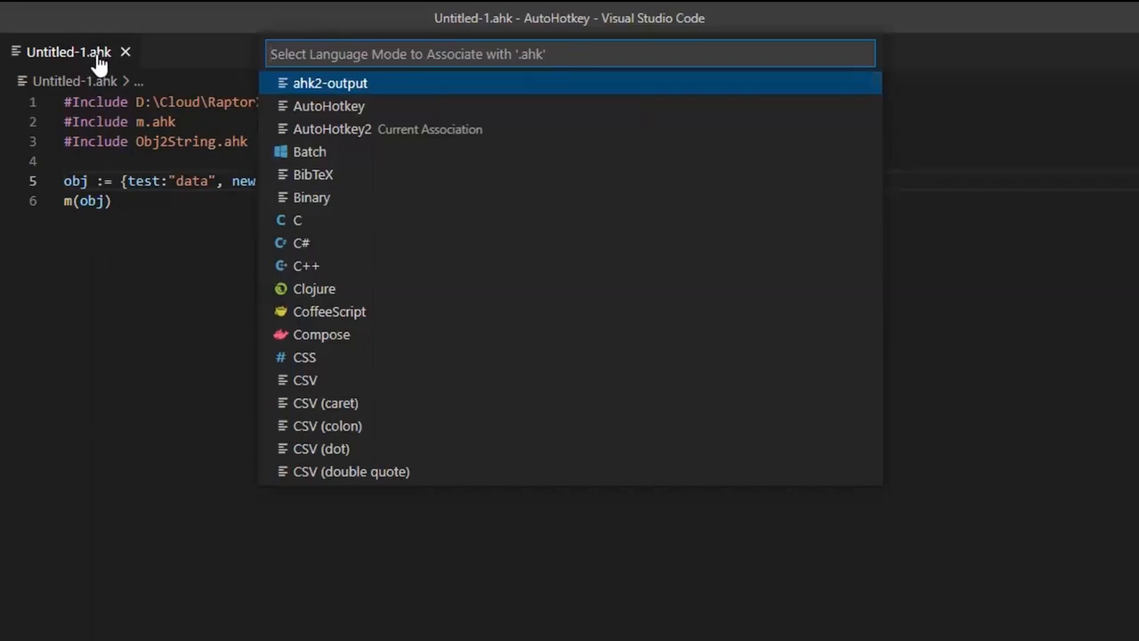
mouse_move(398, 137)
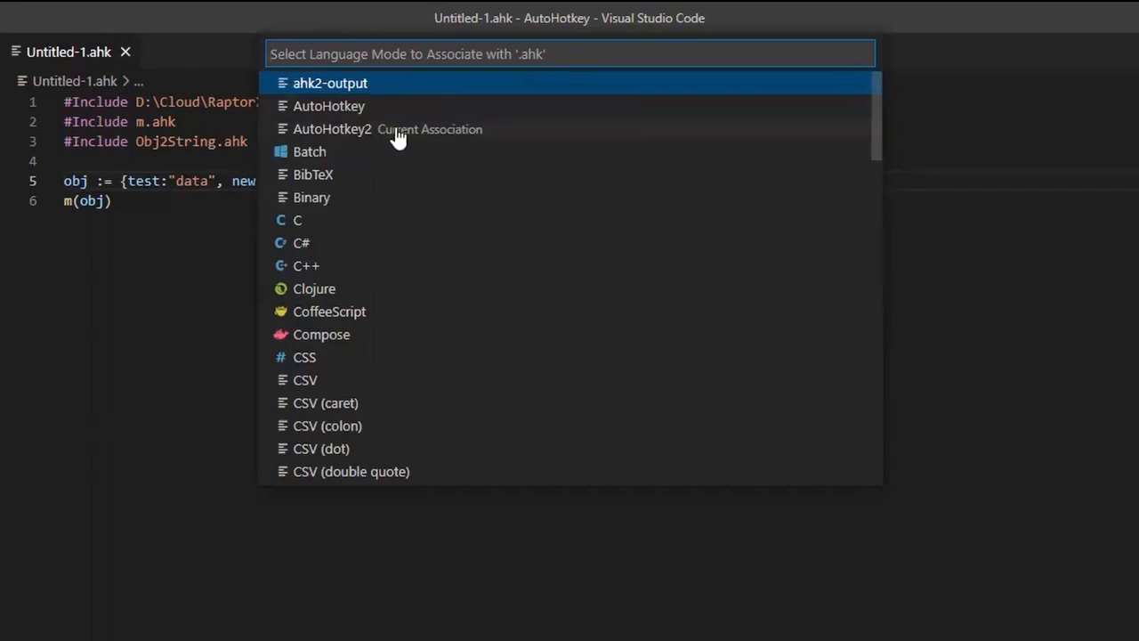
mouse_move(410, 123)
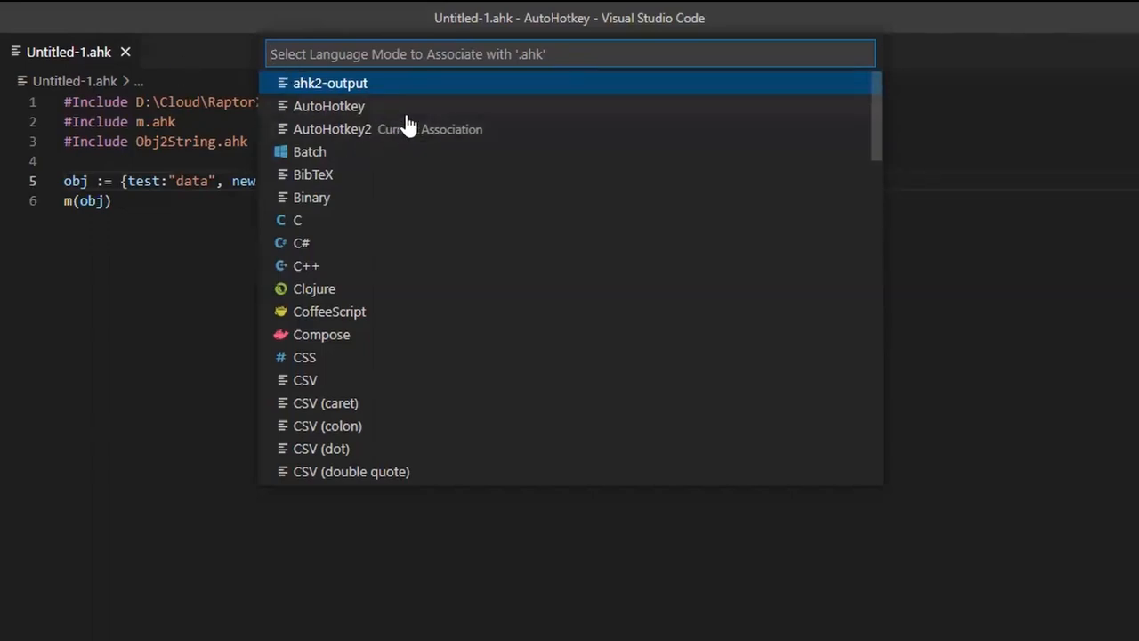
mouse_move(474, 187)
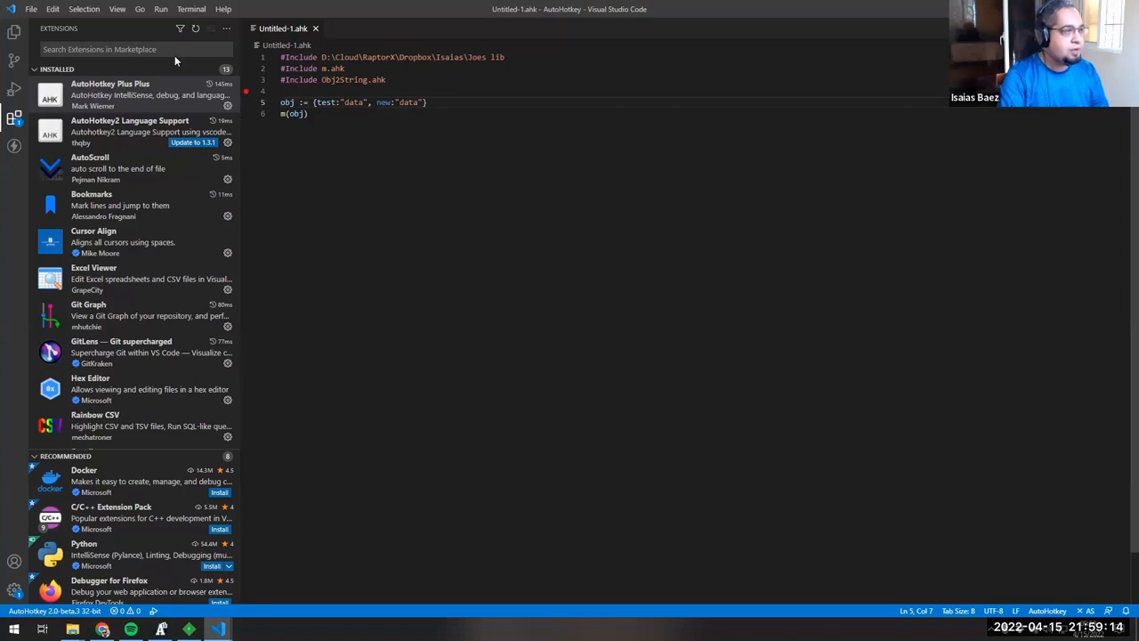
Show the AutoHotkey workspace folders (lib, Tutorials, v1, v2) in the Explorer sidebar
left_click(14, 31)
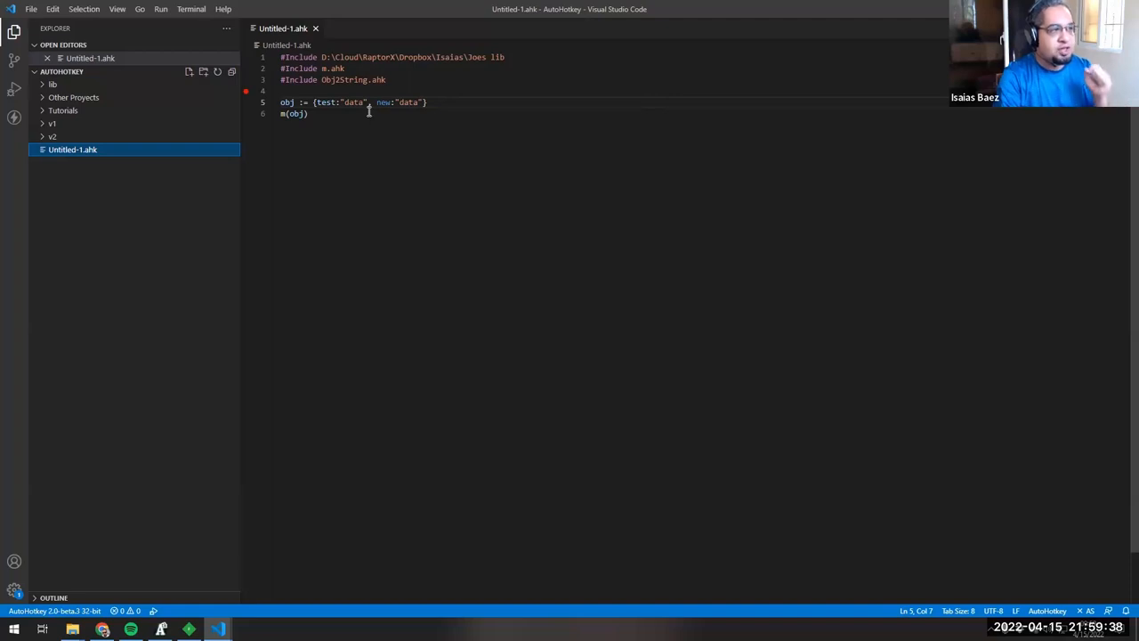
mouse_move(283, 28)
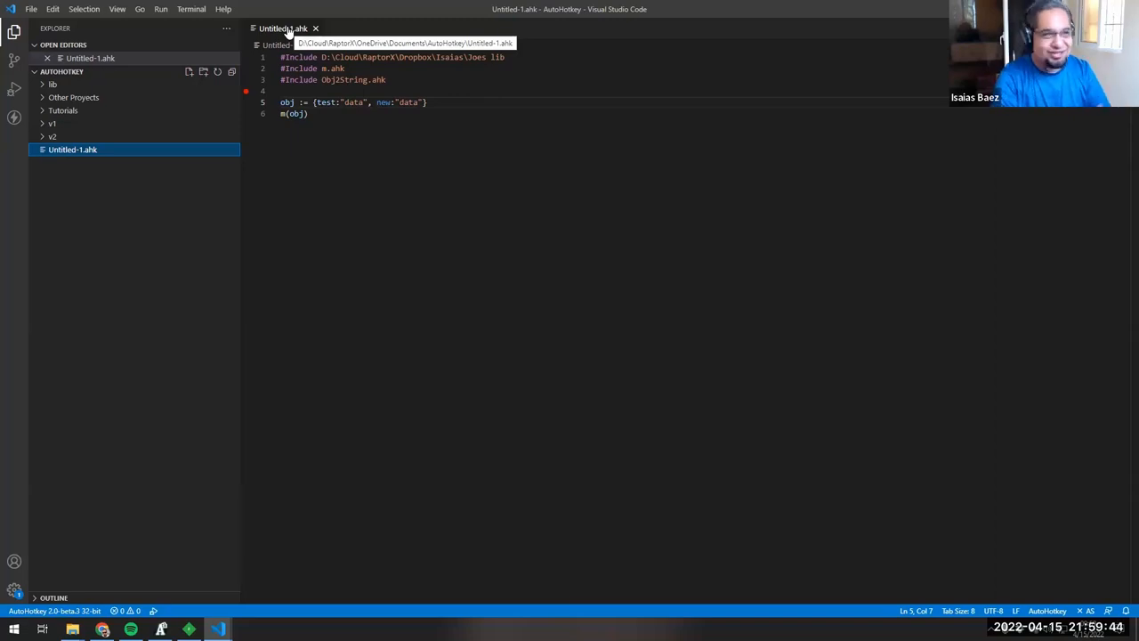
mouse_move(1047, 611)
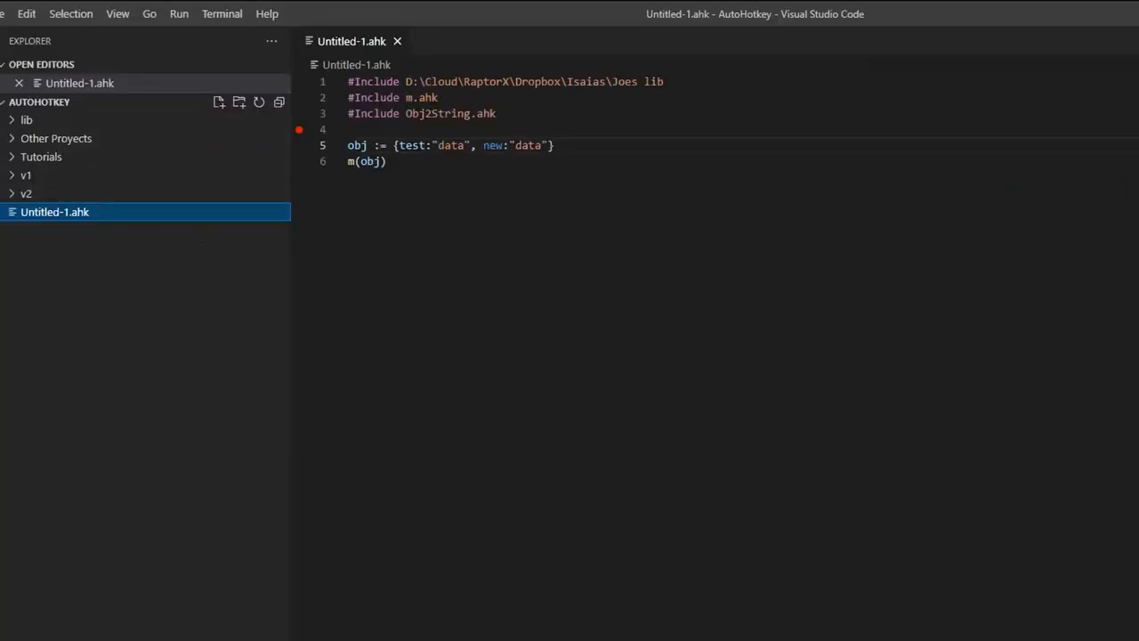
mouse_move(196, 223)
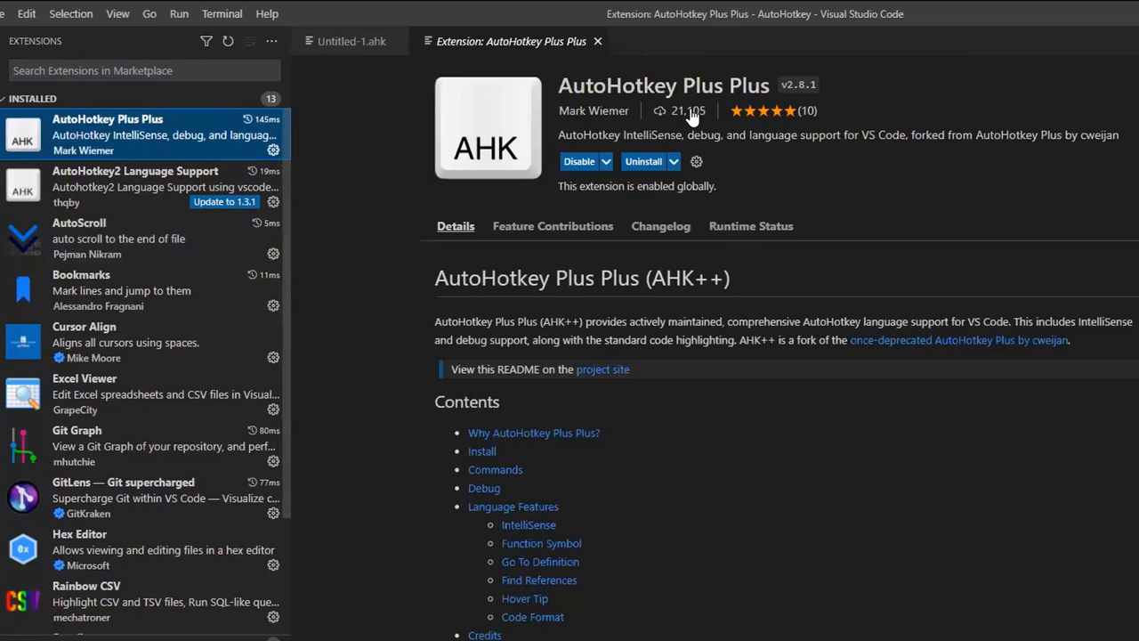
mouse_move(564, 257)
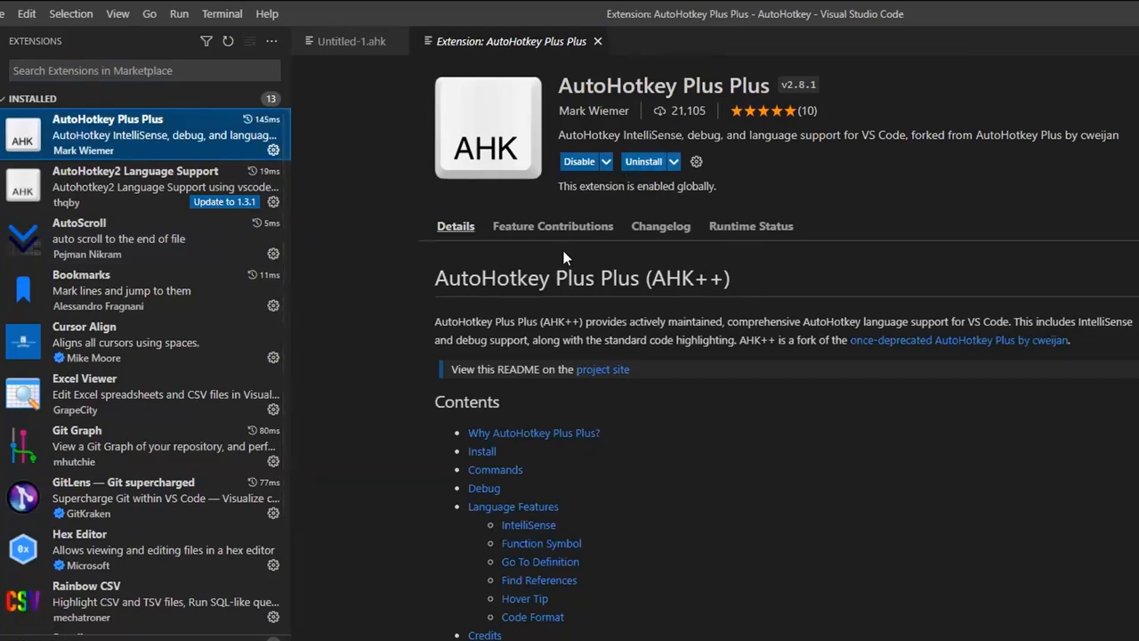
Show AutoHotkey Plus Plus's Feature Contributions: five settings and five commands with shortcuts
left_click(553, 226)
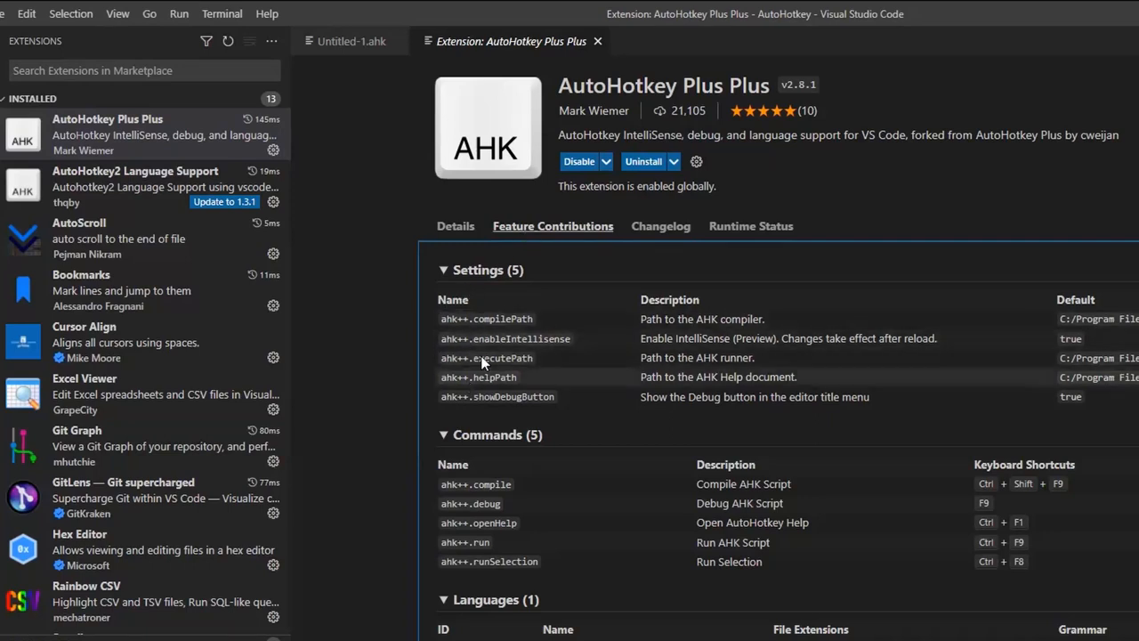
mouse_move(490, 438)
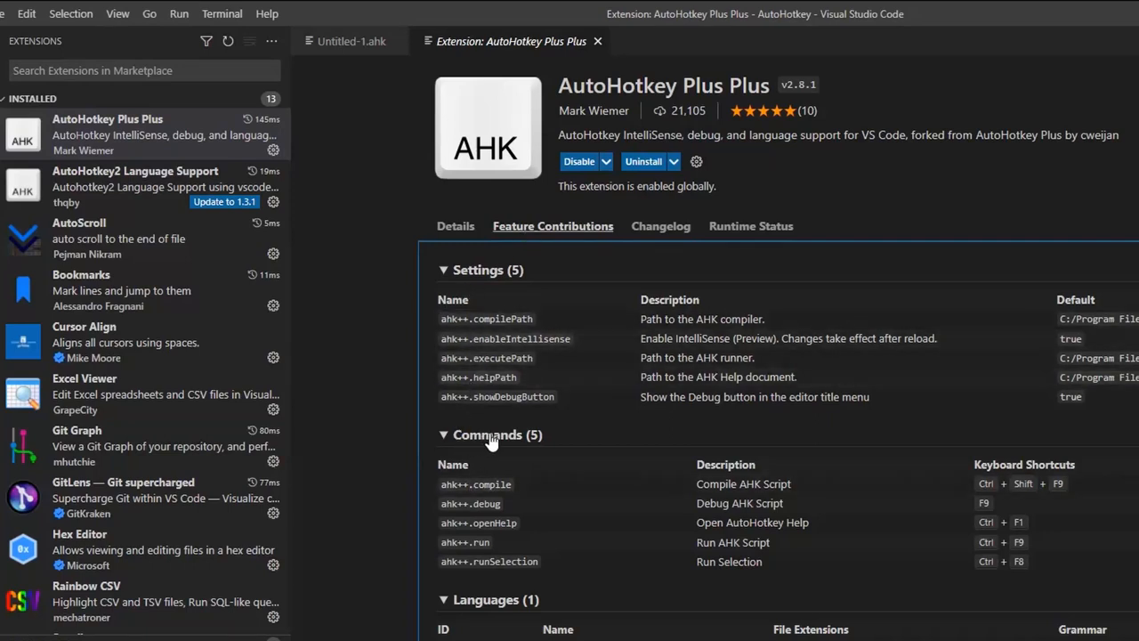
scroll("up", 3)
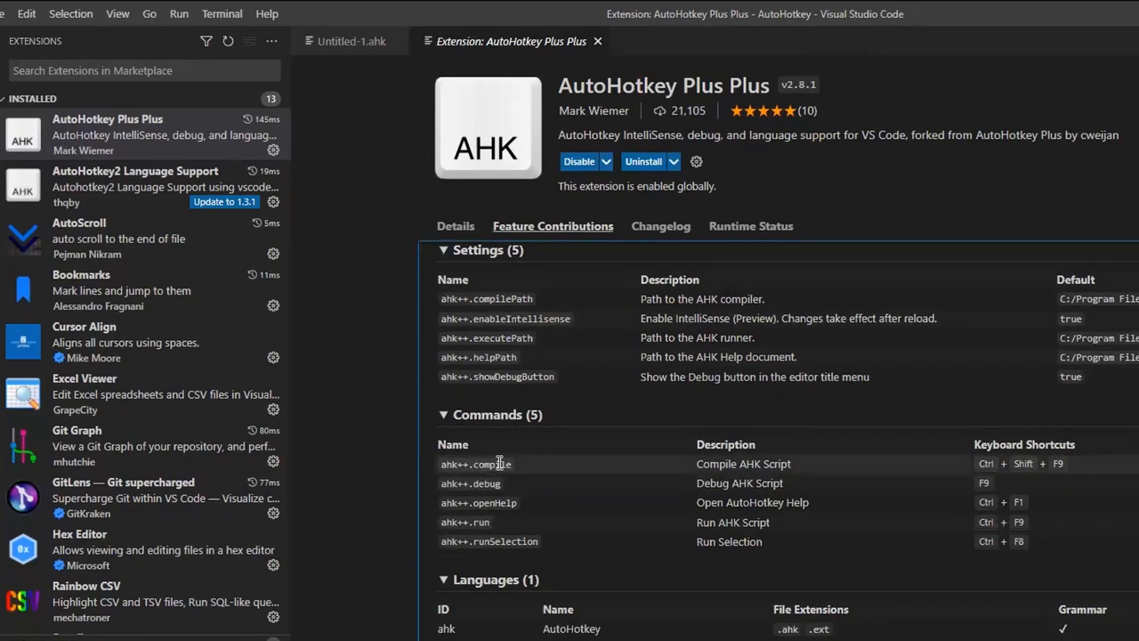
mouse_move(926, 496)
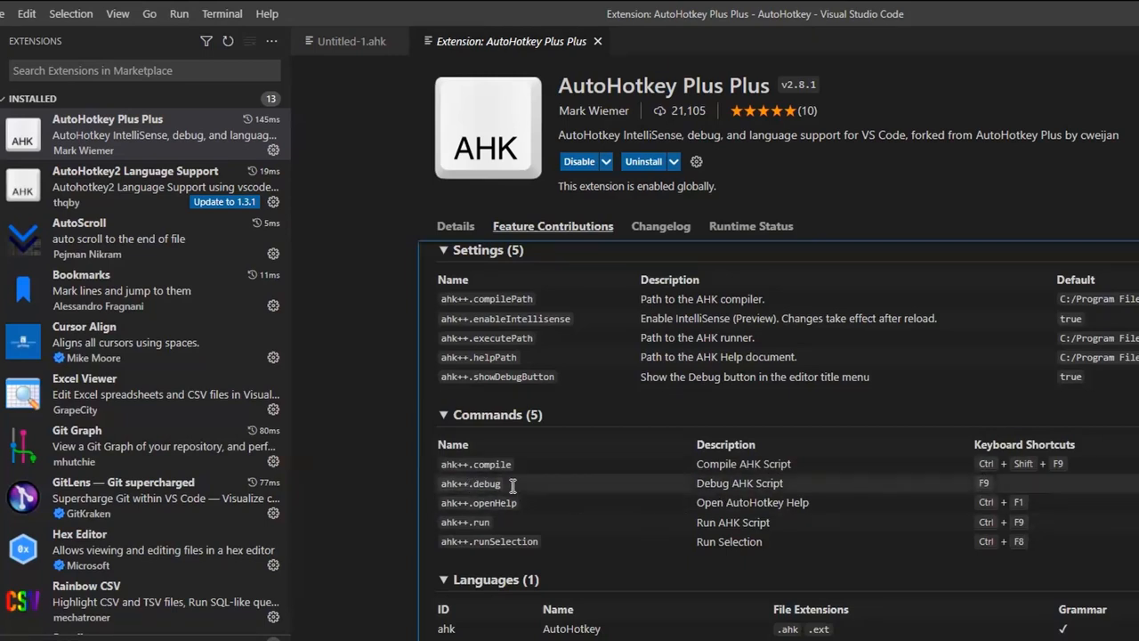
mouse_move(495, 483)
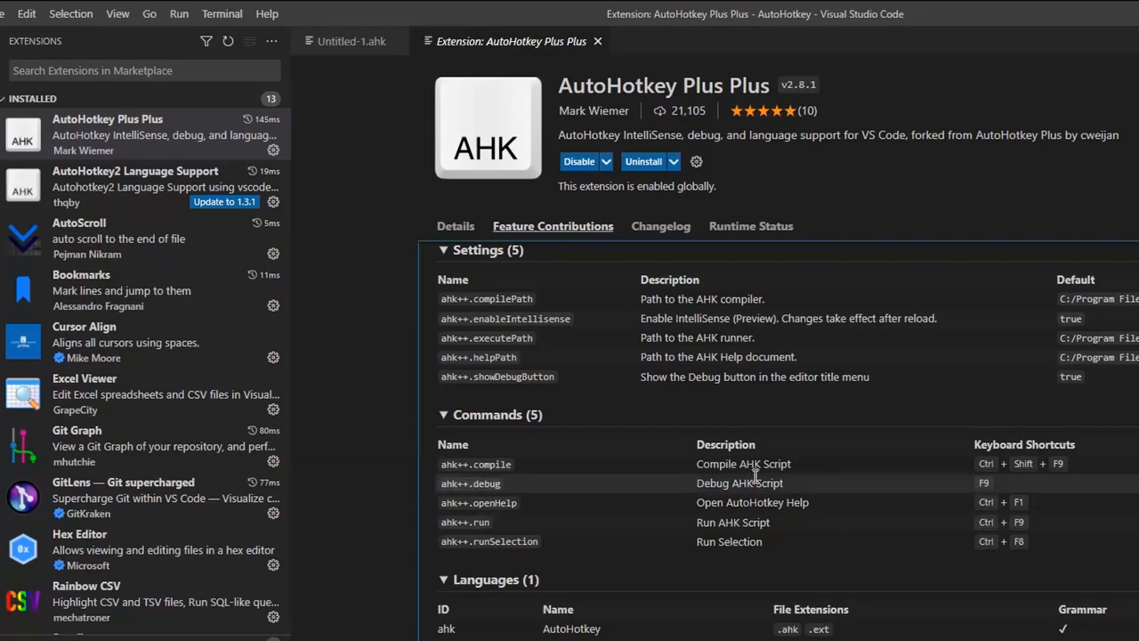
mouse_move(510, 510)
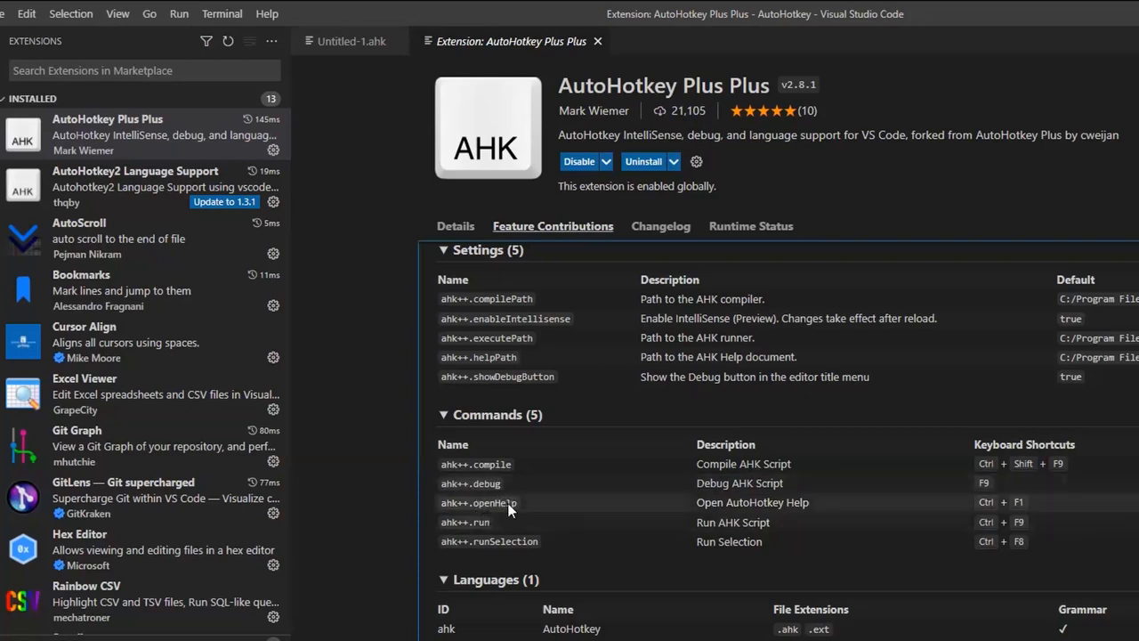
mouse_move(1022, 500)
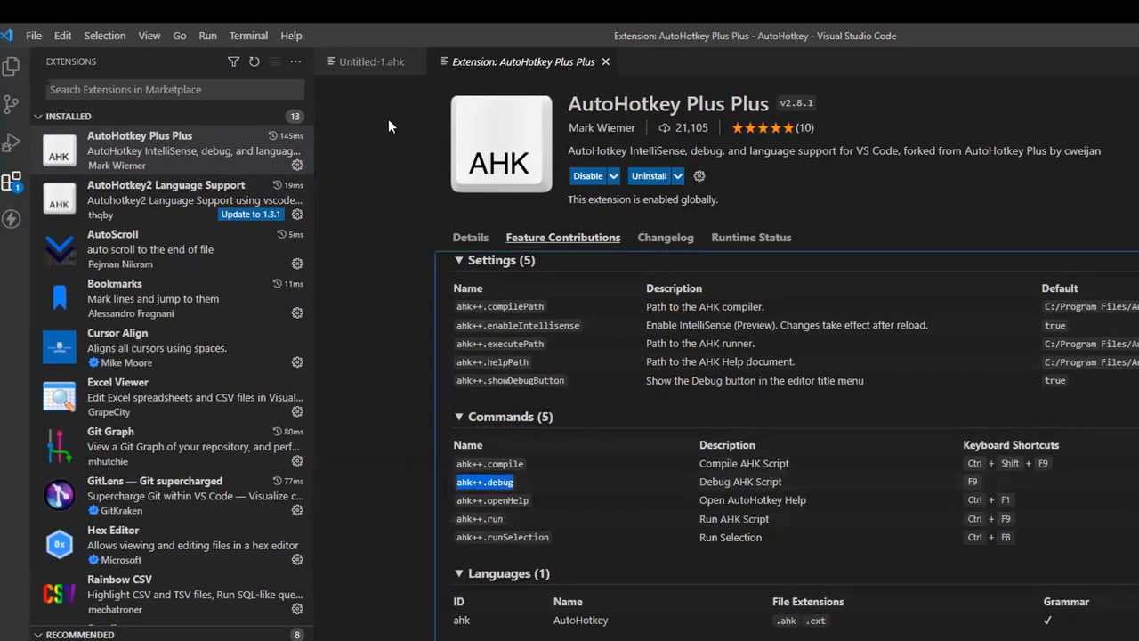
mouse_move(371, 61)
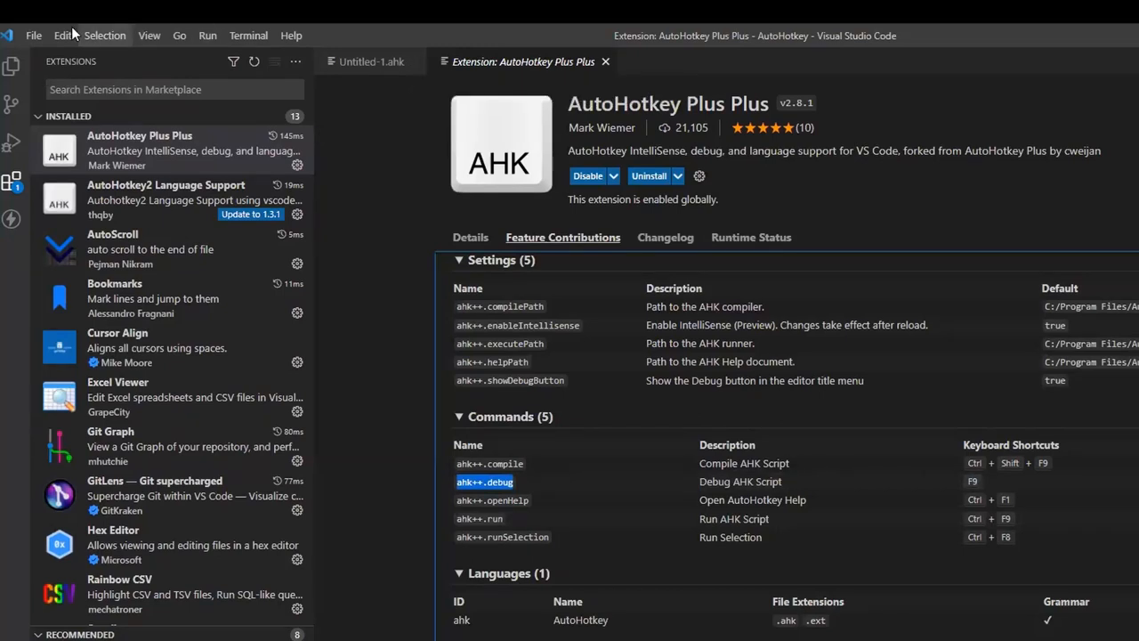
left_click(34, 36)
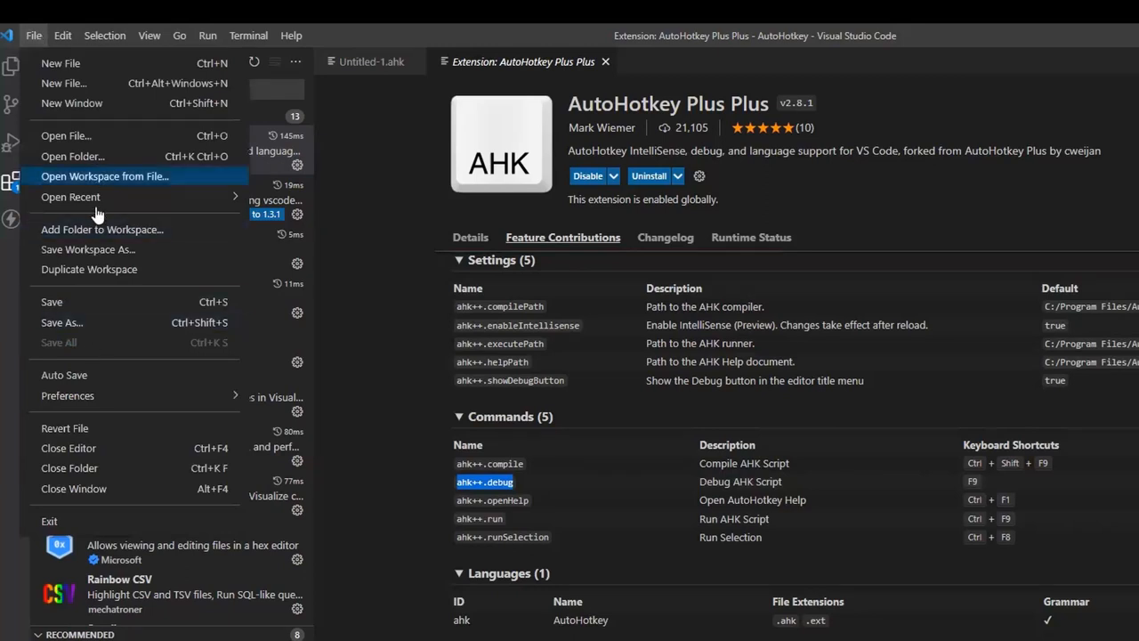
left_click(63, 36)
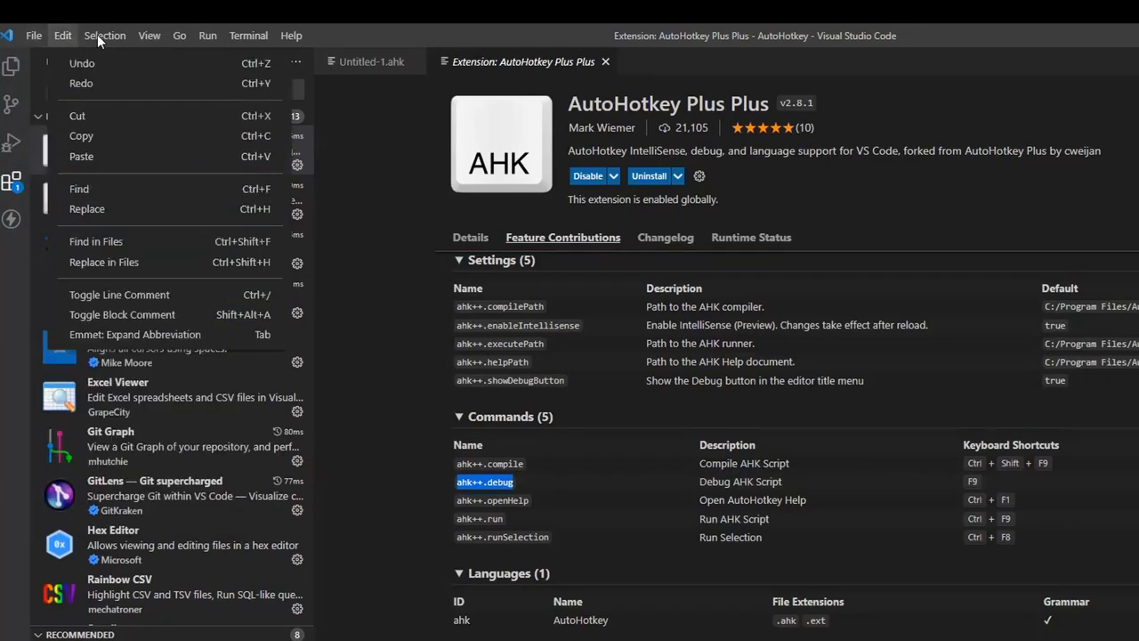
left_click(149, 35)
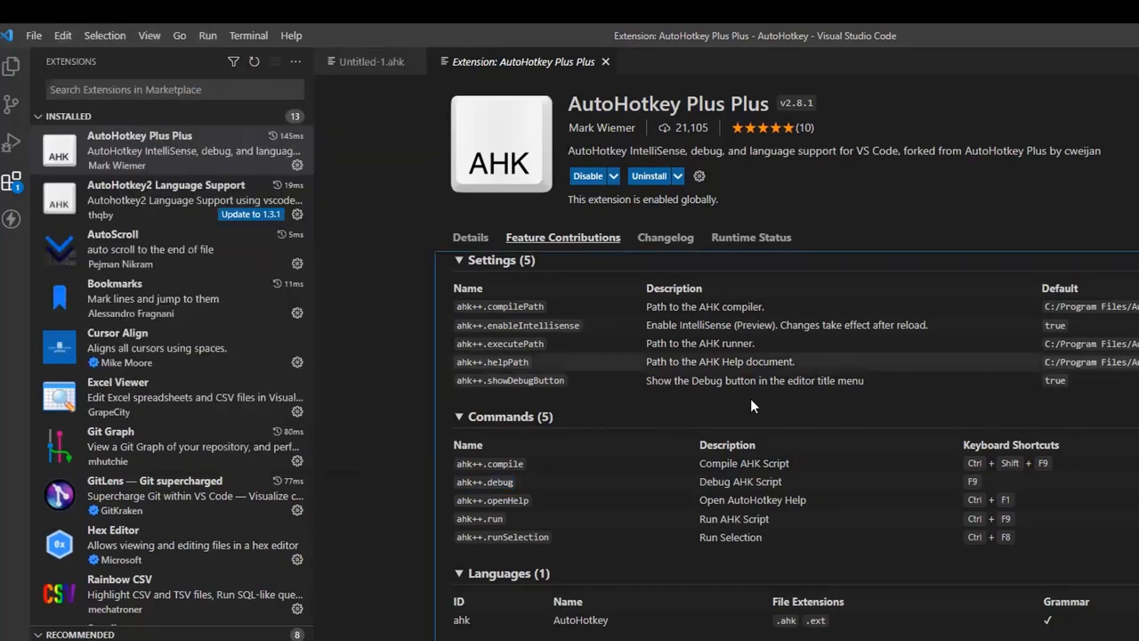
key("ctrl+shift+p")
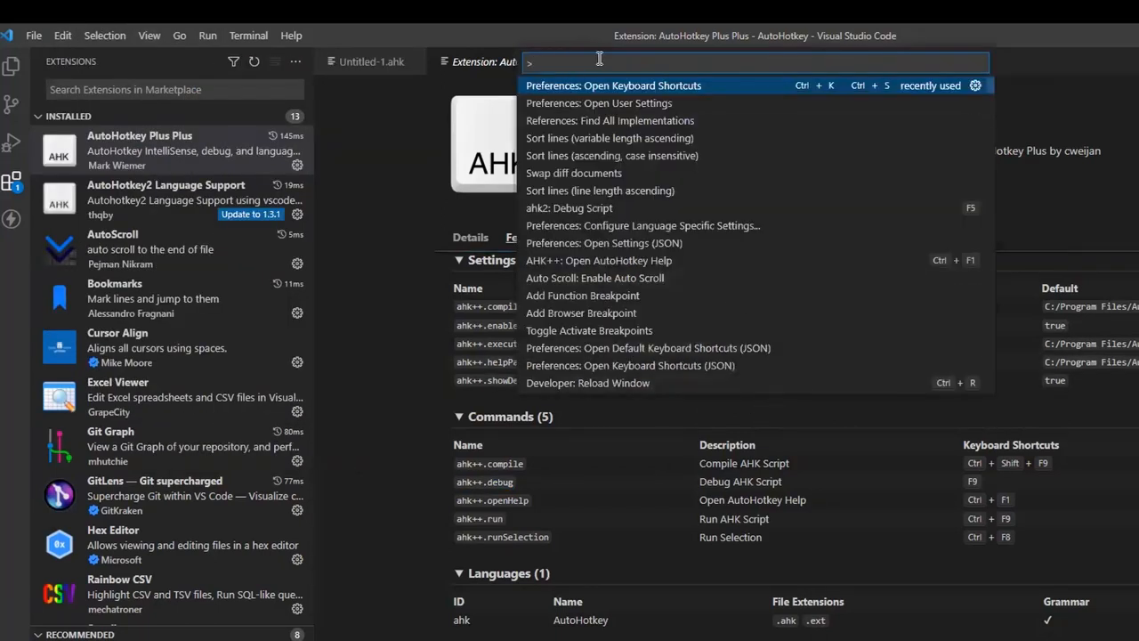
type("key")
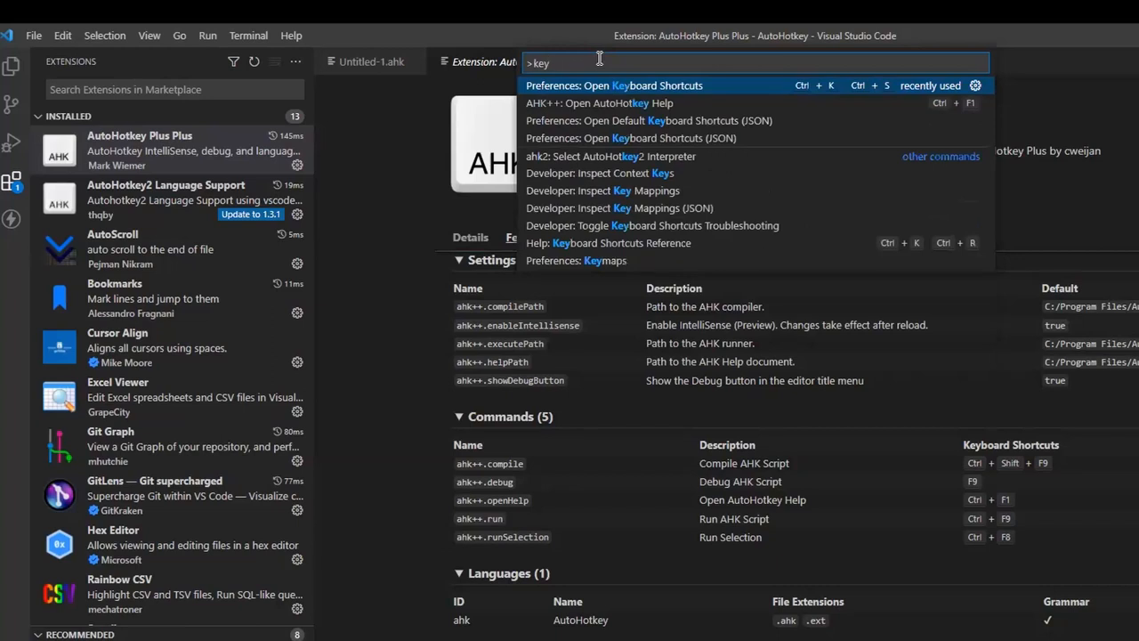
mouse_move(667, 85)
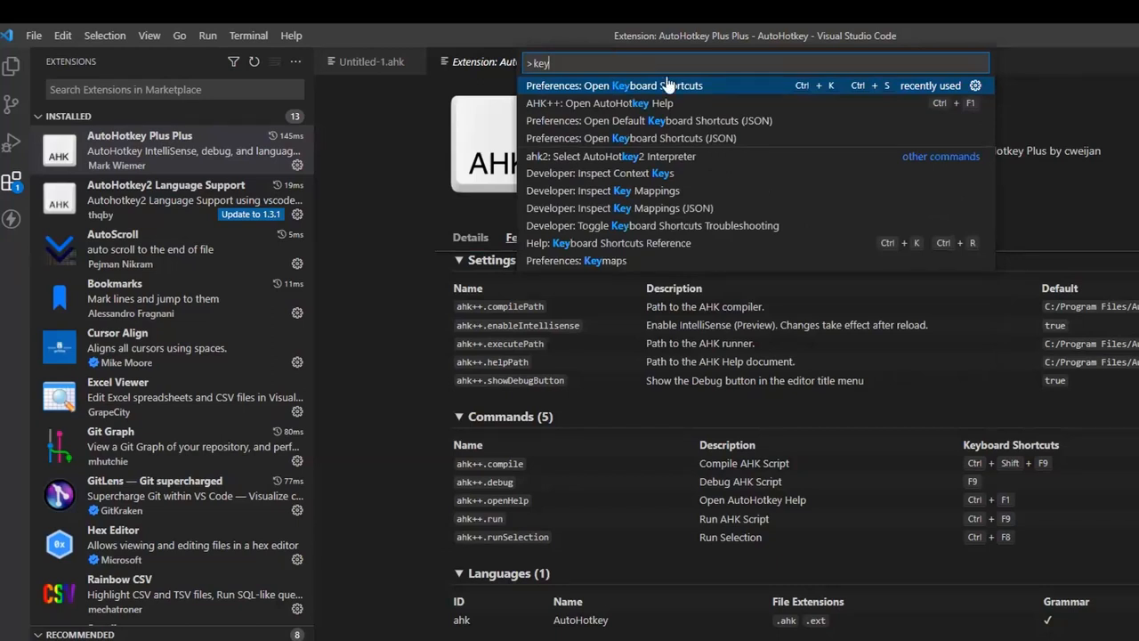
mouse_move(824, 93)
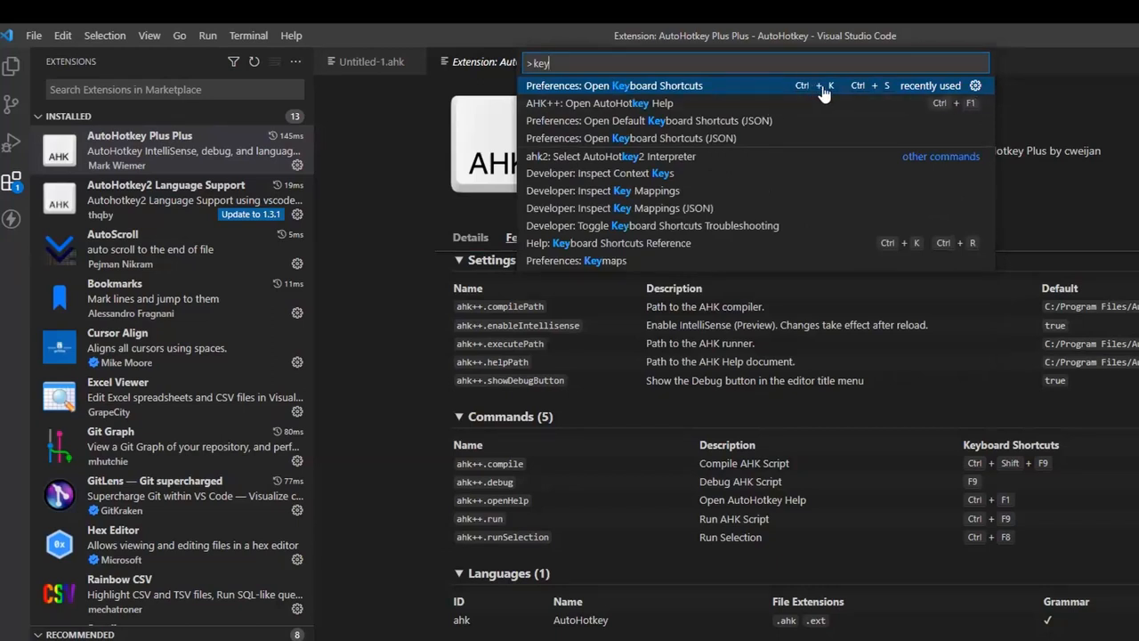
mouse_move(738, 80)
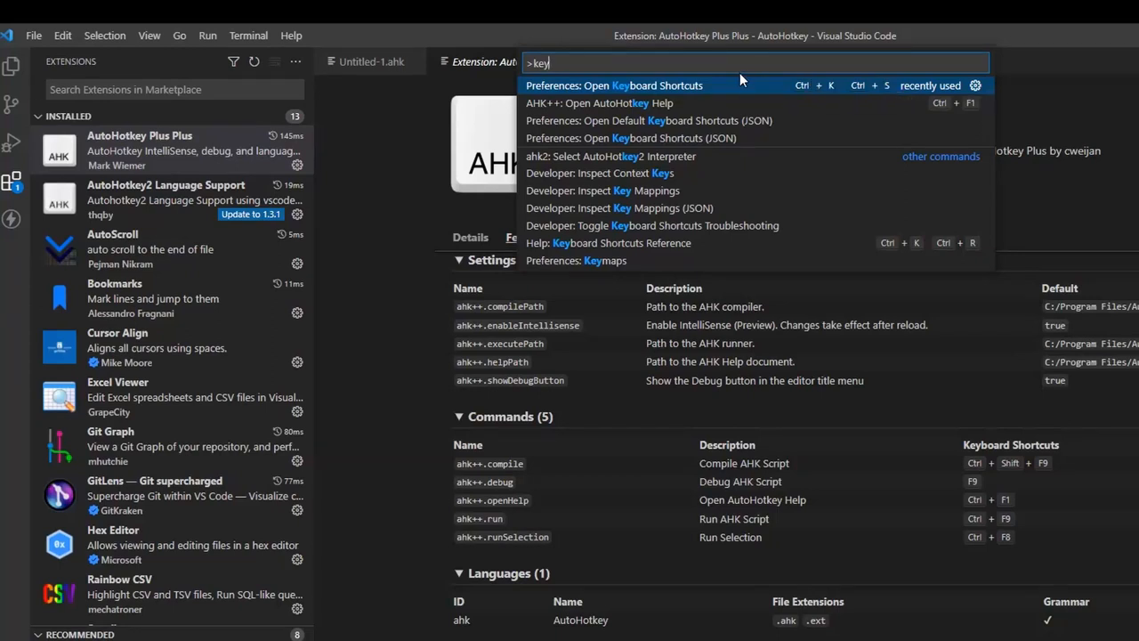
mouse_move(811, 93)
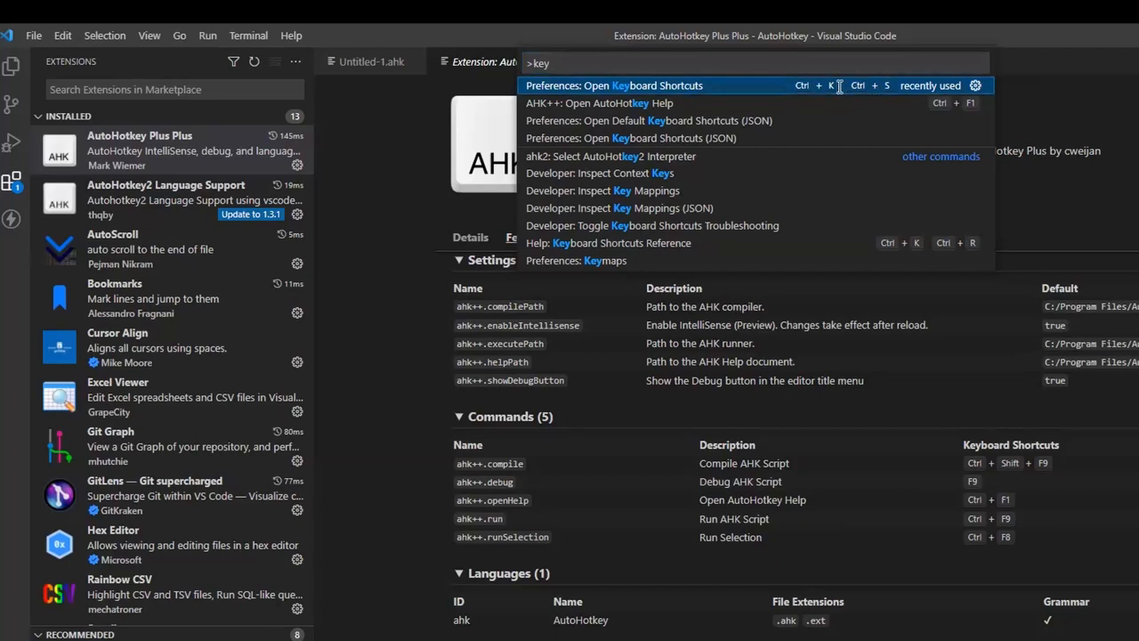
left_click(614, 85)
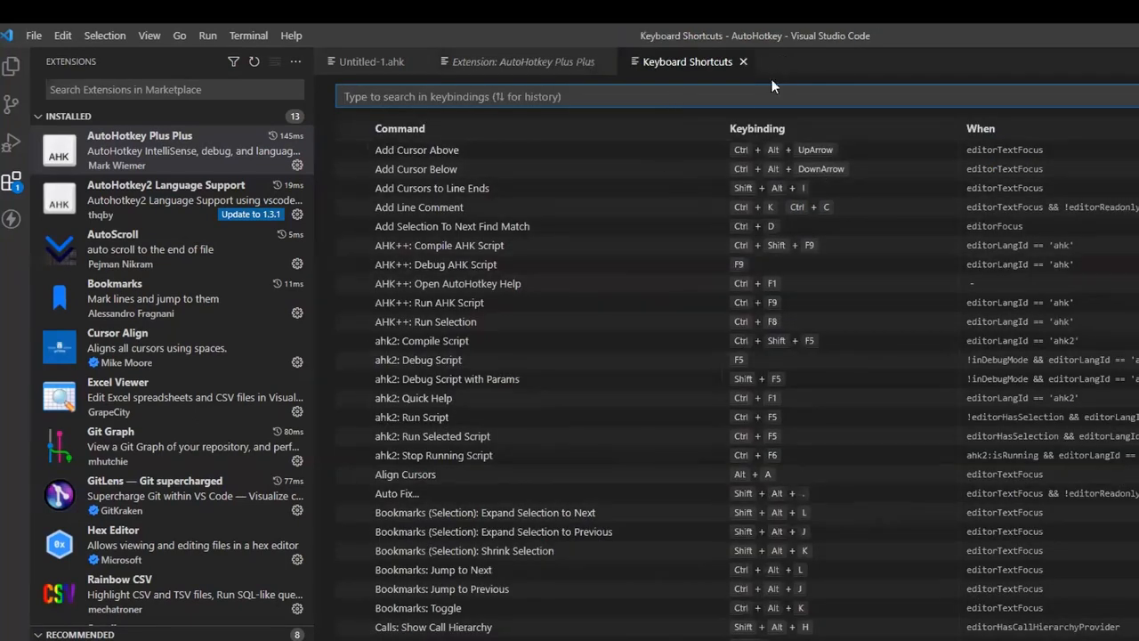
type("ahk++.debug")
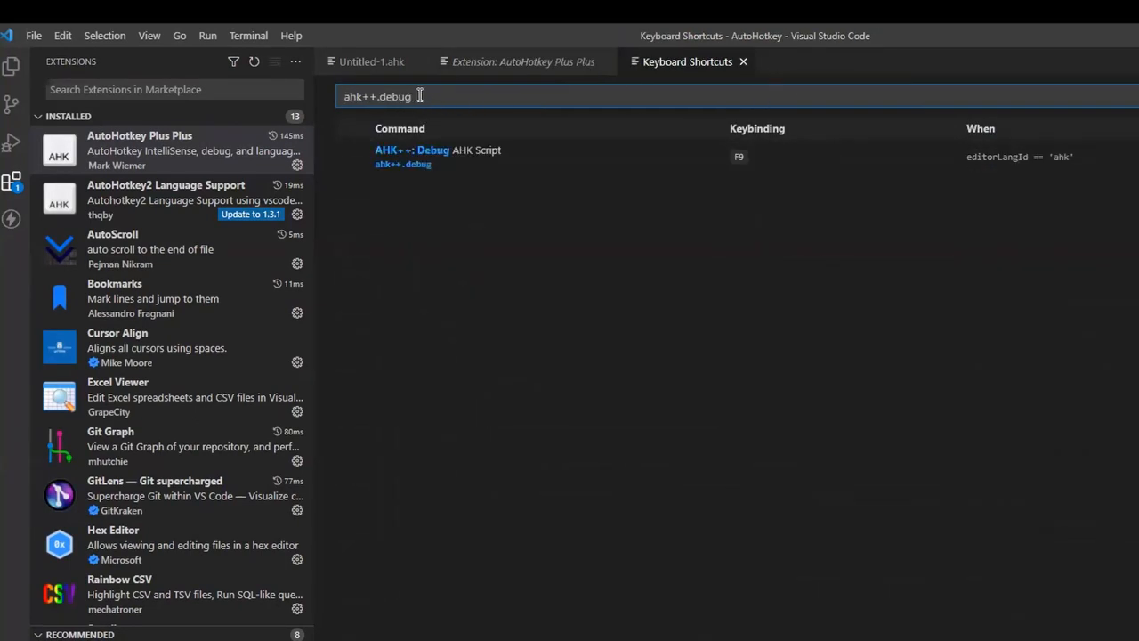
key("Backspace")
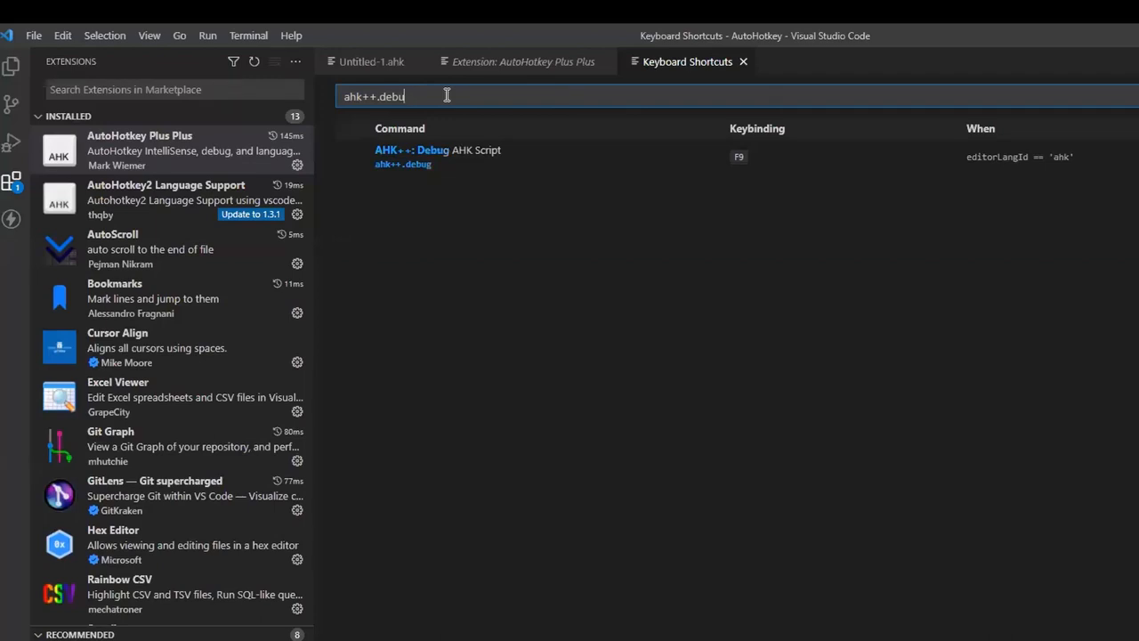
left_click(361, 156)
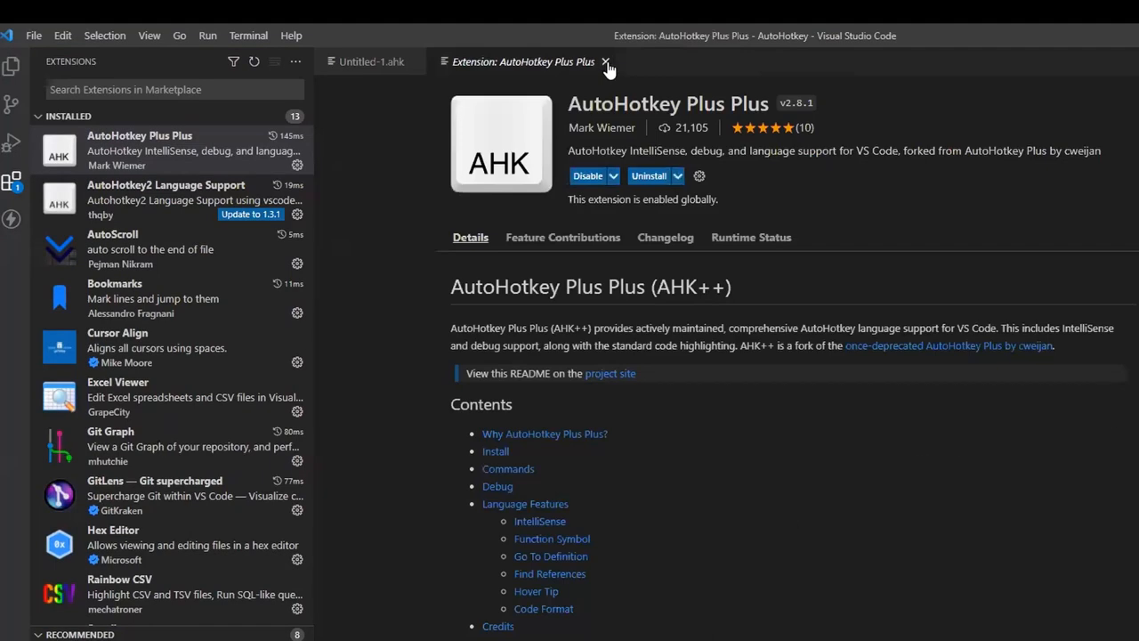
Close AutoHotkey Plus Plus, open AutoHotkey2 Language Support and scroll its ten commands
left_click(167, 192)
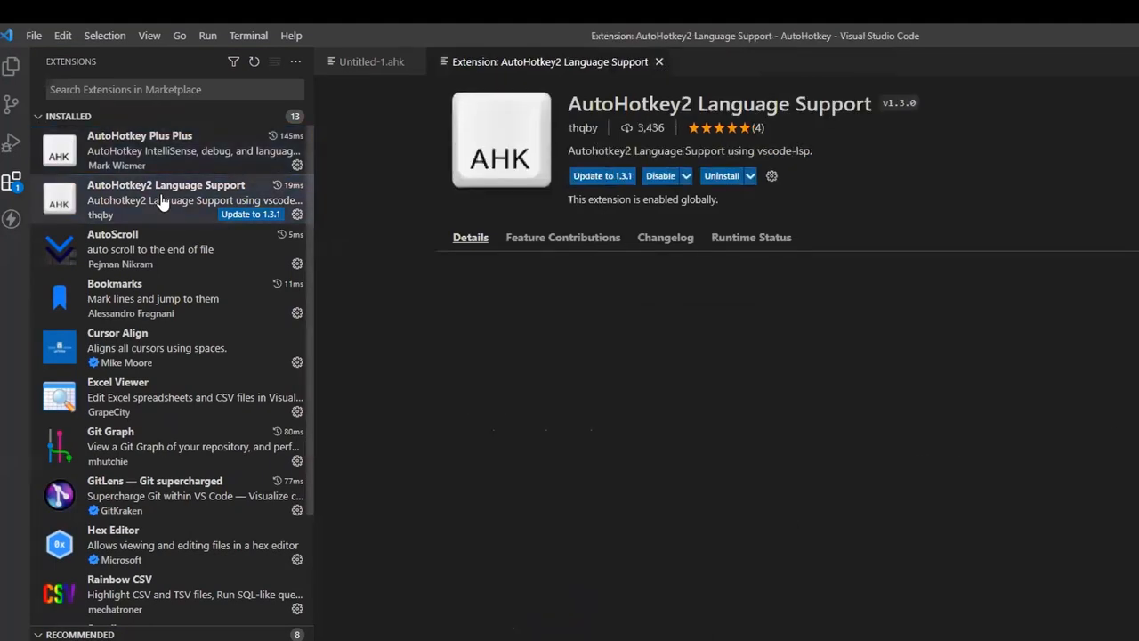
left_click(563, 236)
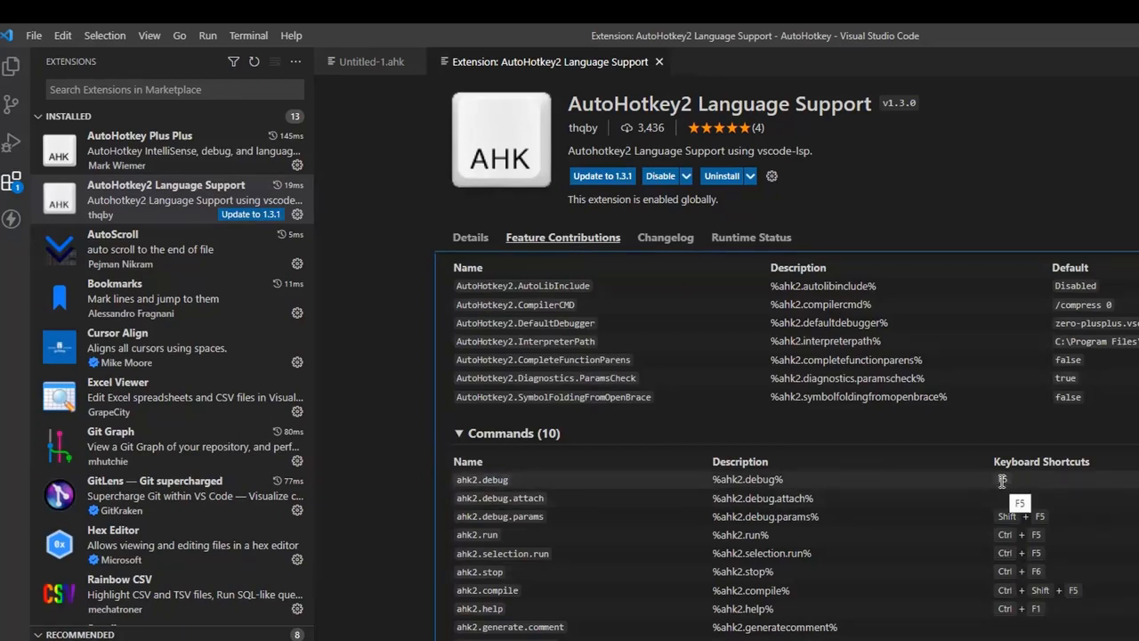
mouse_move(774, 478)
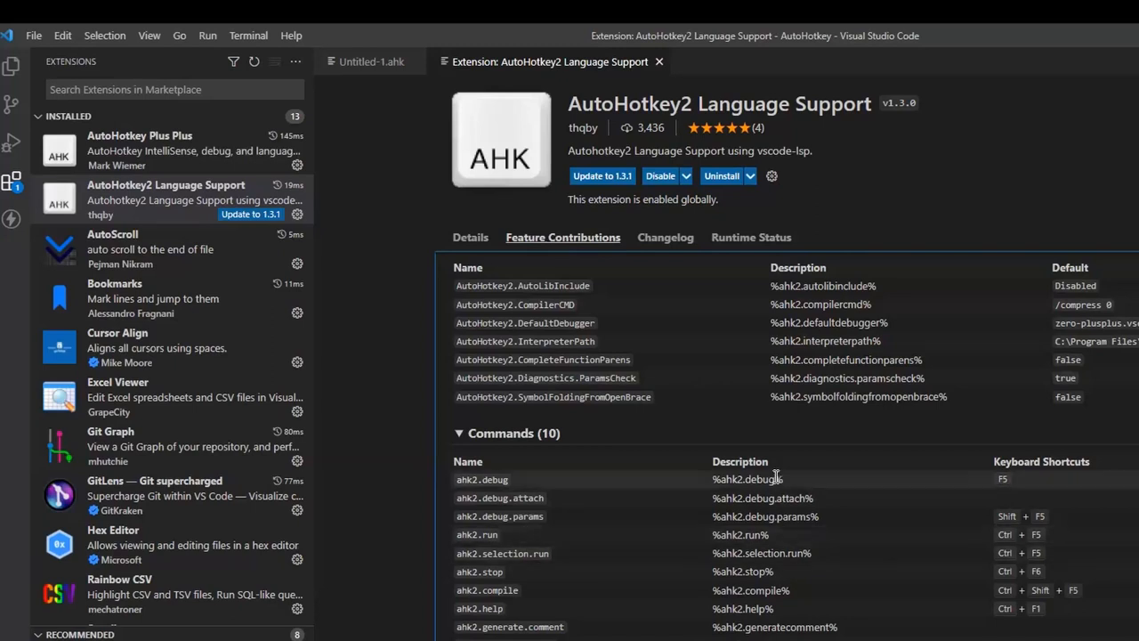
scroll("down", 3)
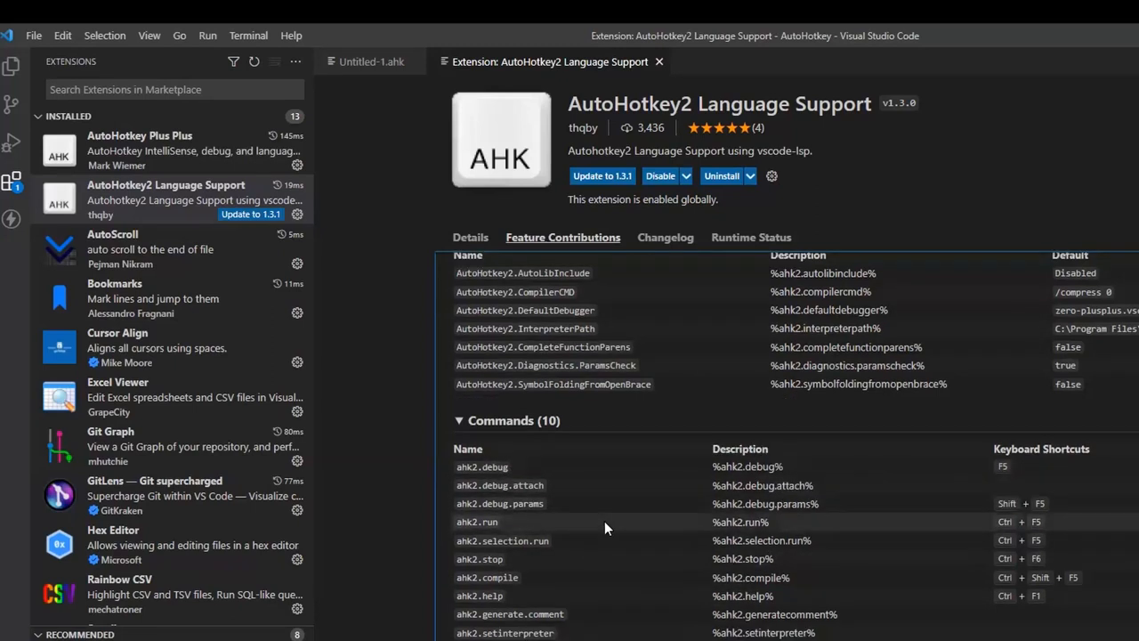
mouse_move(545, 474)
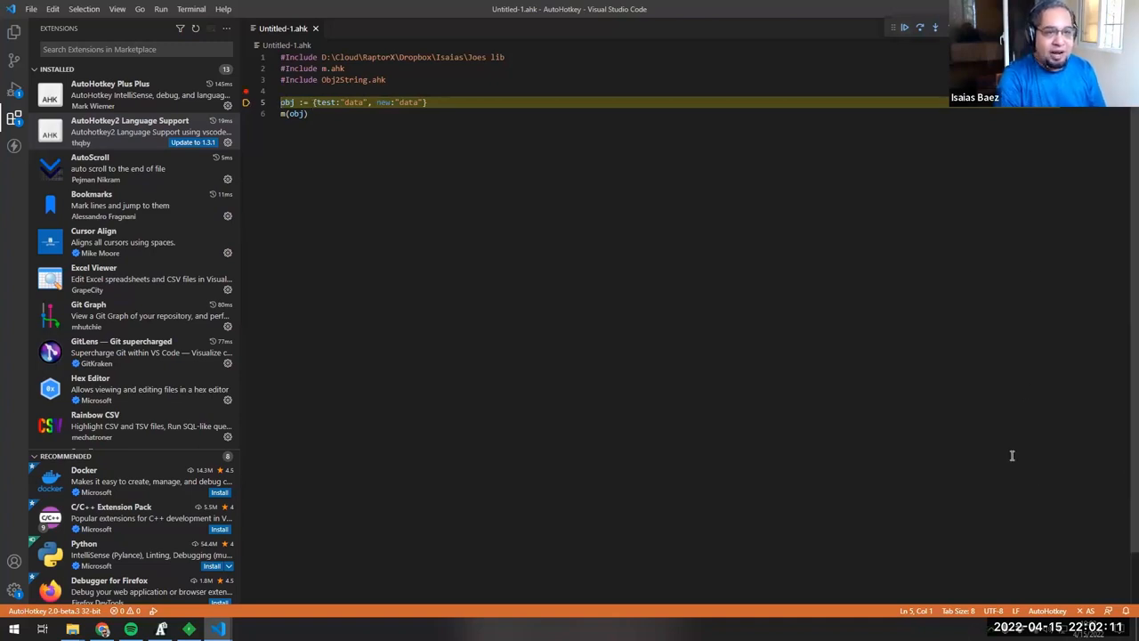
Switch the script to AutoHotkey2 mode and bring up the Run and Debug options
left_click(1047, 611)
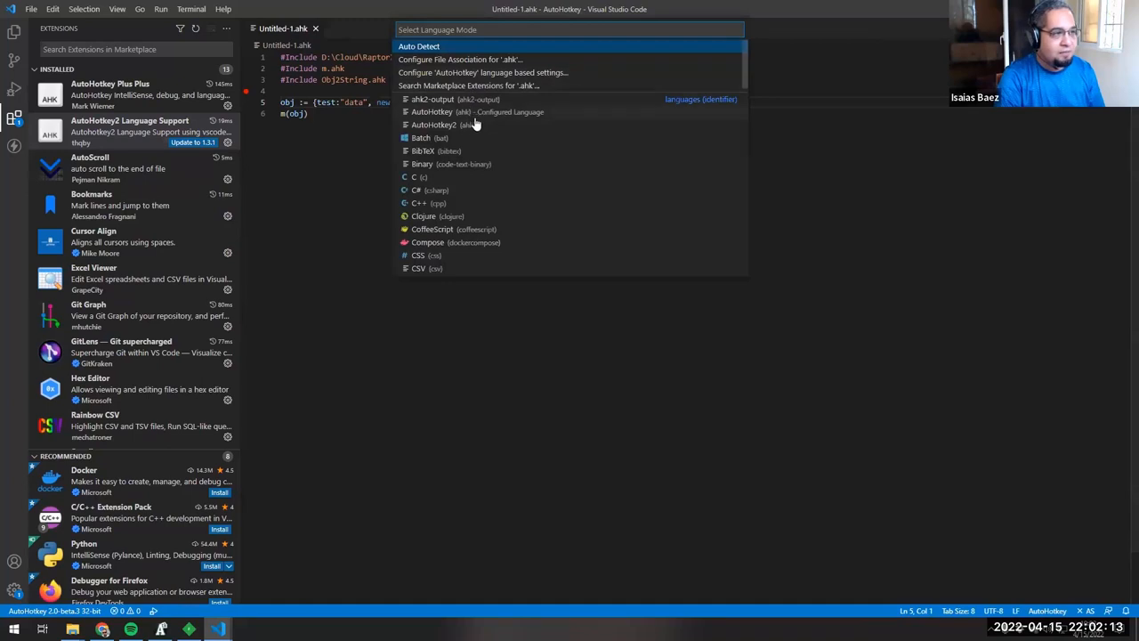
left_click(435, 124)
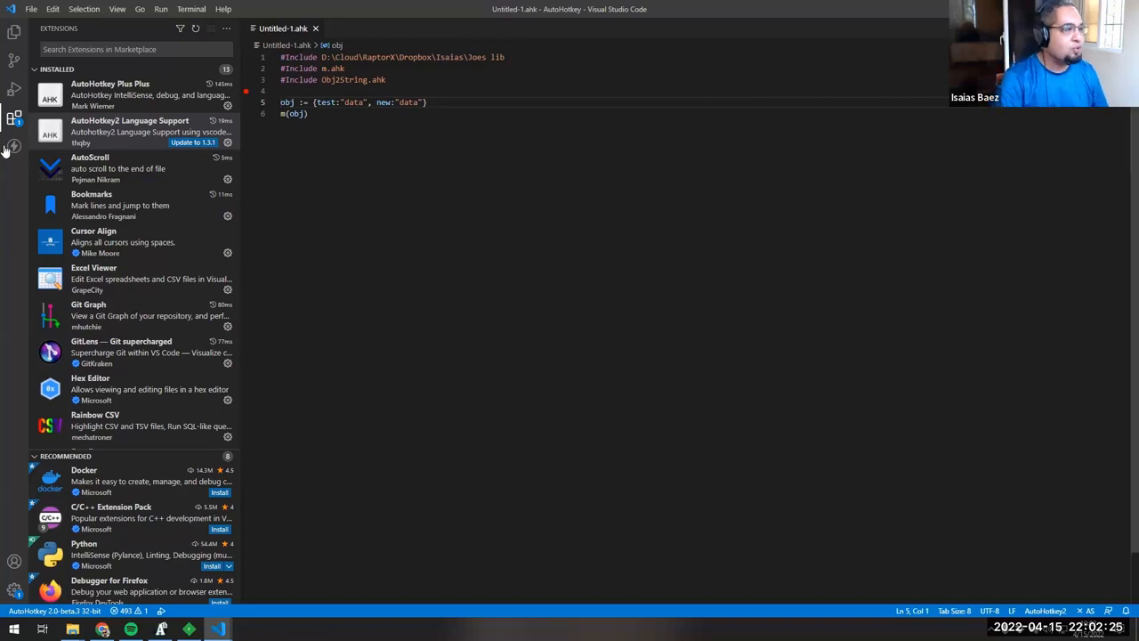
left_click(129, 130)
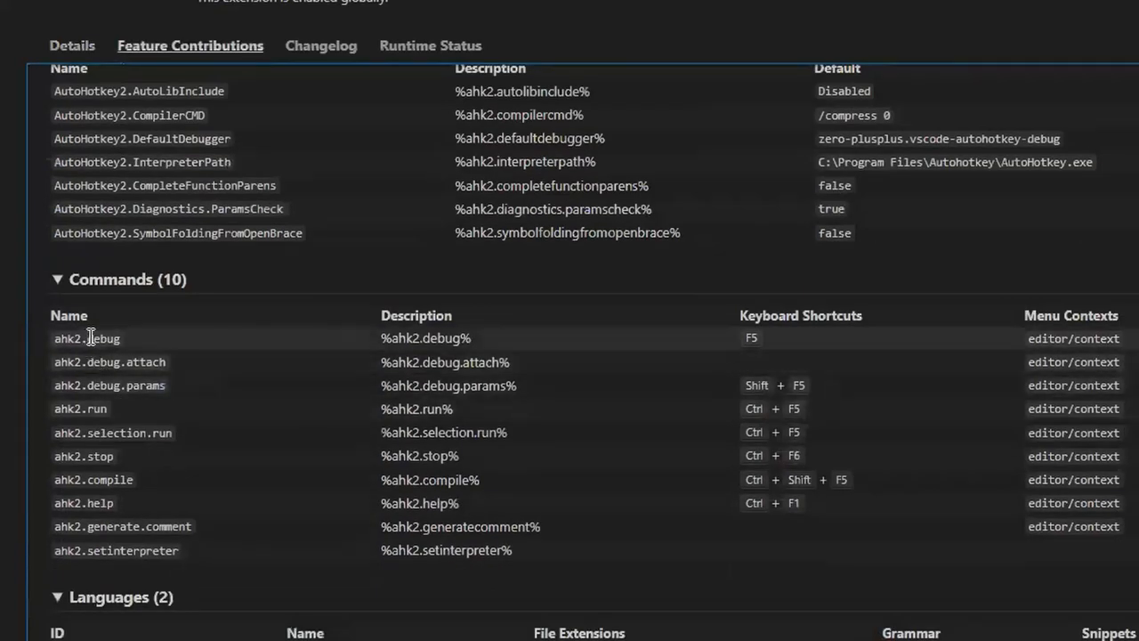
mouse_move(767, 341)
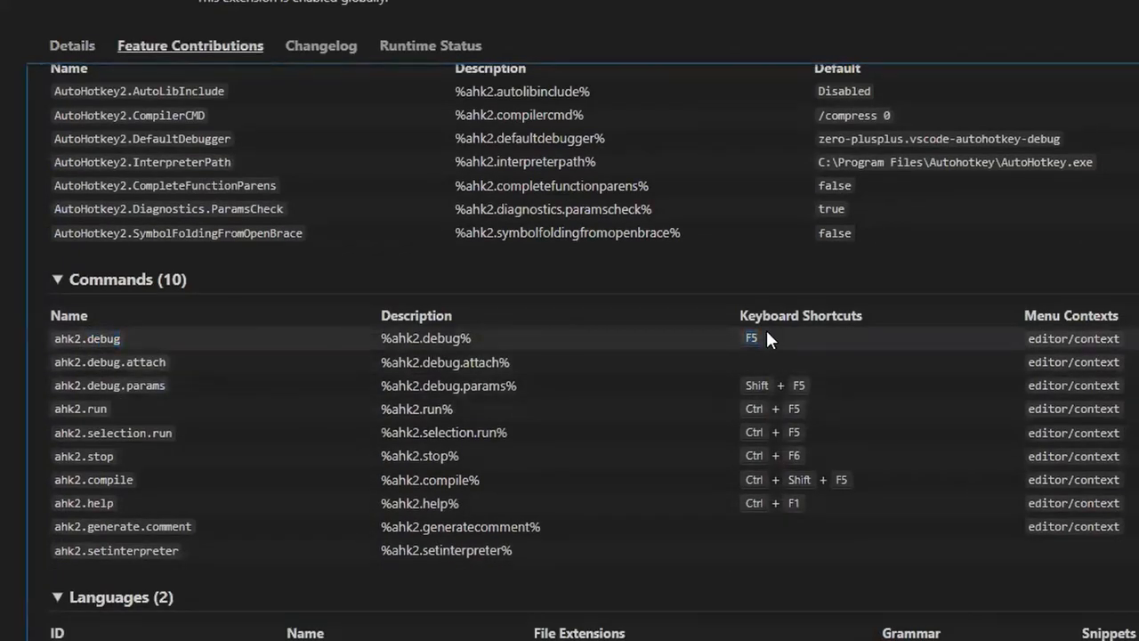
mouse_move(765, 345)
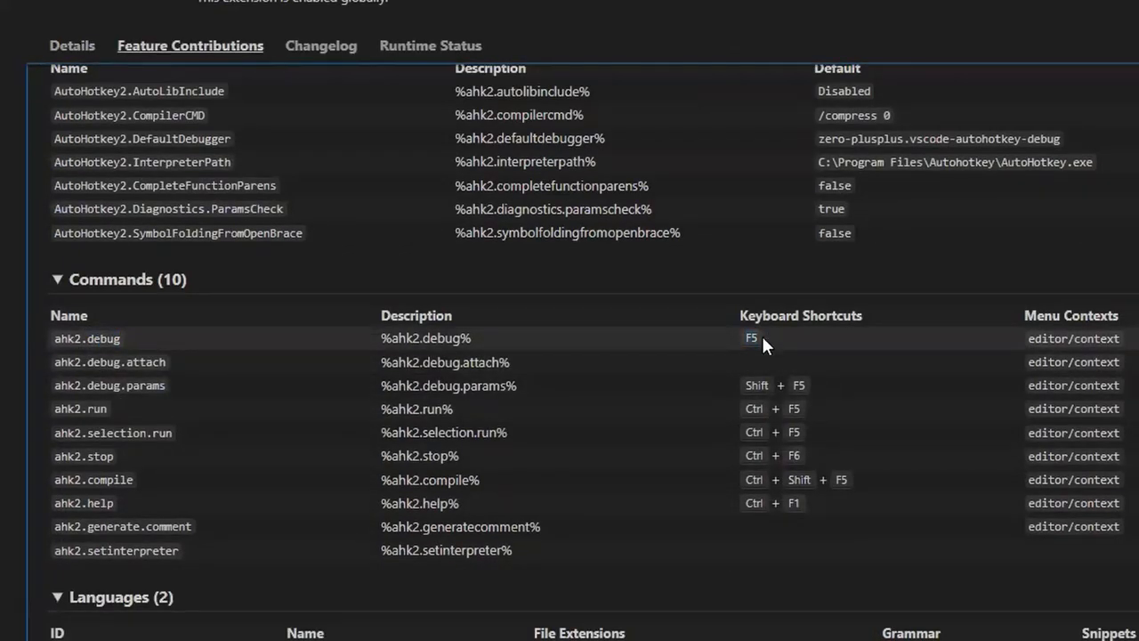
mouse_move(594, 283)
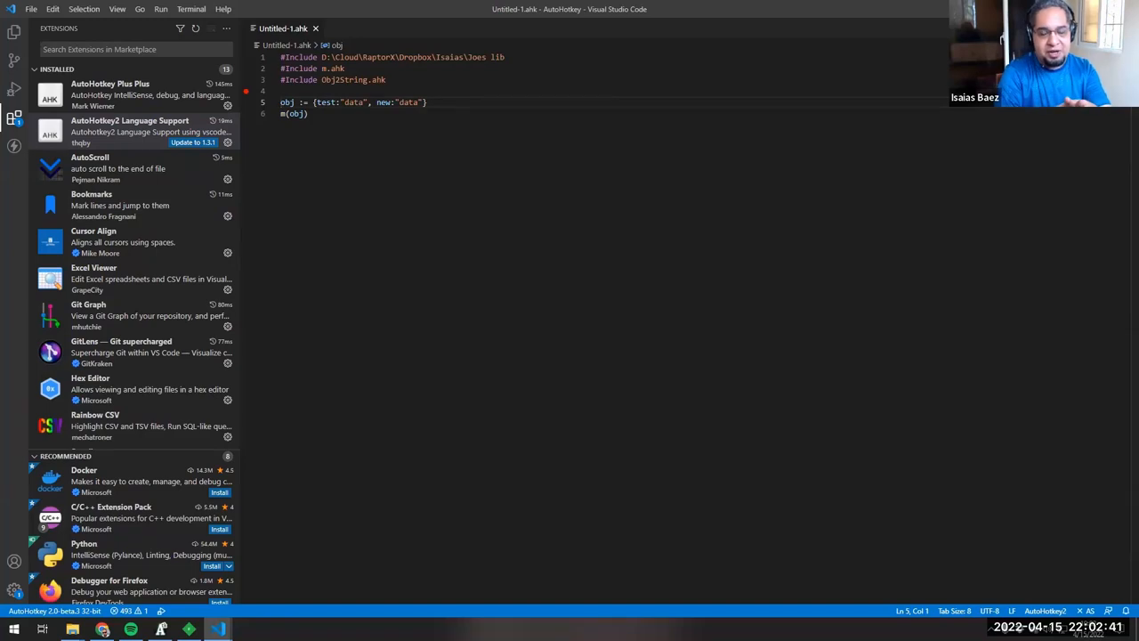
left_click(1045, 610)
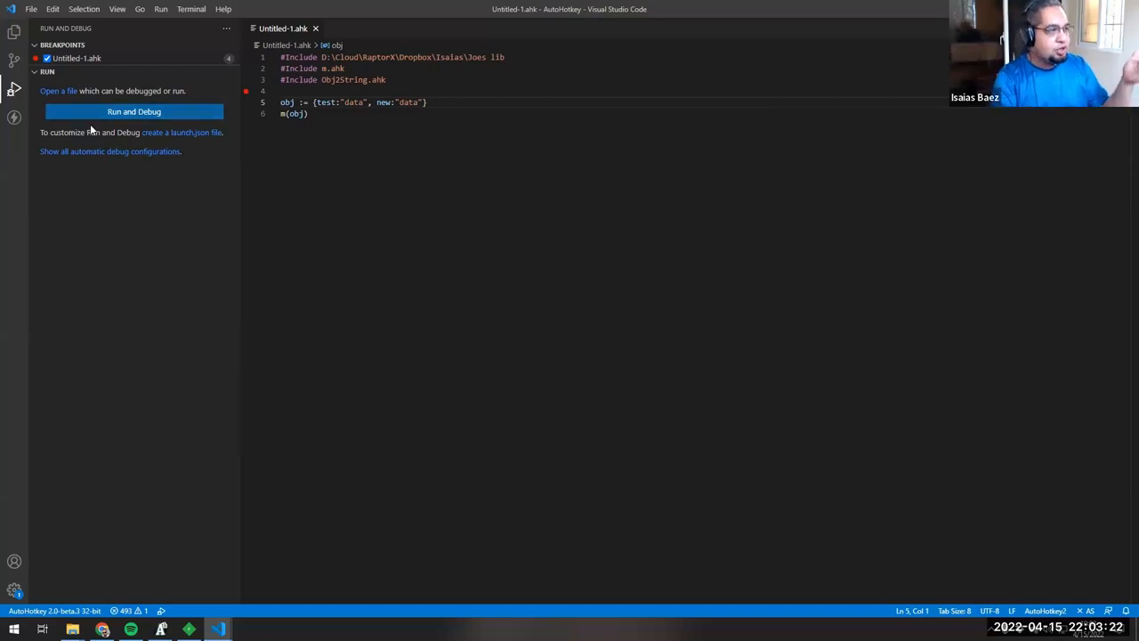
mouse_move(133, 236)
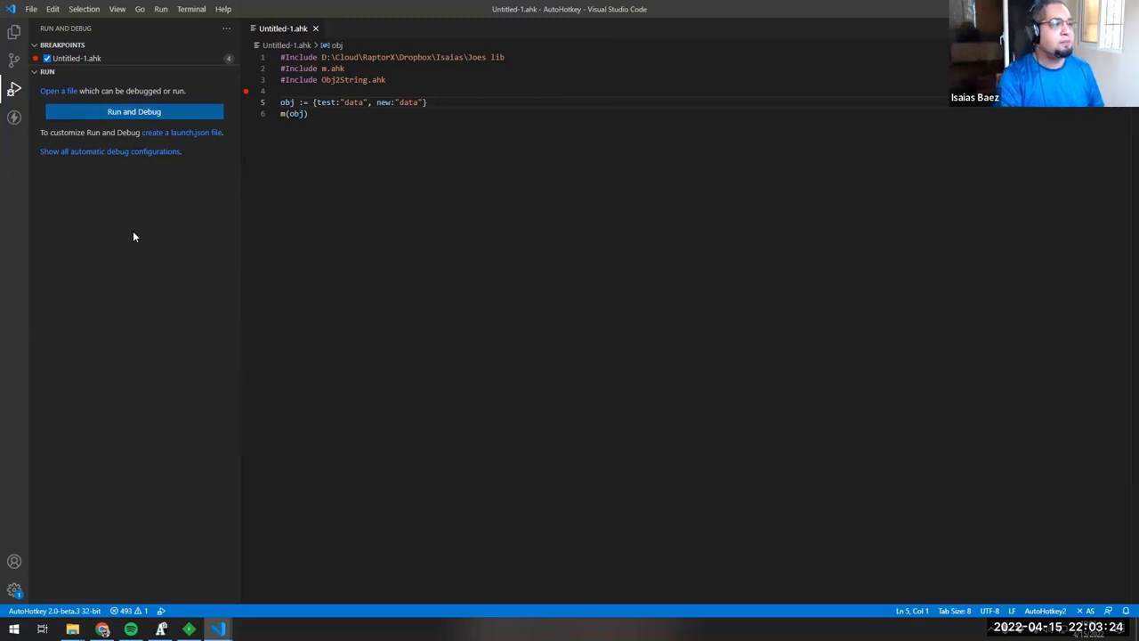
Launch the script in the debugger repeatedly, hitting the 'Unexpected declaration' error in m.ahk line 33
left_click(134, 111)
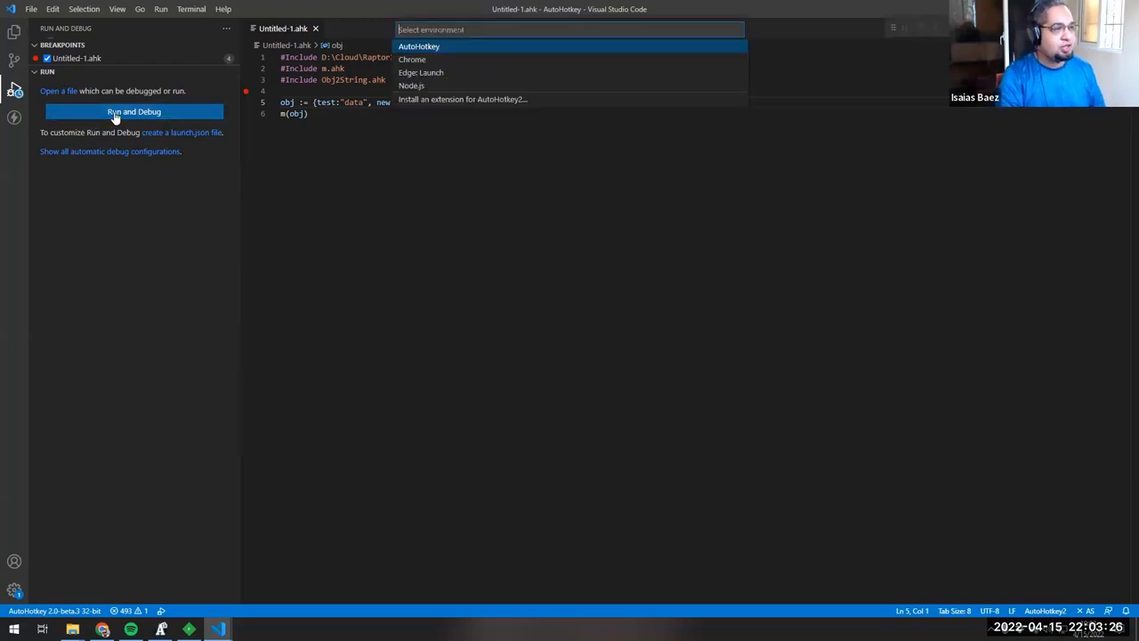
mouse_move(412, 14)
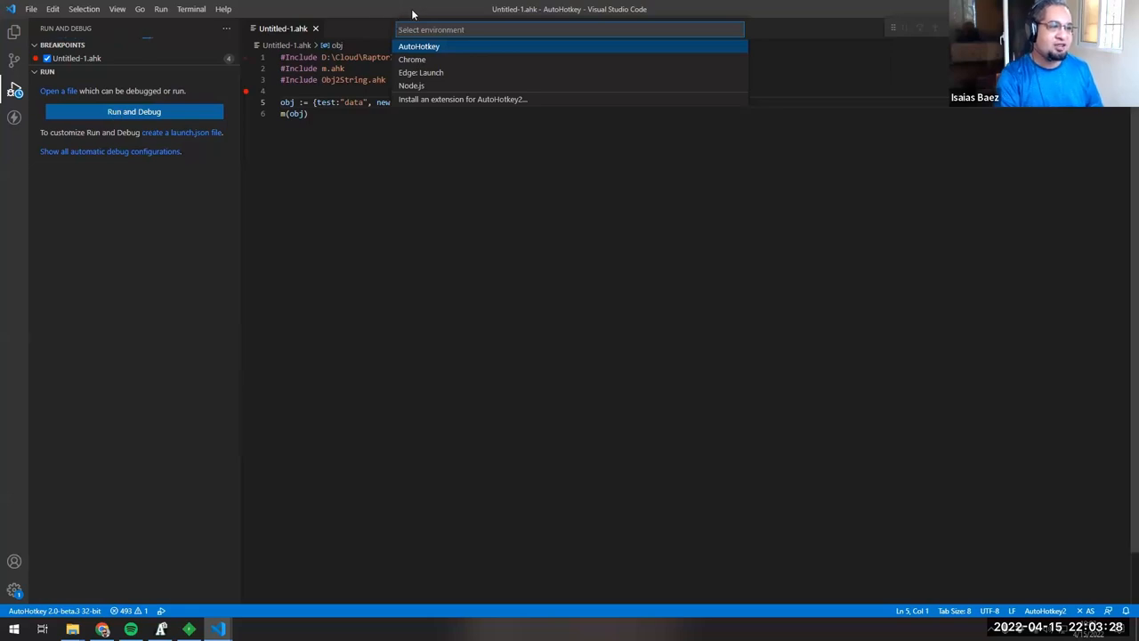
mouse_move(461, 98)
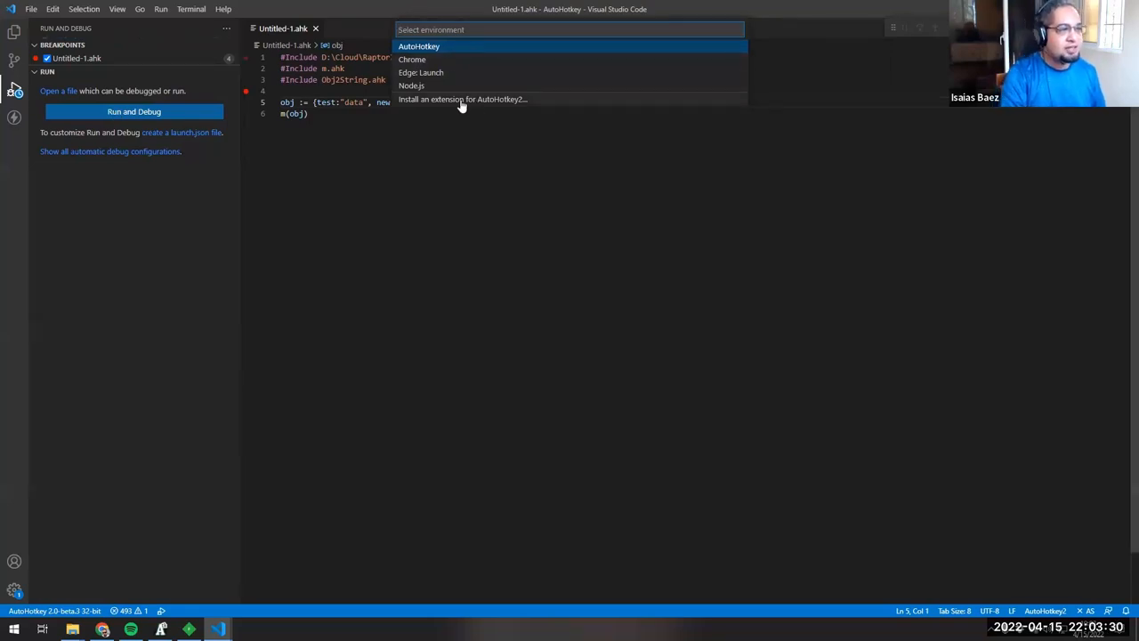
left_click(418, 46)
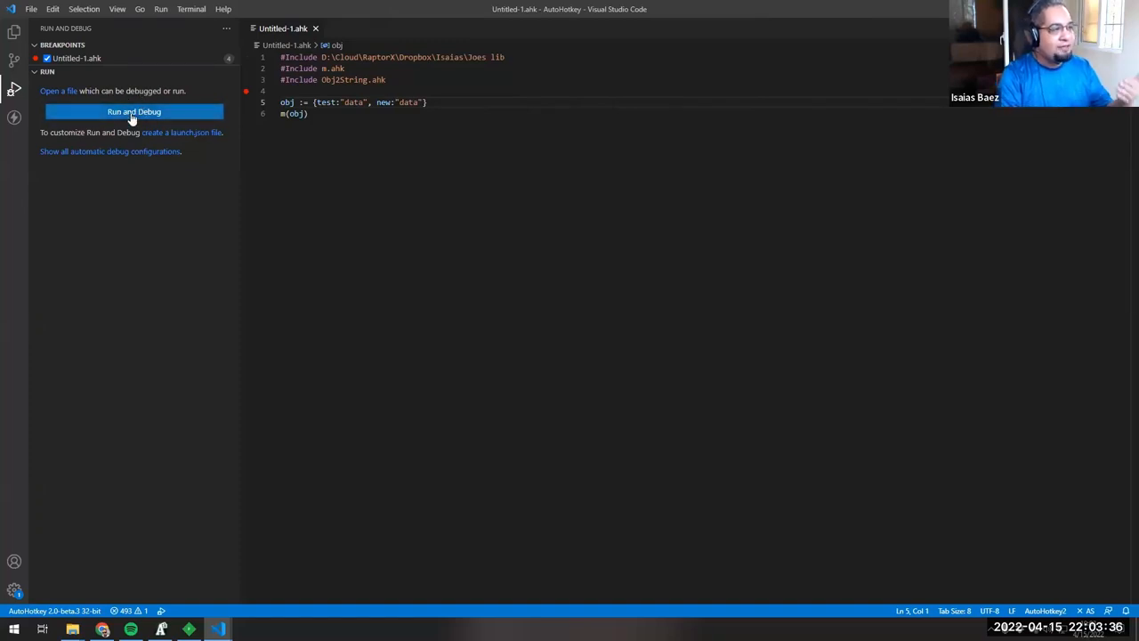
left_click(613, 91)
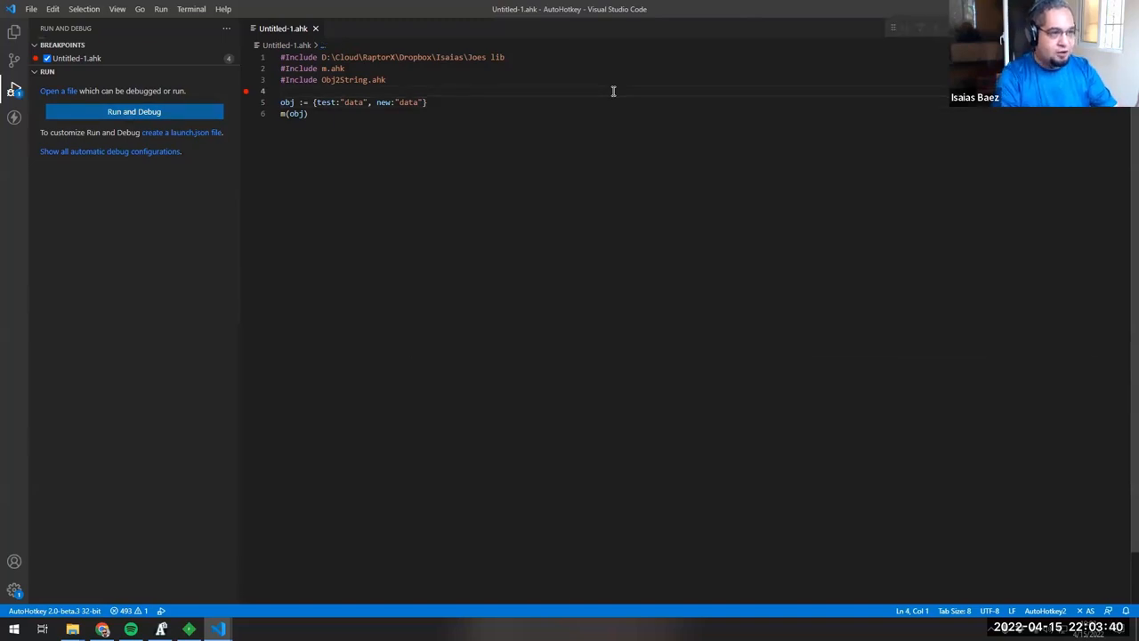
left_click(133, 111)
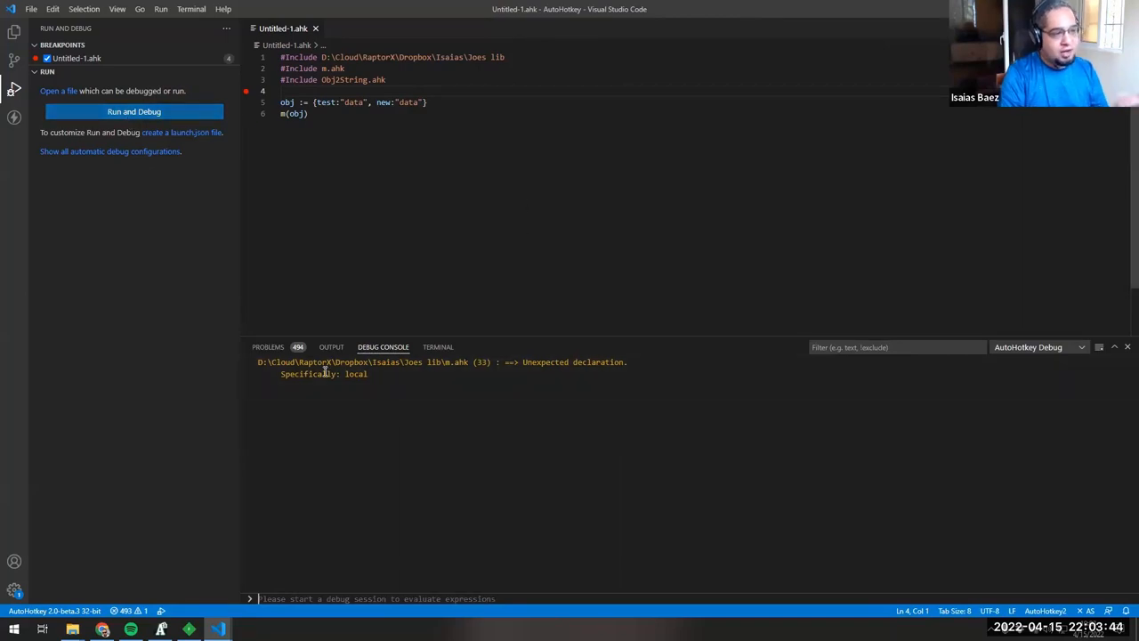
double_click(357, 373)
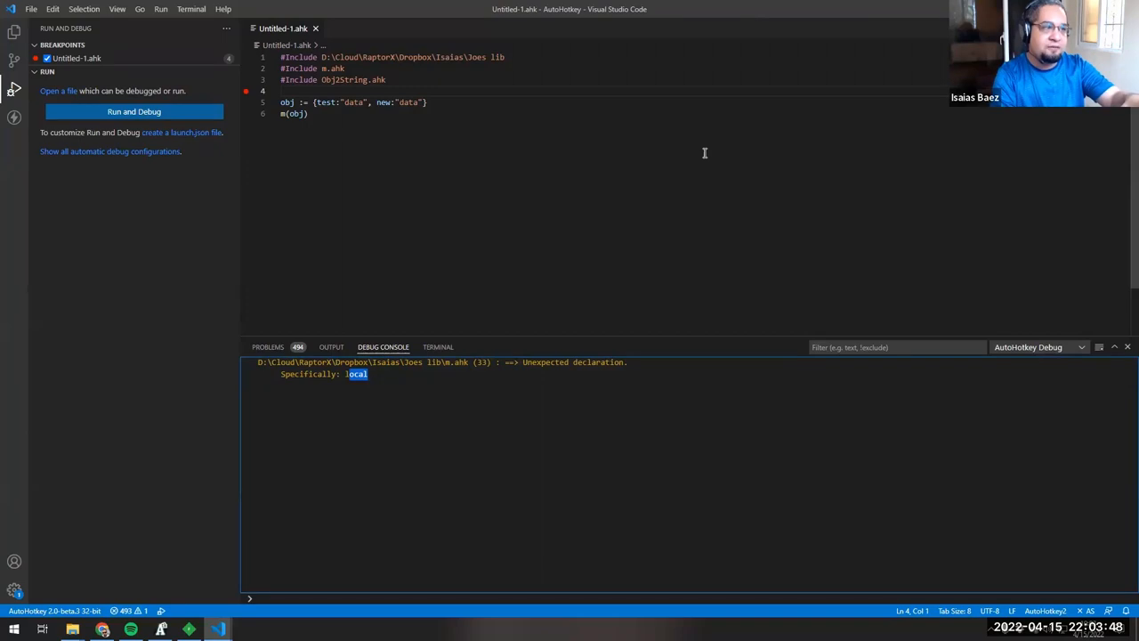
mouse_move(471, 182)
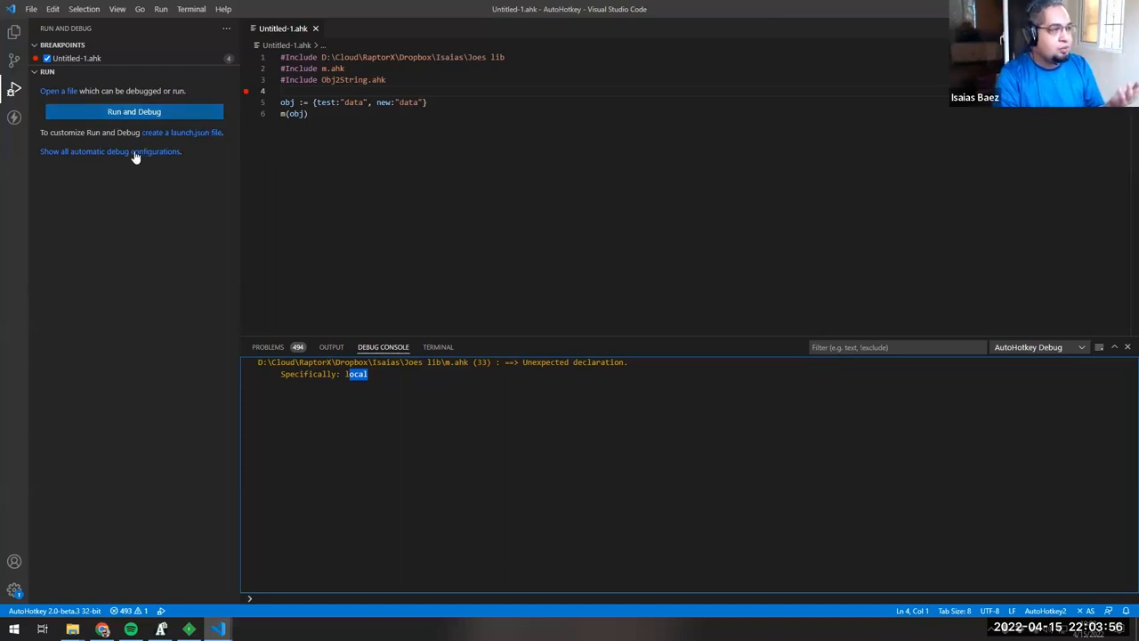
mouse_move(174, 134)
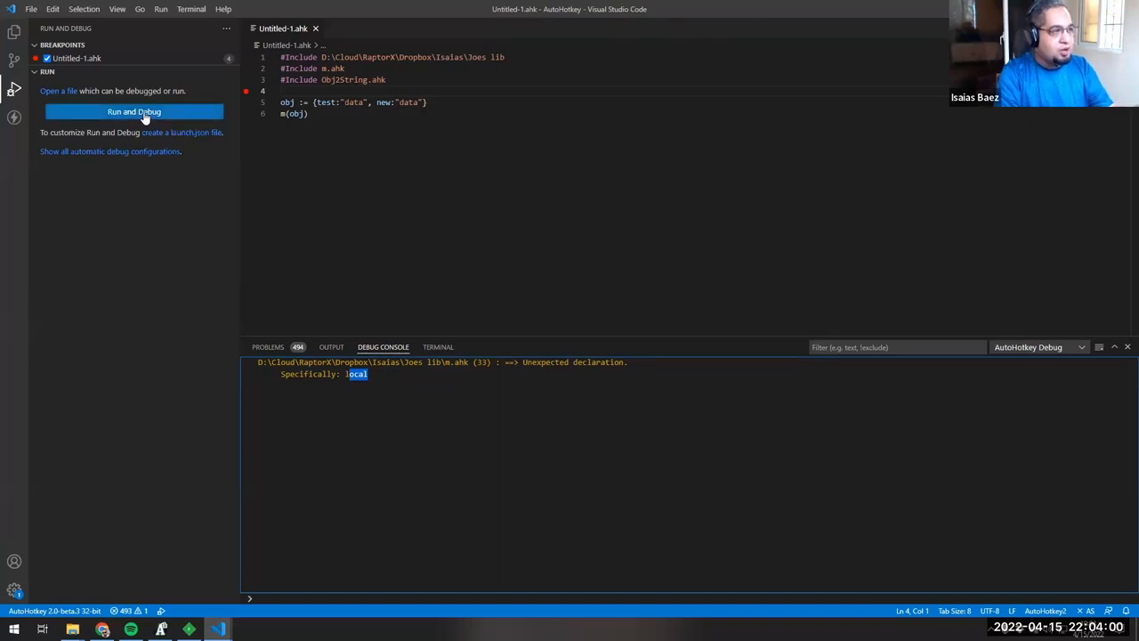
left_click(134, 111)
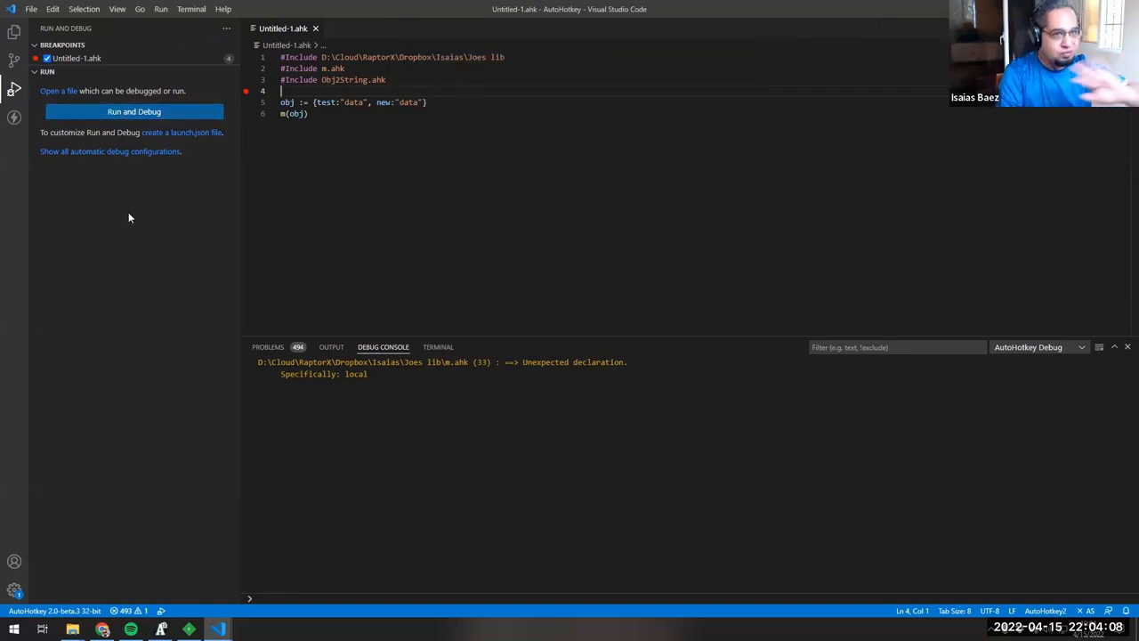
mouse_move(760, 314)
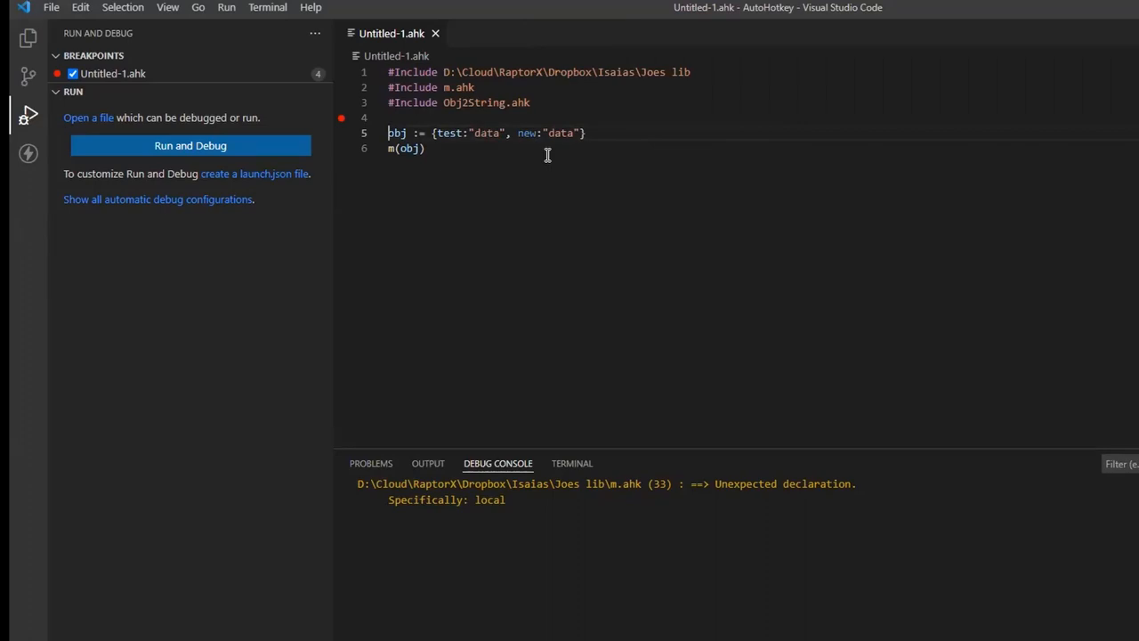
Debug to the line 5 breakpoint and expand global obj to see its test and new keys
left_click(190, 145)
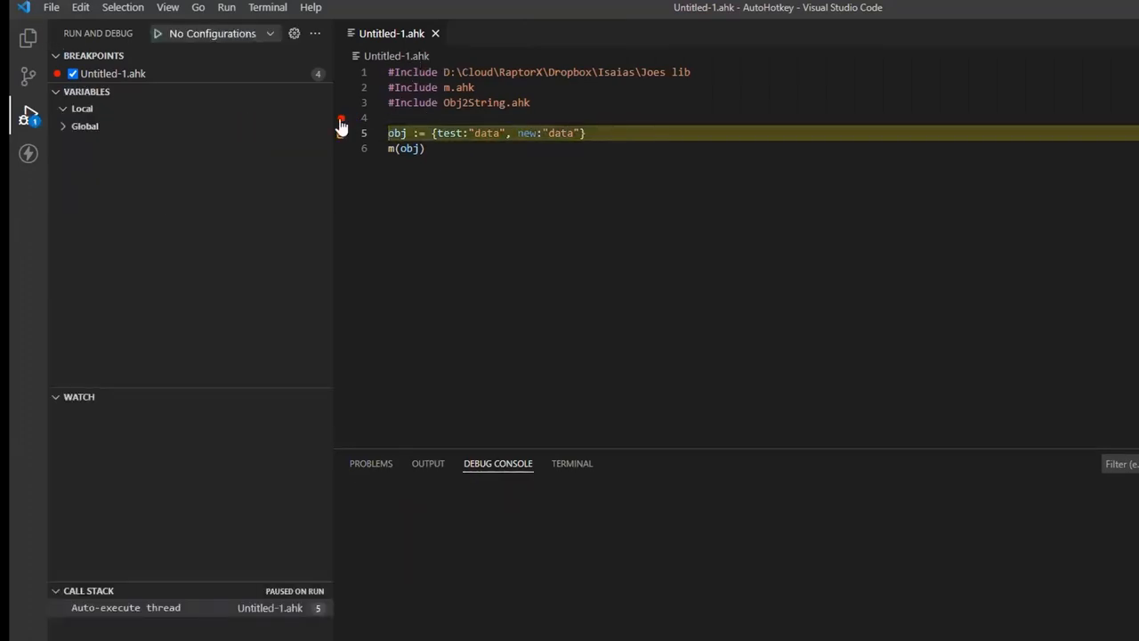
left_click(341, 117)
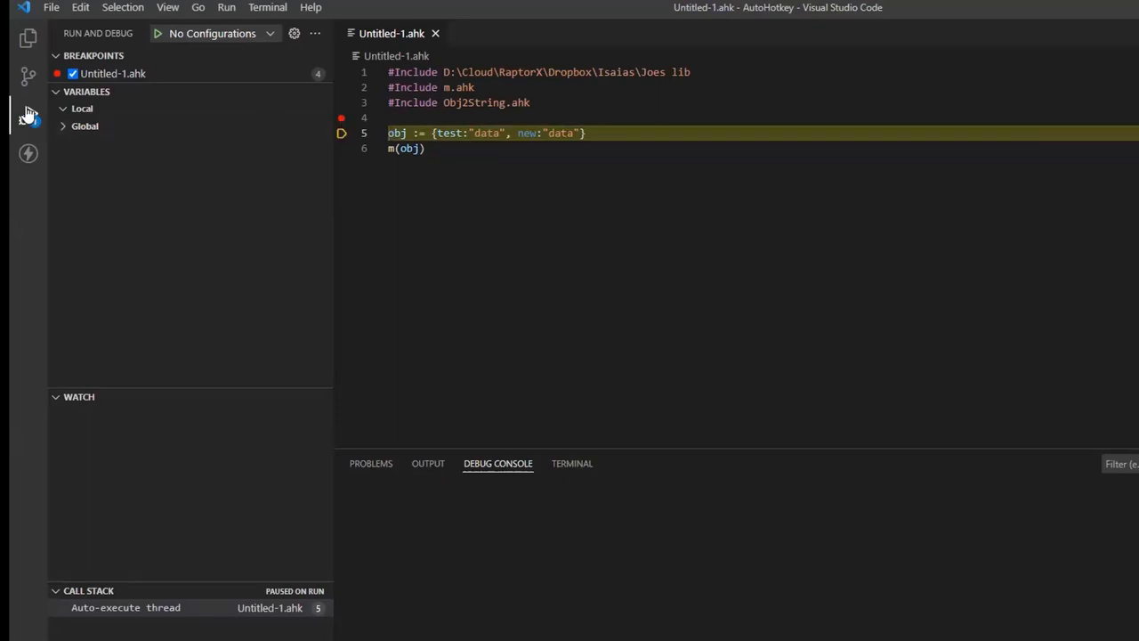
mouse_move(27, 114)
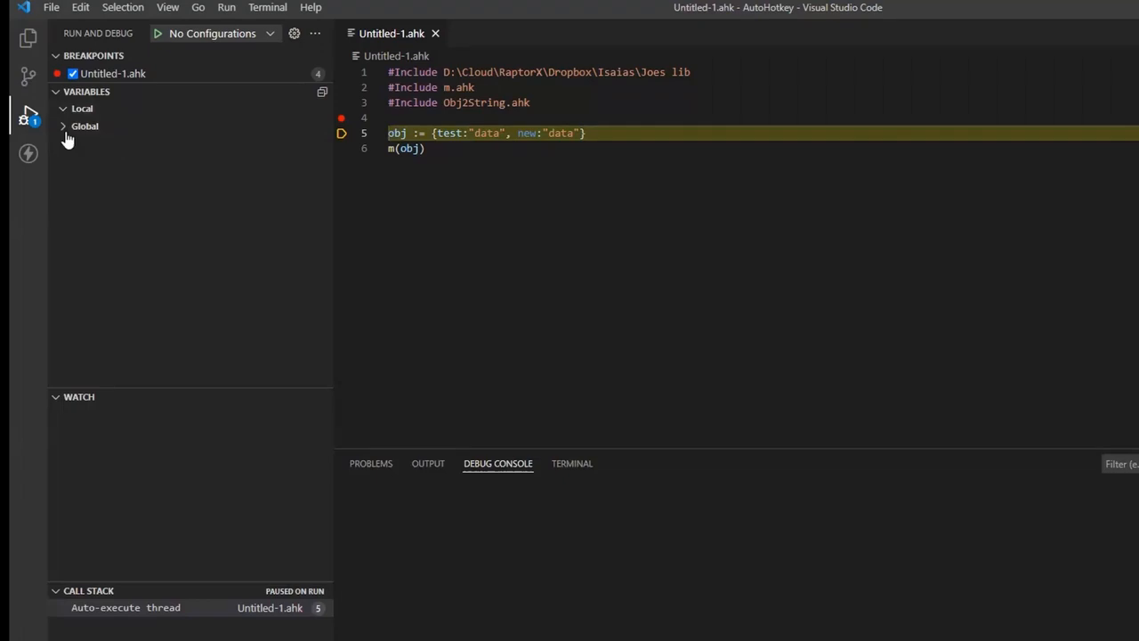
left_click(84, 126)
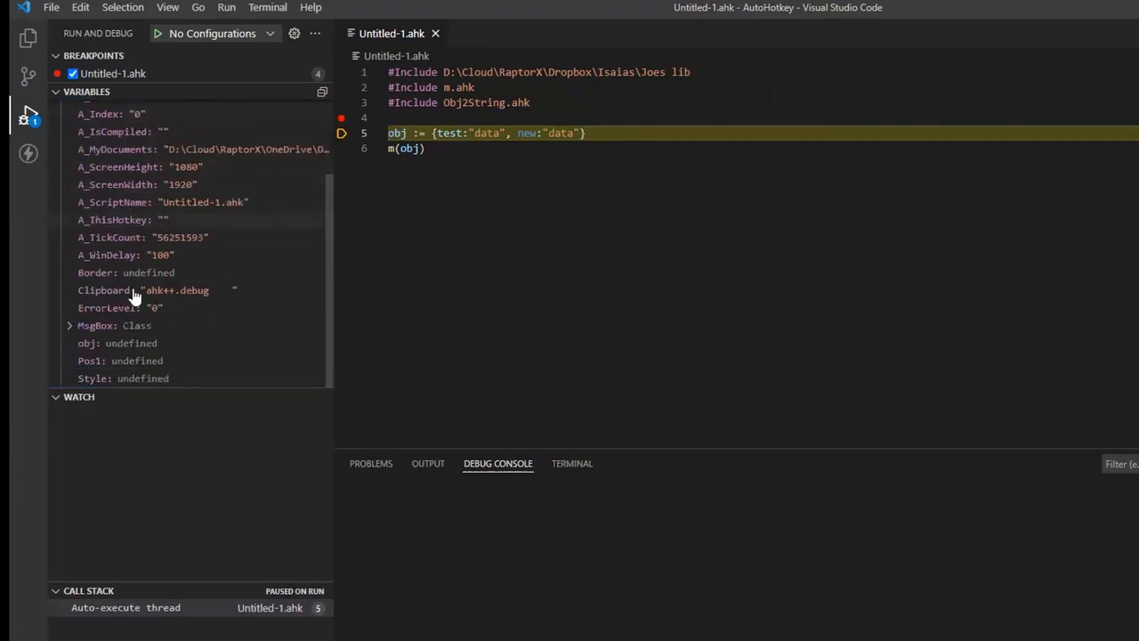
mouse_move(100, 354)
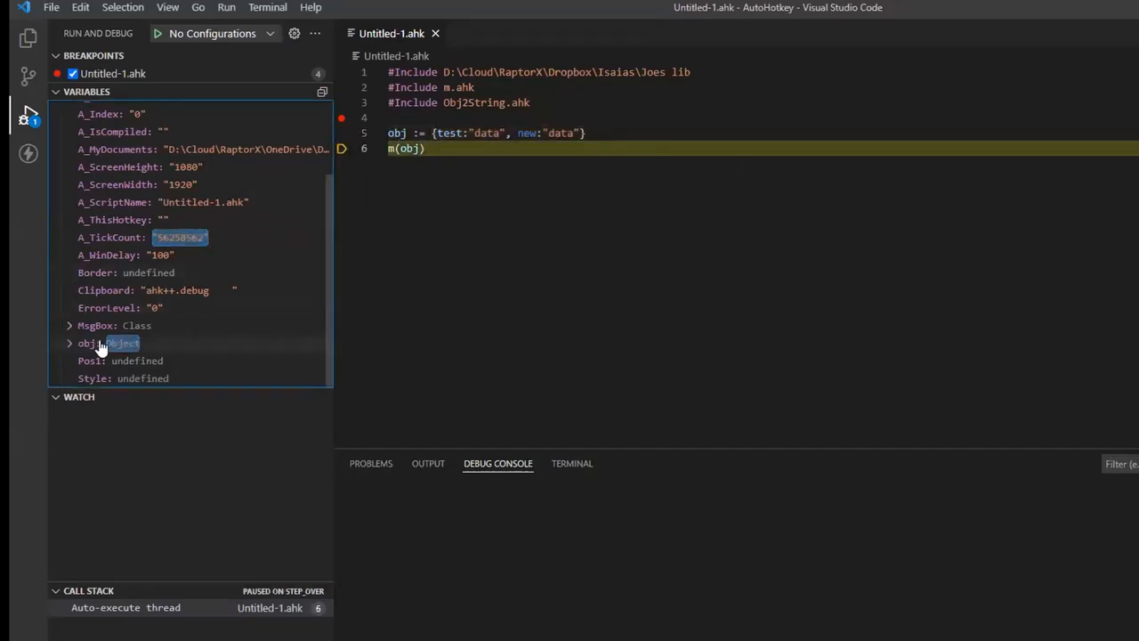
left_click(70, 343)
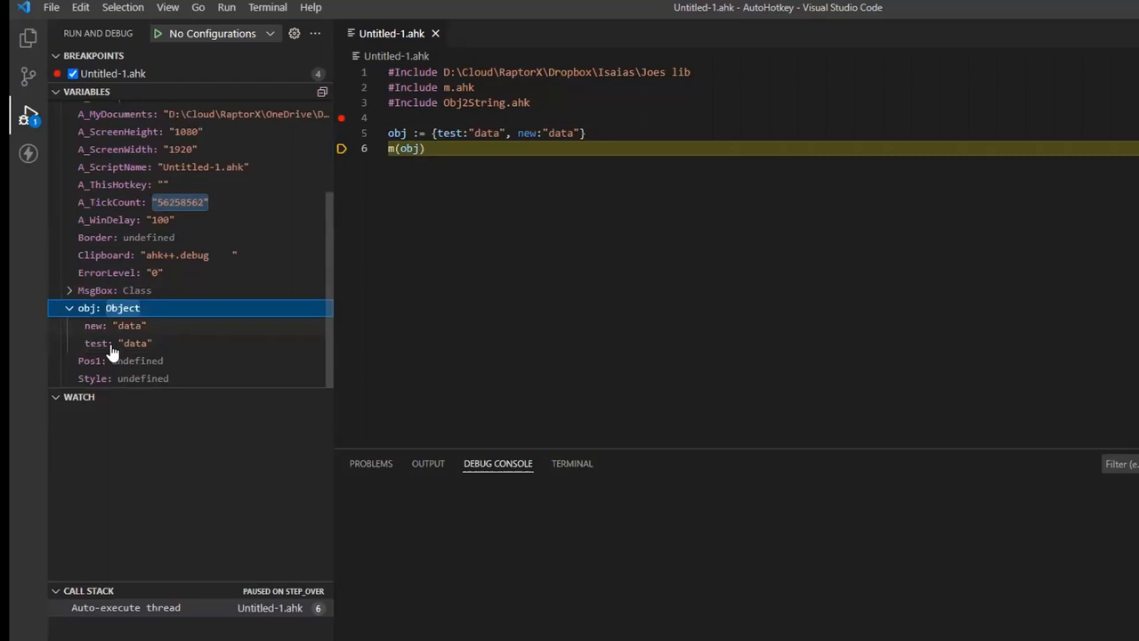
mouse_move(129, 345)
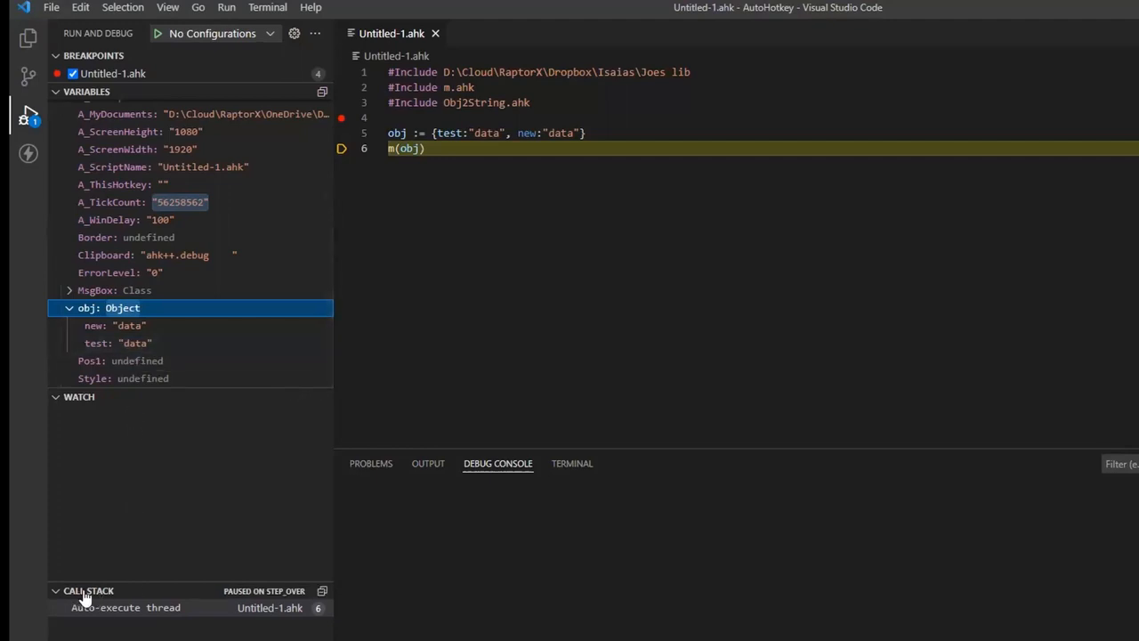
mouse_move(88, 454)
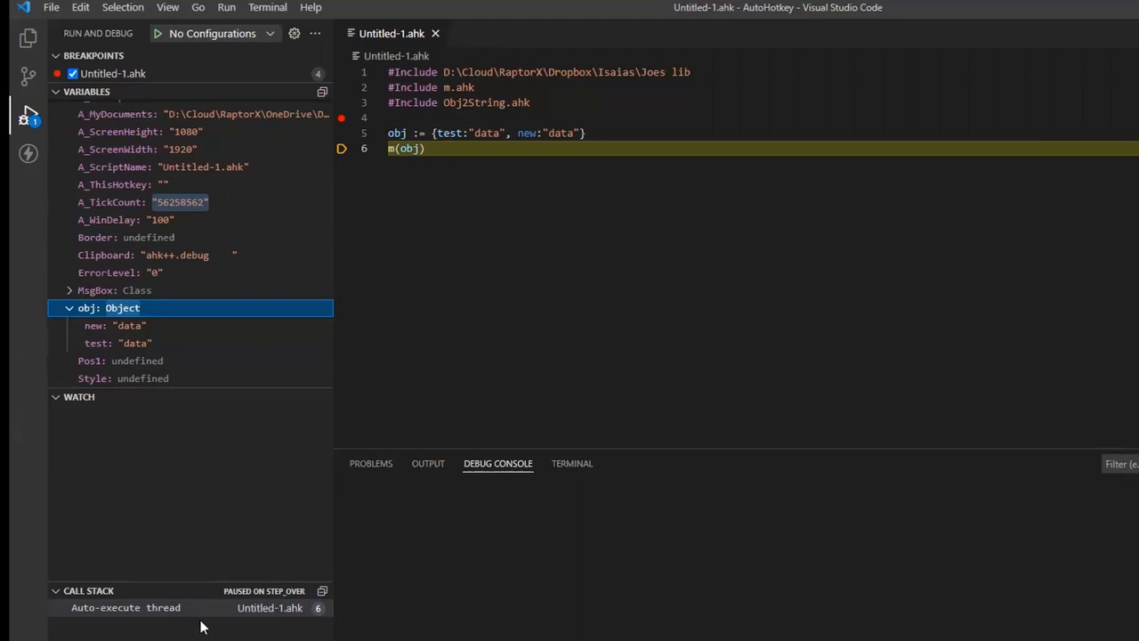
mouse_move(202, 618)
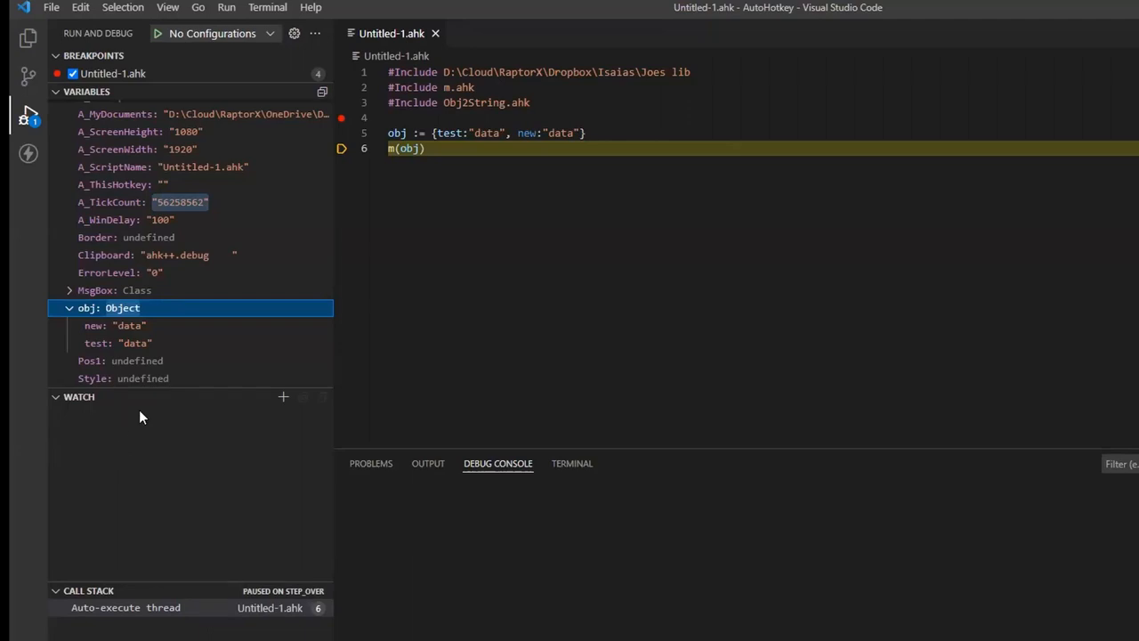
mouse_move(198, 450)
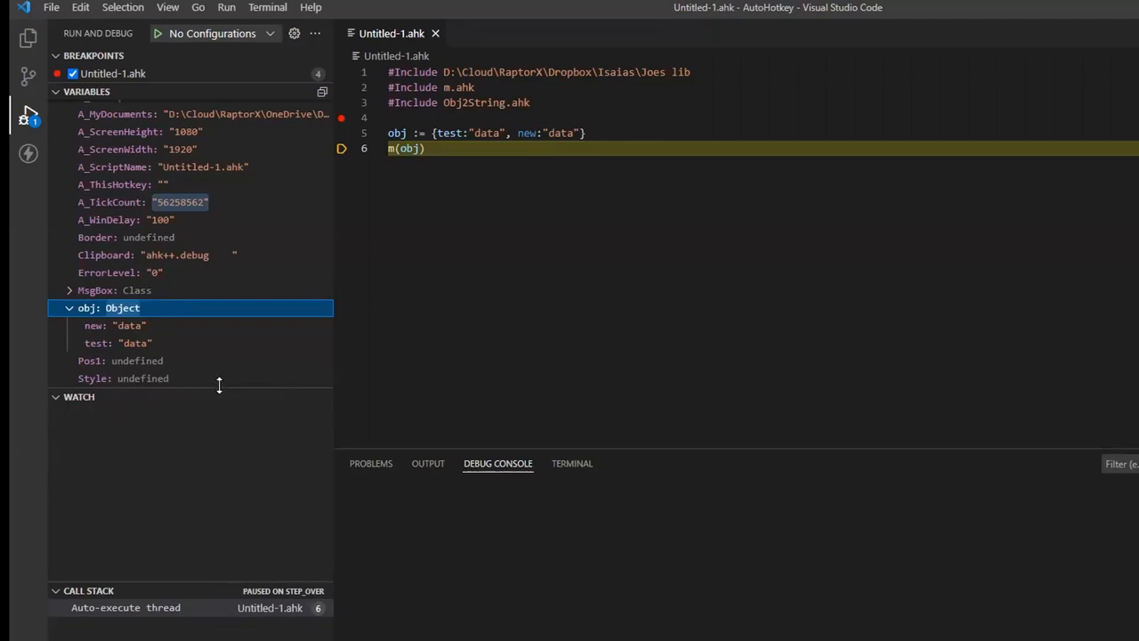
mouse_move(196, 591)
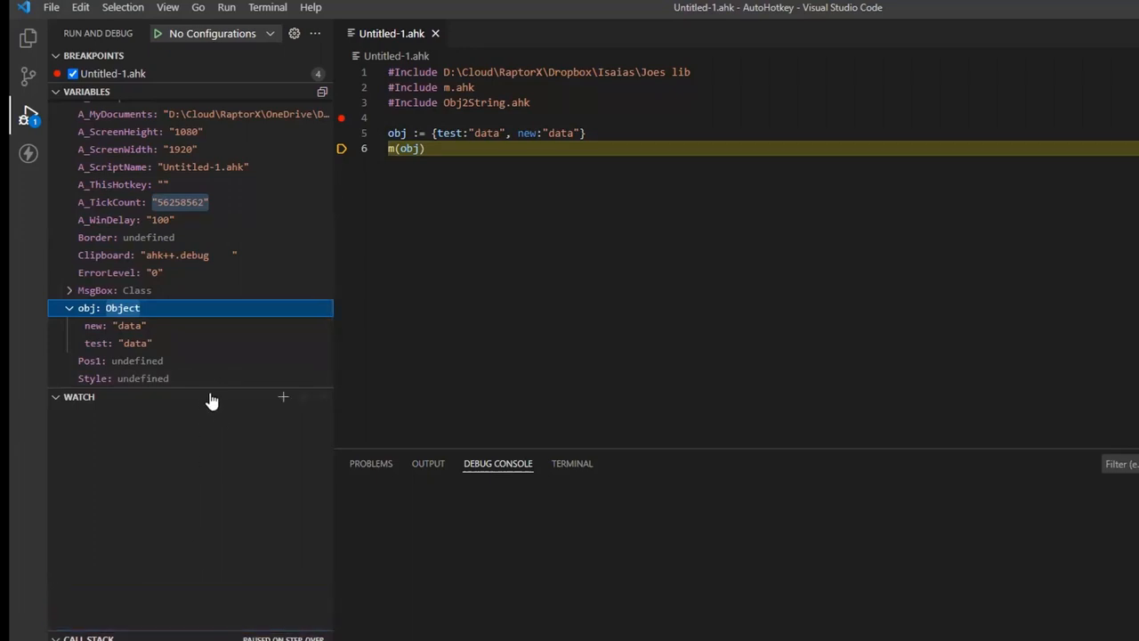
scroll("up", 3)
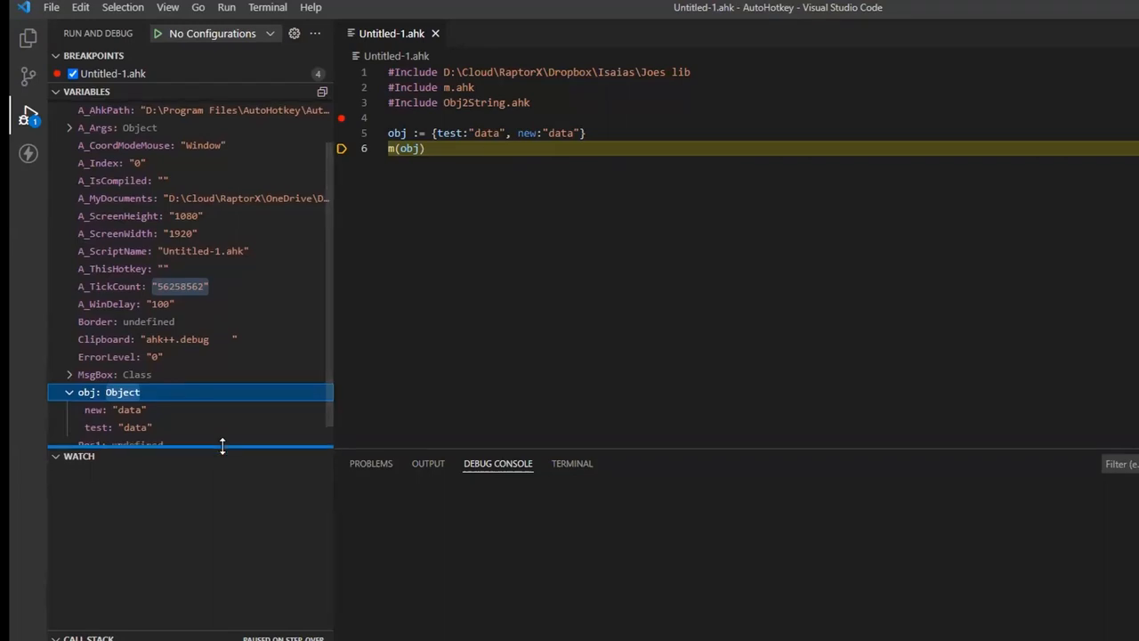
scroll("up", 3)
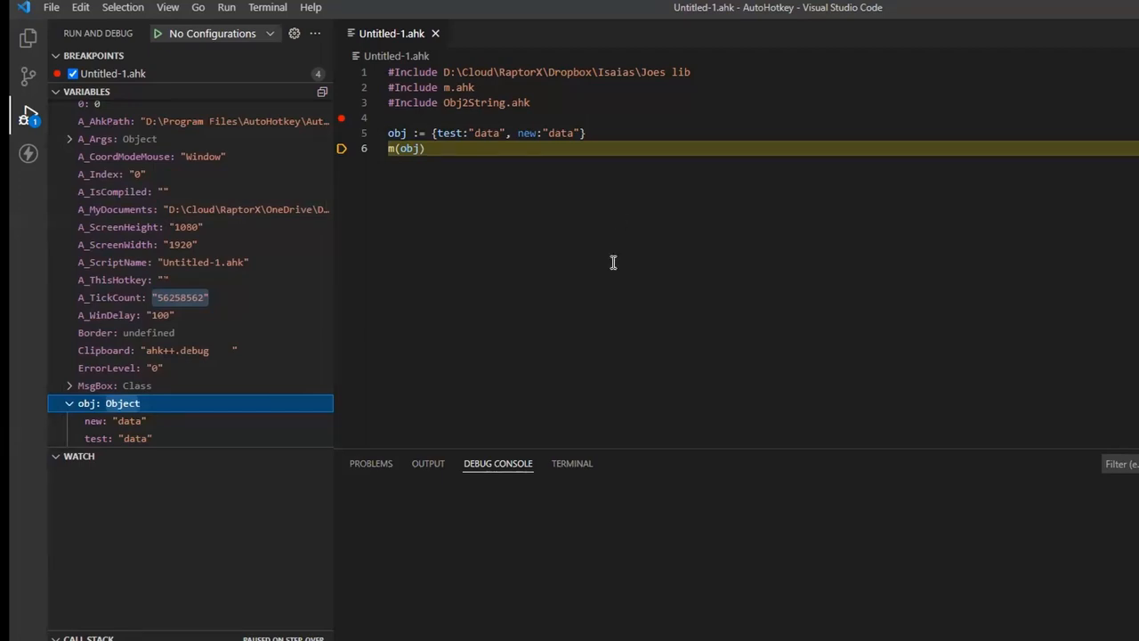
mouse_move(530, 338)
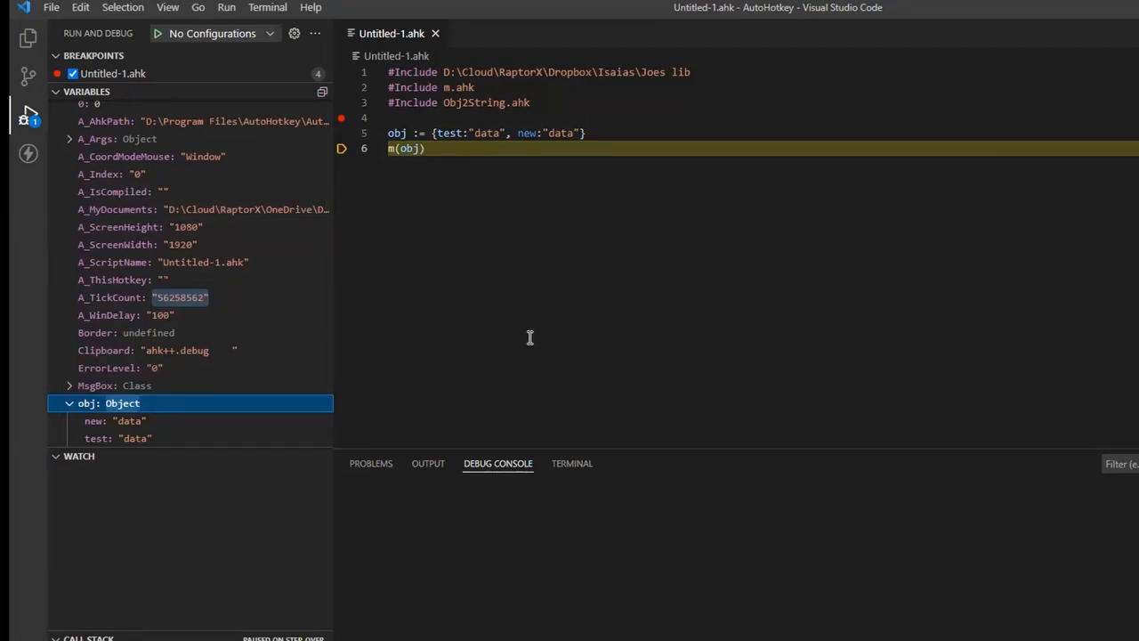
mouse_move(553, 327)
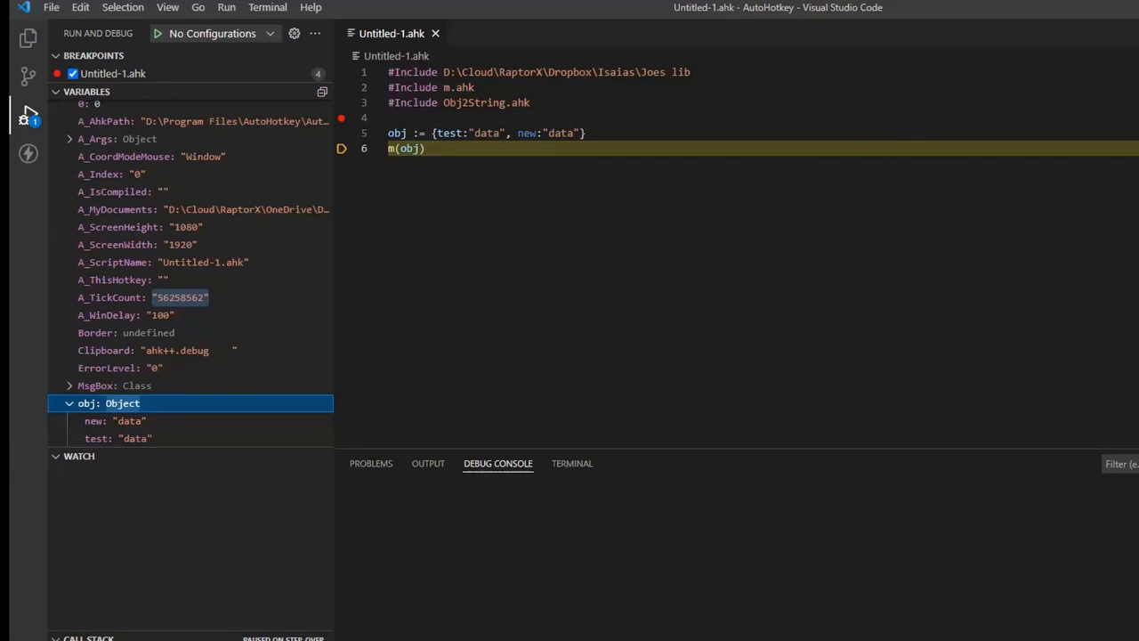
mouse_move(954, 216)
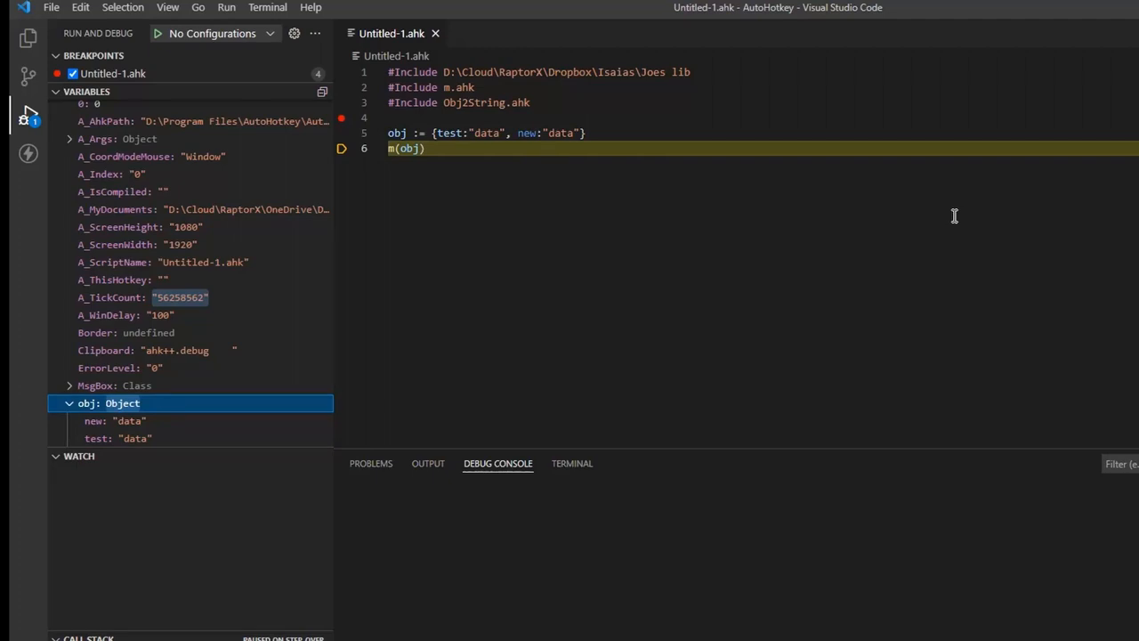
mouse_move(1052, 182)
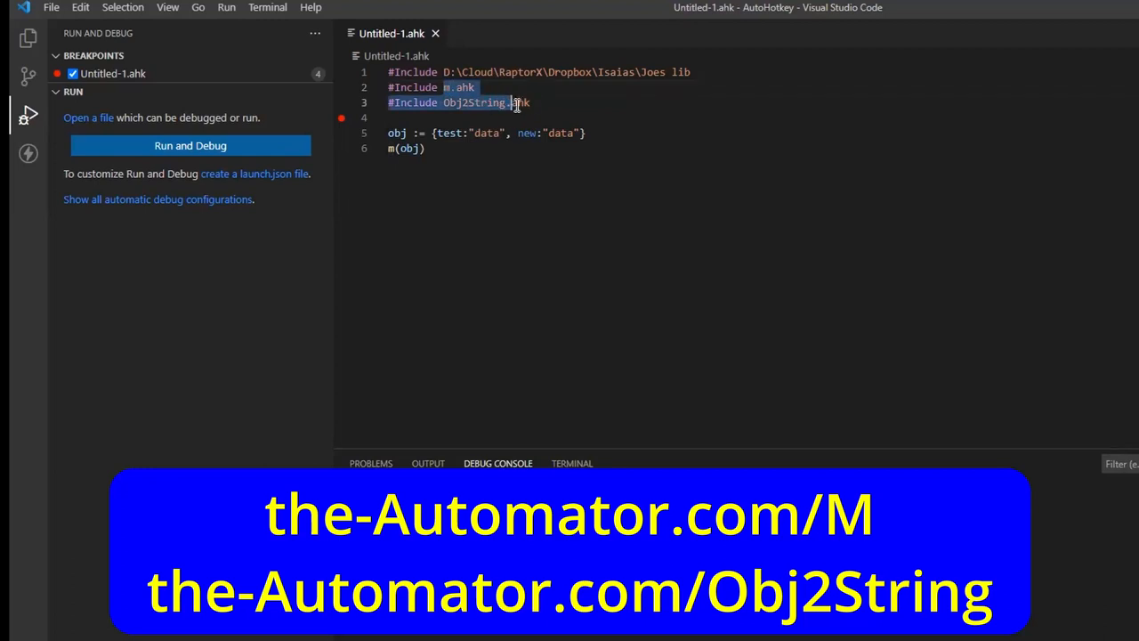
Run the script, move the obj contents message window aside, then close it
left_click(442, 102)
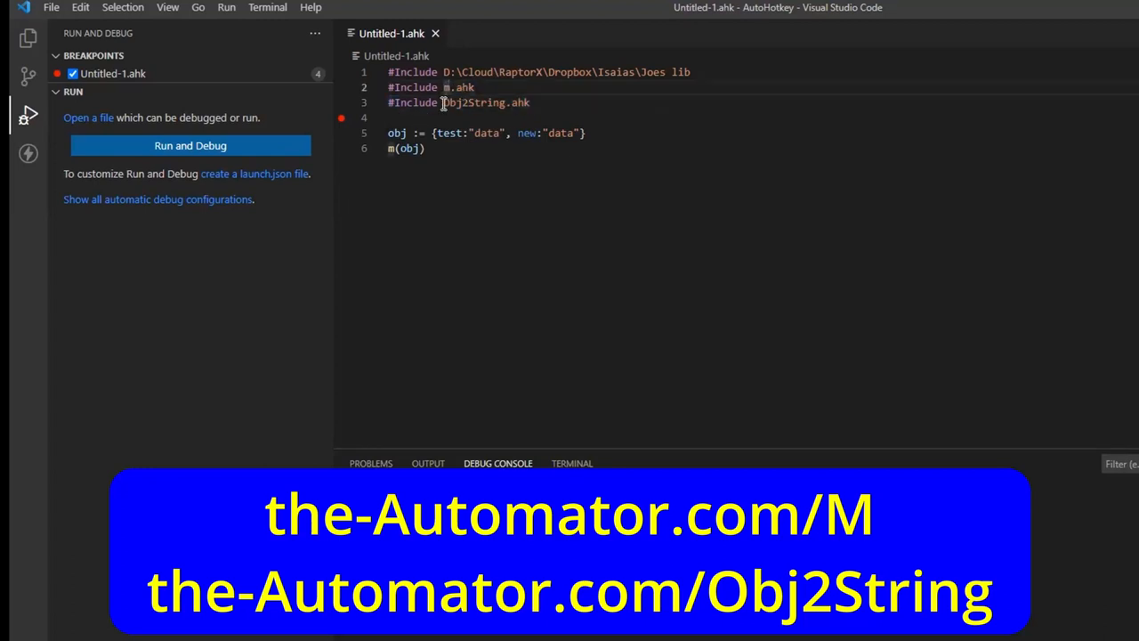
double_click(476, 102)
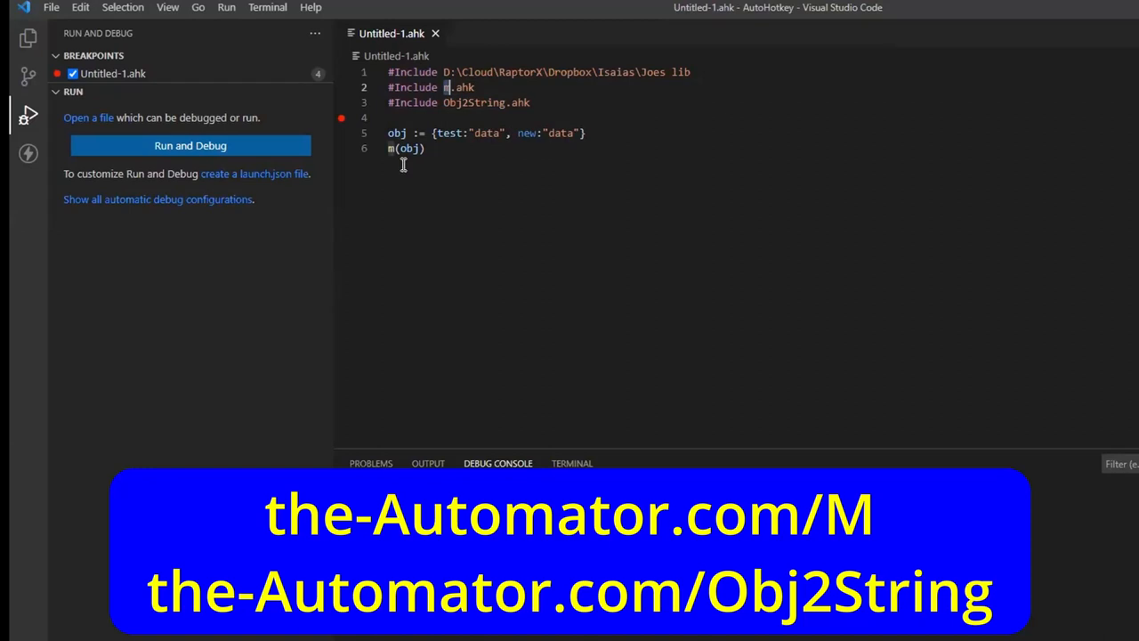
mouse_move(523, 241)
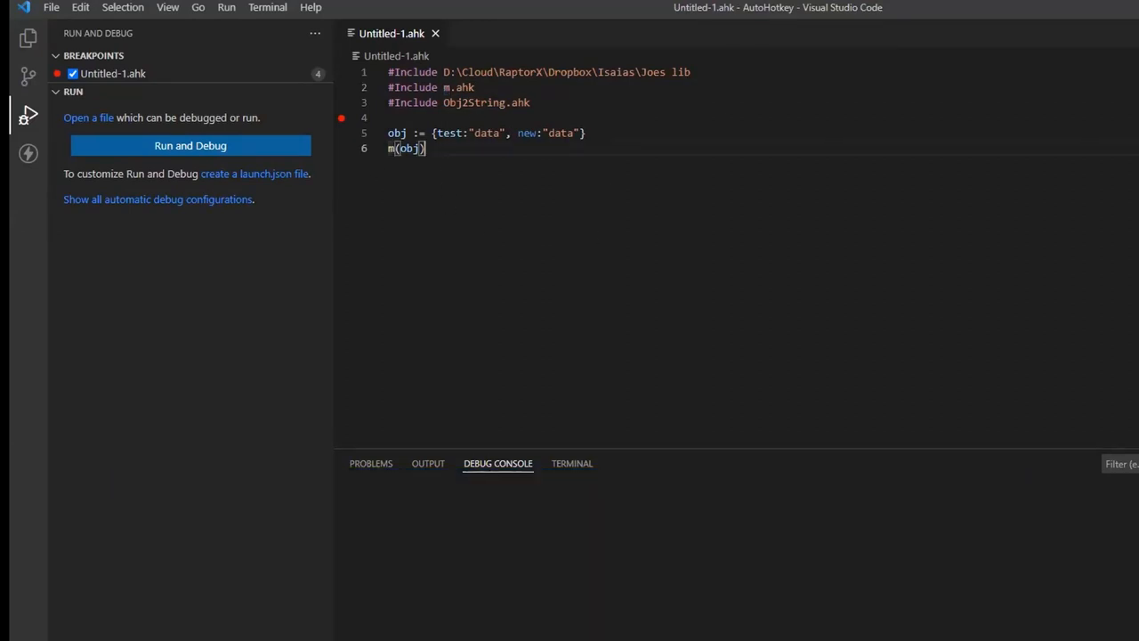
left_click(190, 145)
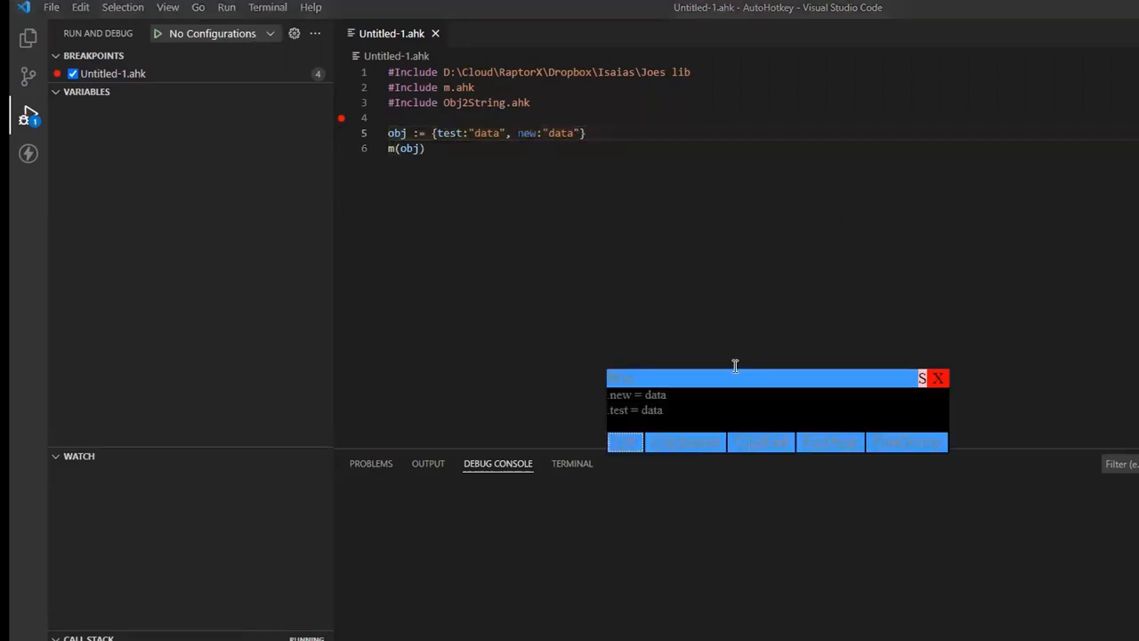
left_click_drag(761, 378, 899, 236)
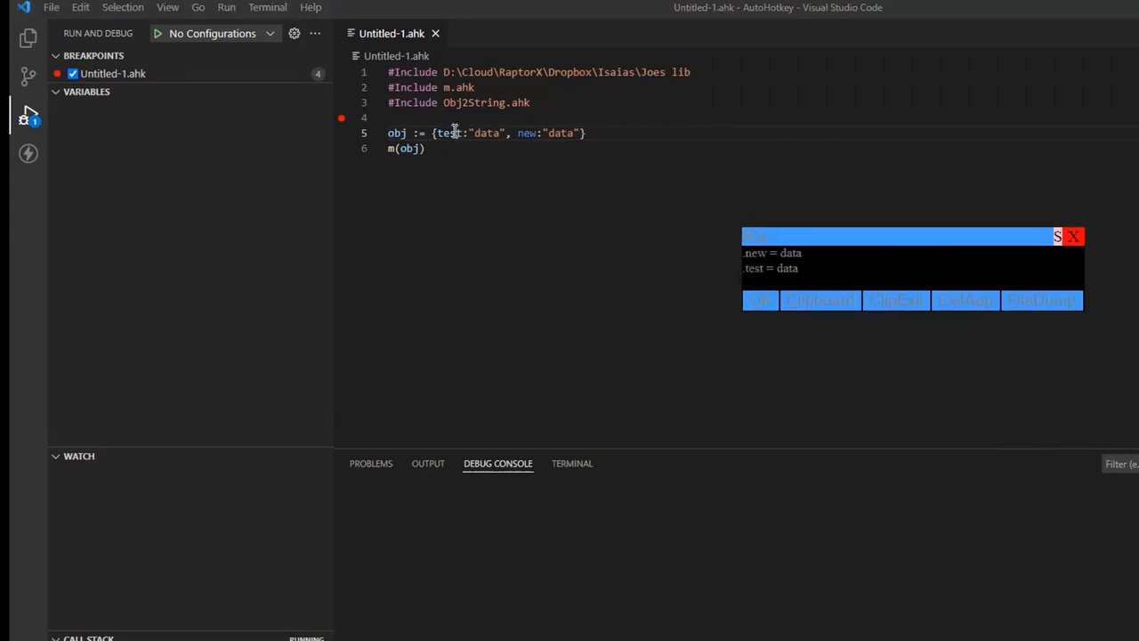
mouse_move(823, 289)
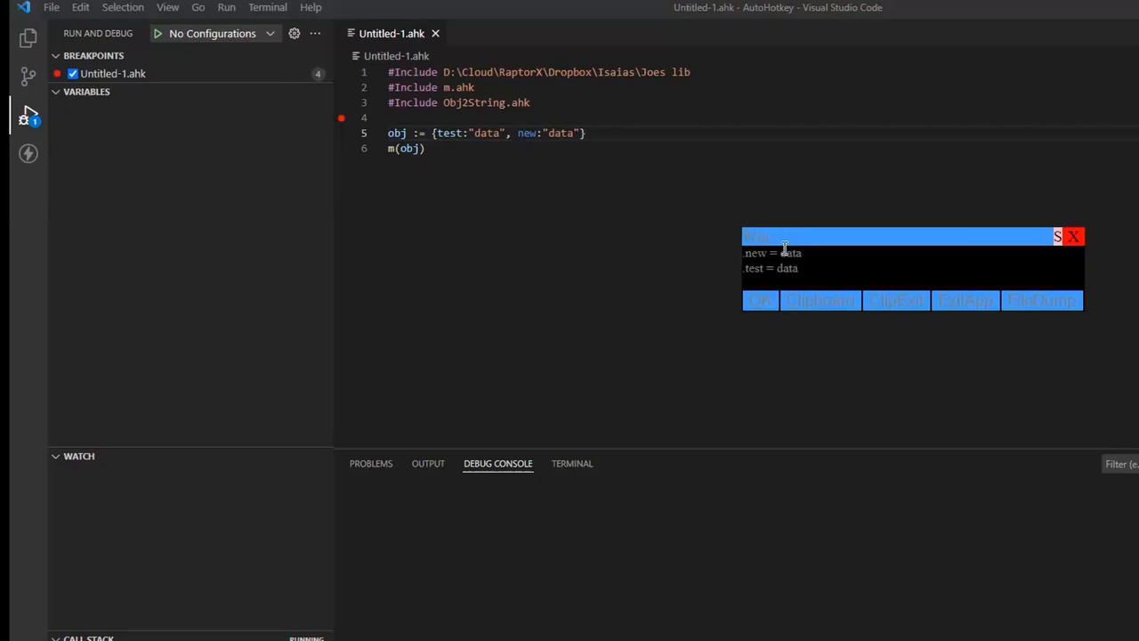
mouse_move(820, 300)
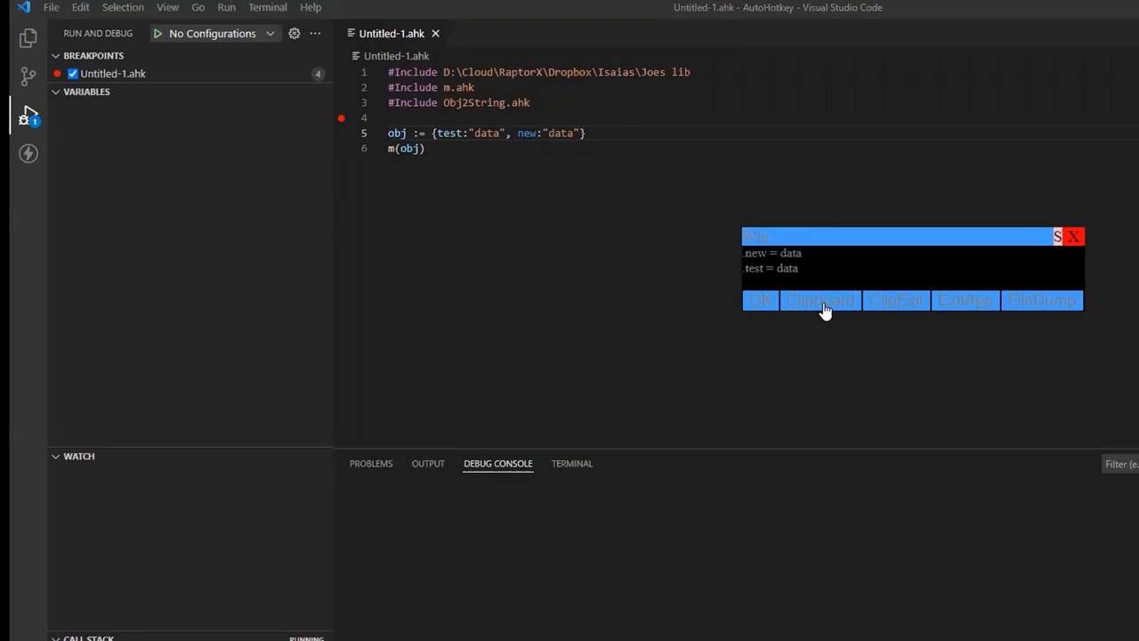
left_click(758, 300)
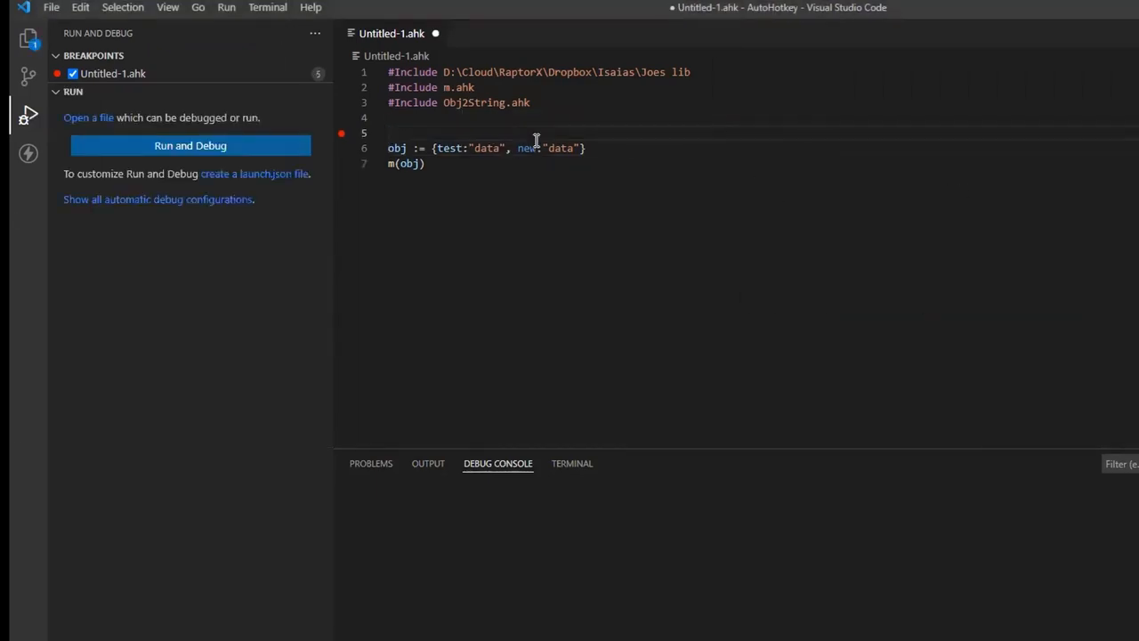
Add var := "fred", pass var to m(), run the script and close the message
type("var := f")
left_click(761, 163)
type(", ")
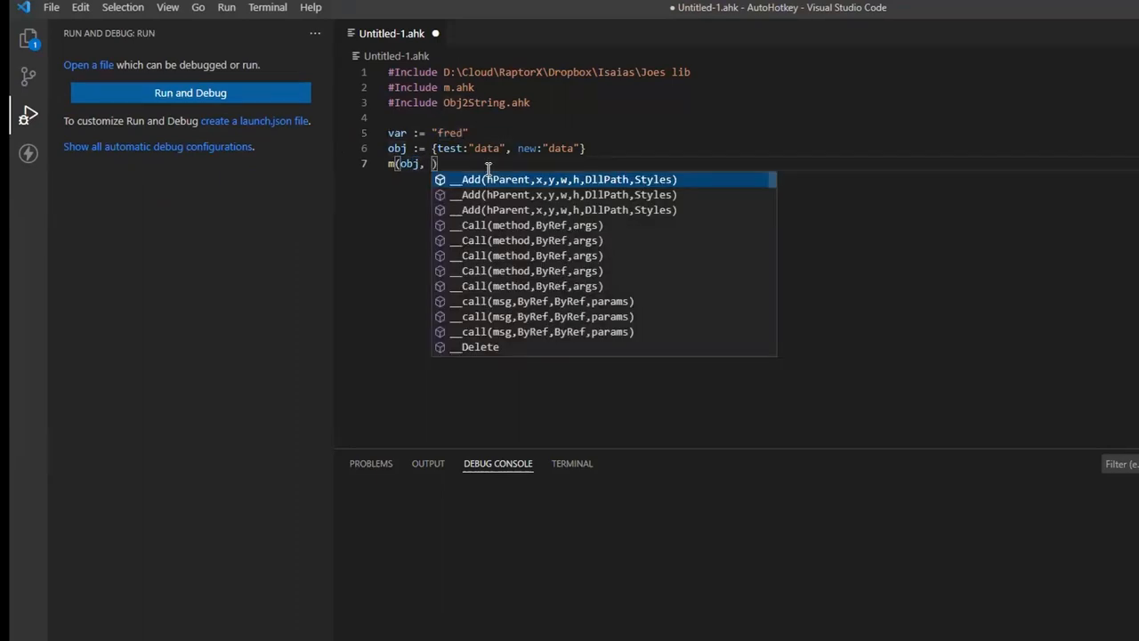
type("var")
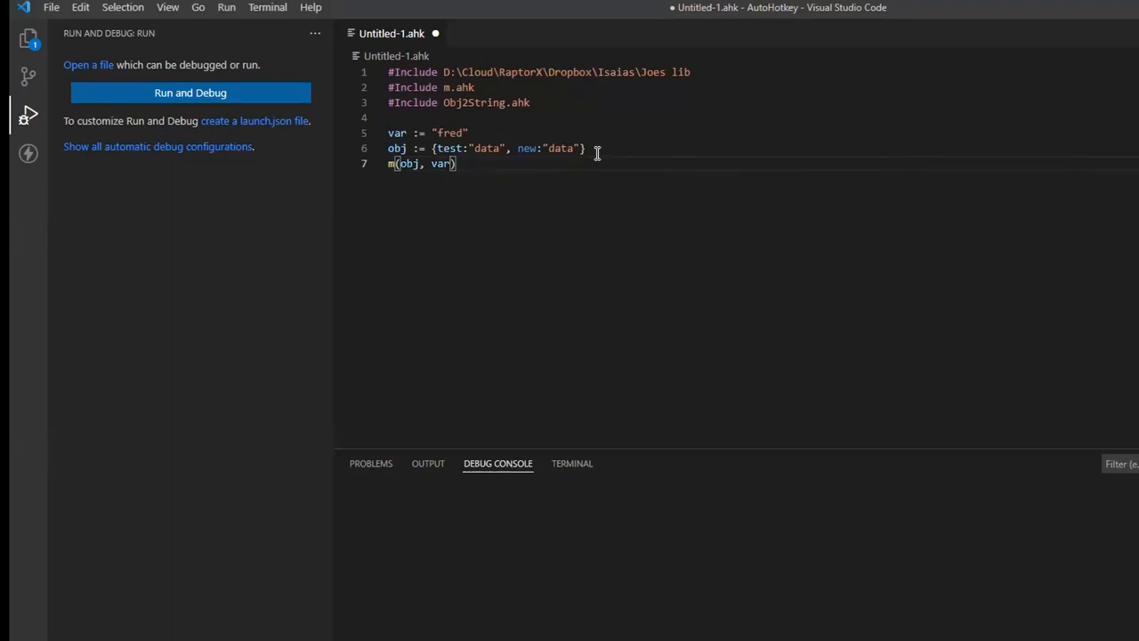
left_click(190, 93)
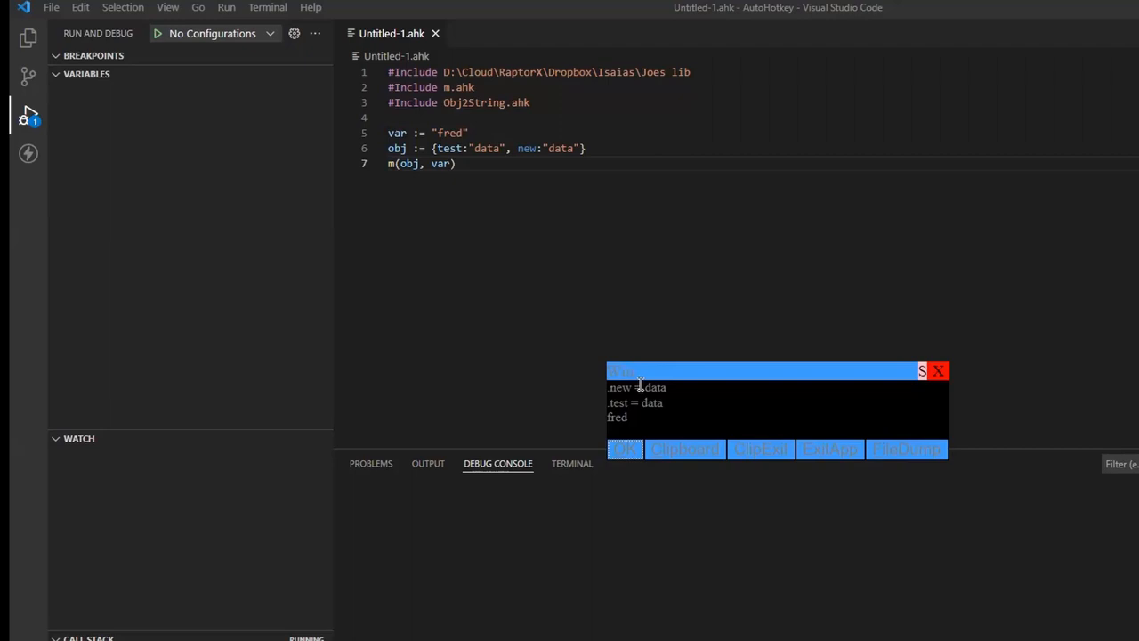
mouse_move(610, 434)
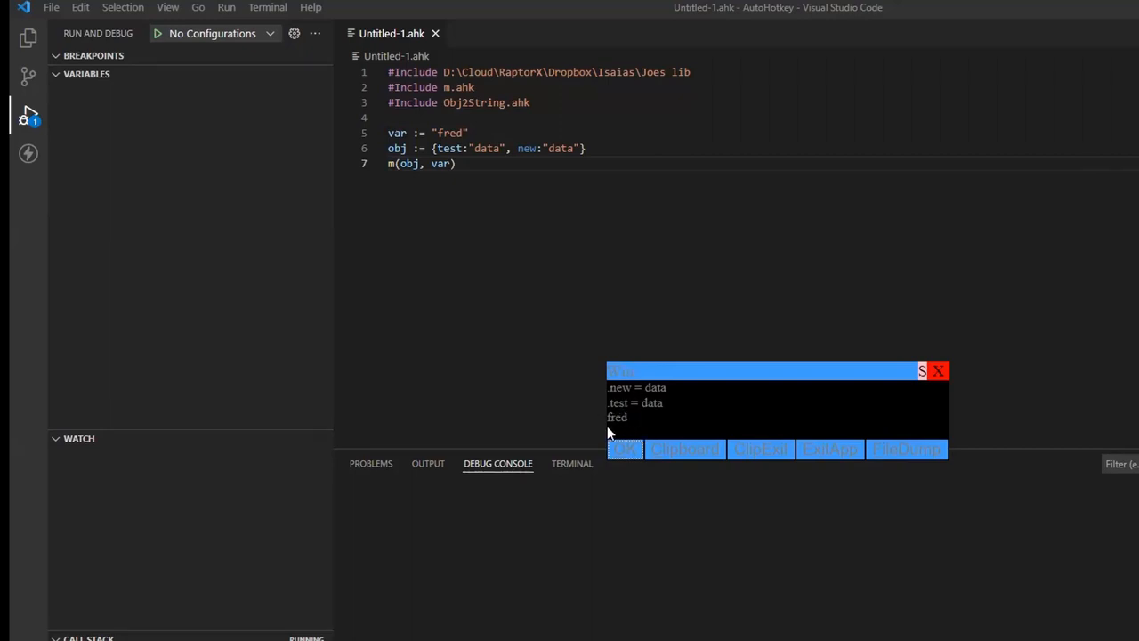
mouse_move(575, 387)
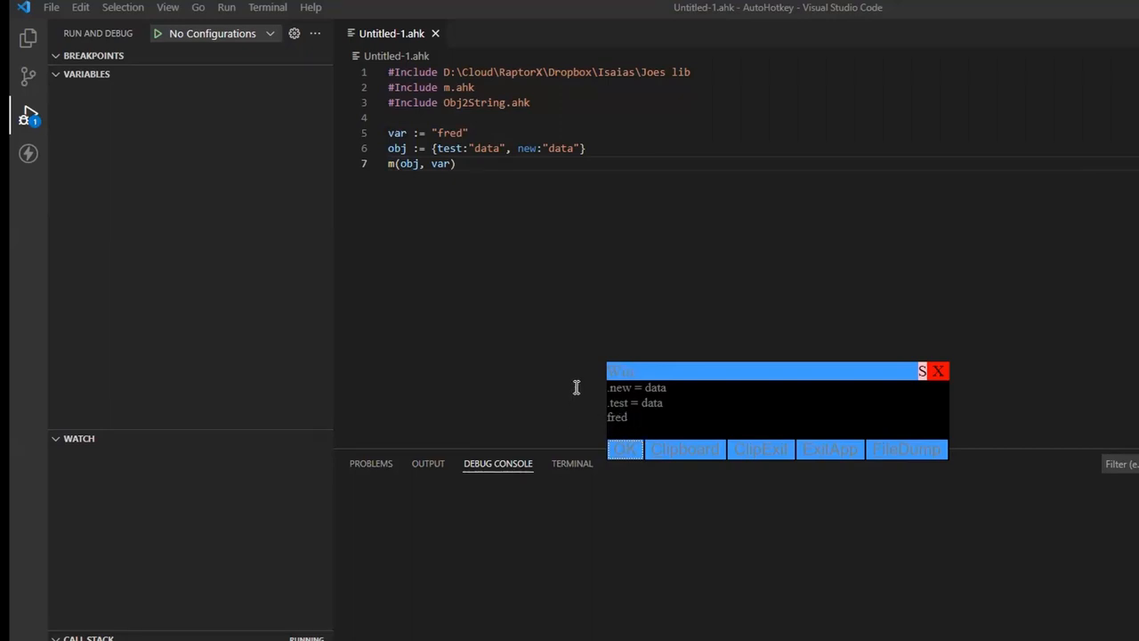
mouse_move(842, 377)
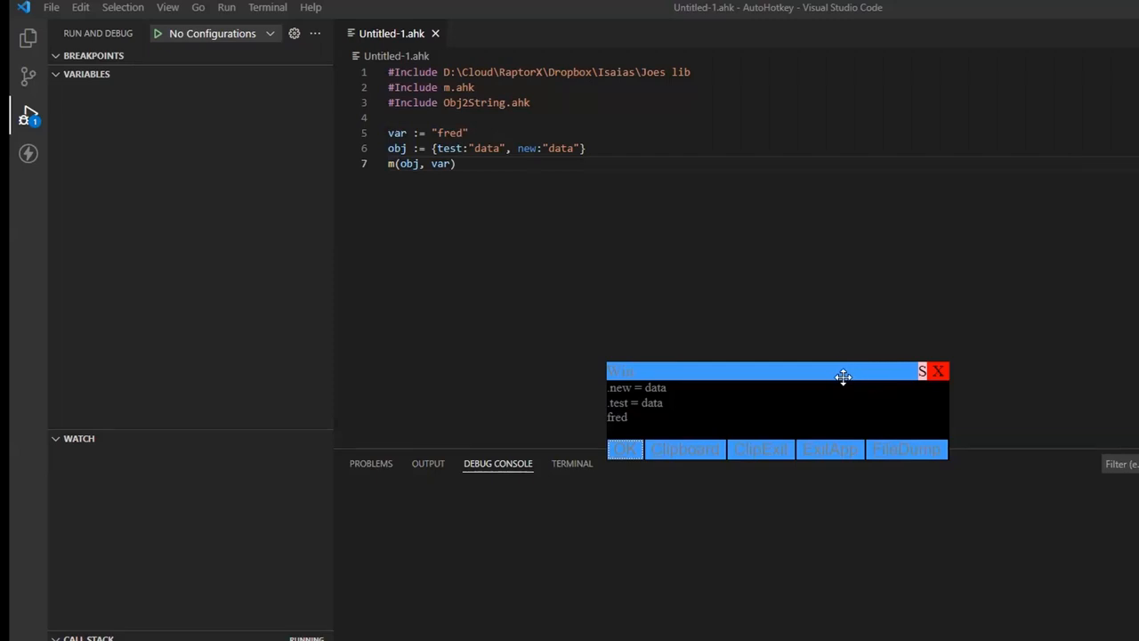
mouse_move(827, 449)
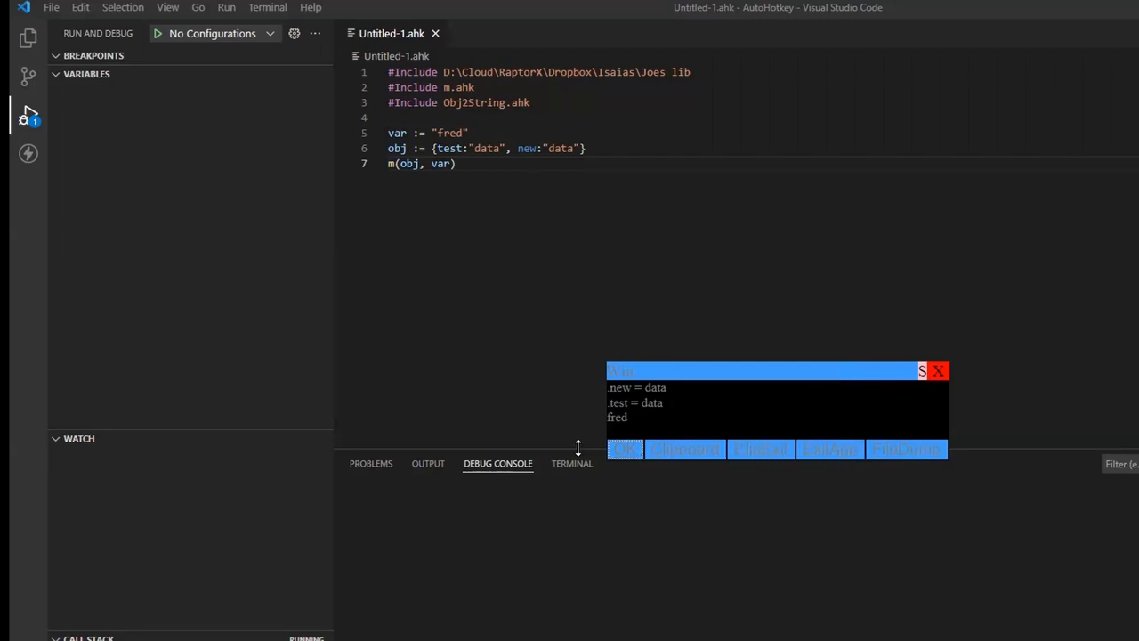
left_click(938, 372)
type(",")
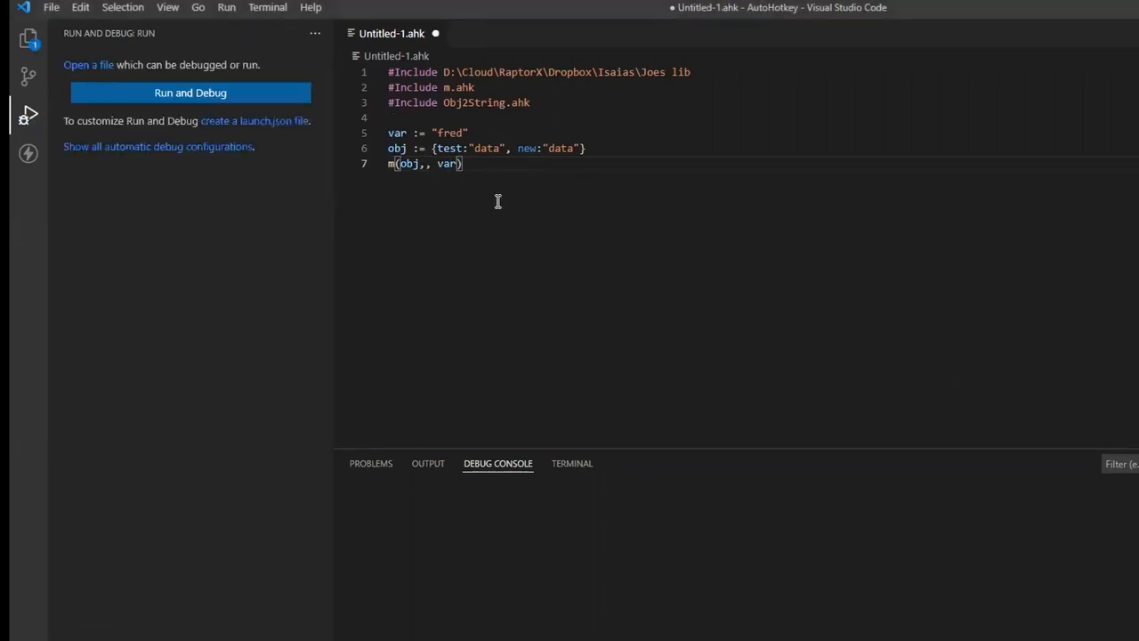
Fix the call to m(obj," ", var) and rerun, replacing the running instance
left_click(190, 92)
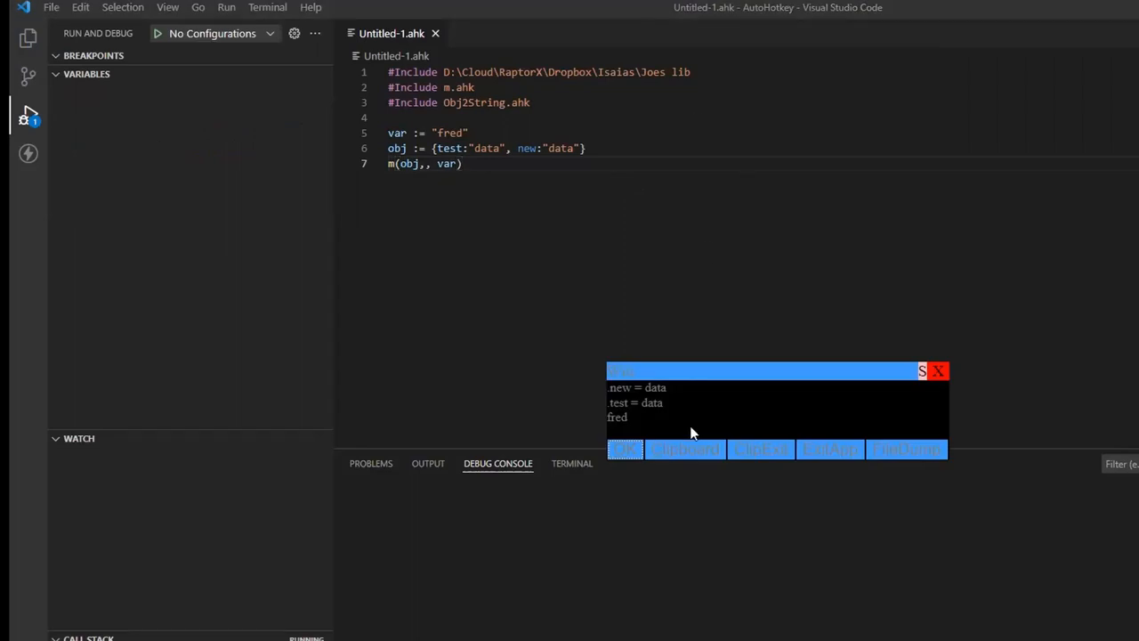
mouse_move(631, 396)
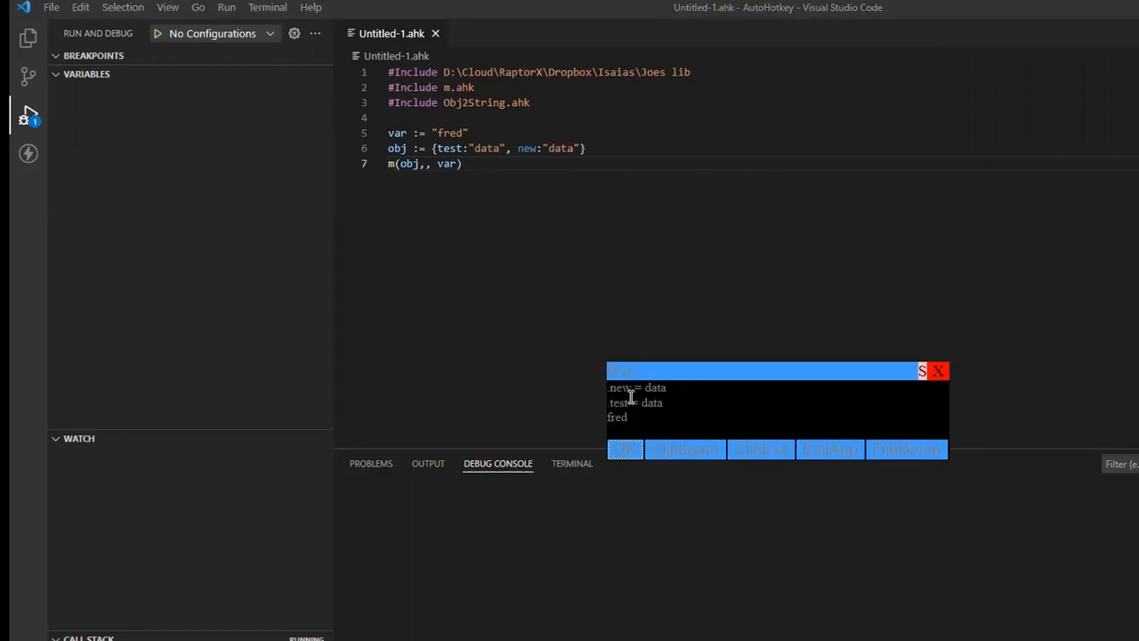
left_click(937, 371)
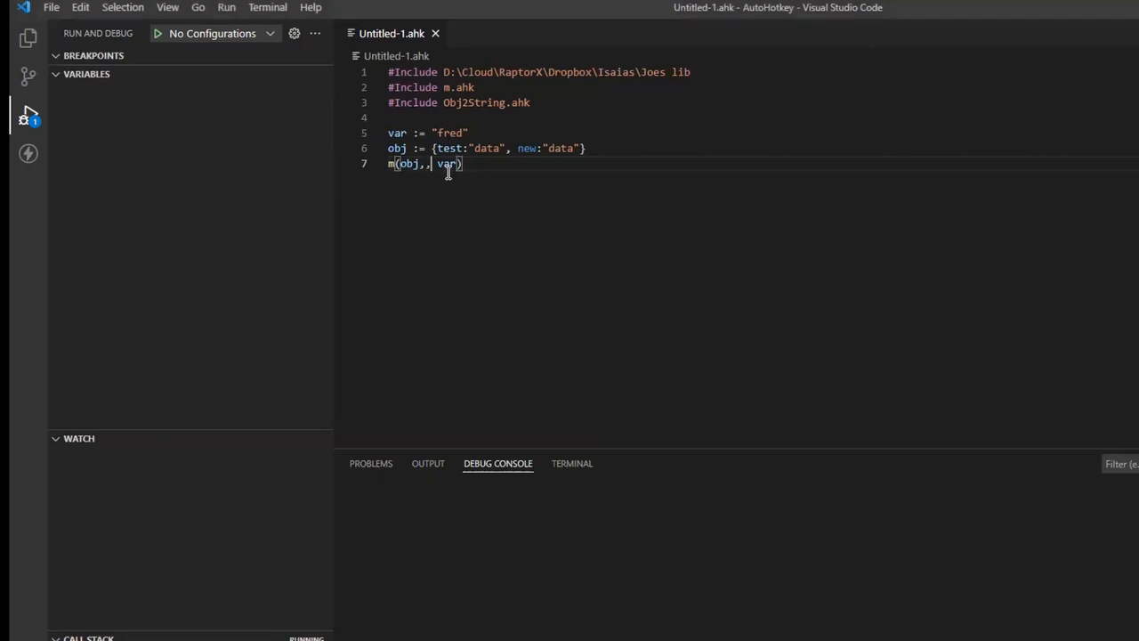
key("Backspace")
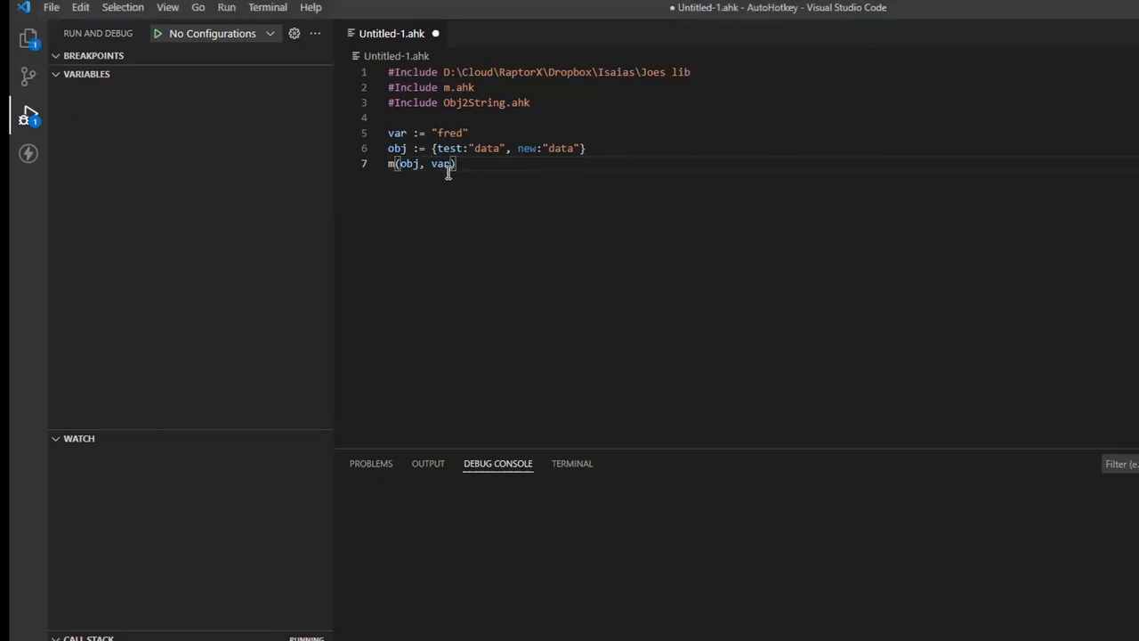
type(",")
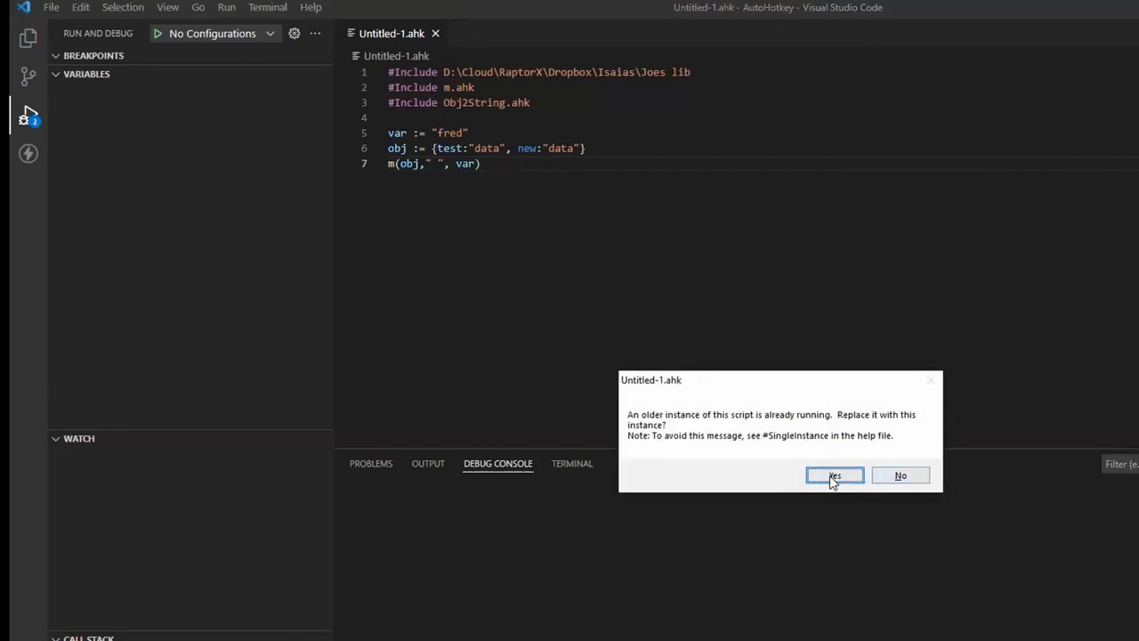
left_click(834, 474)
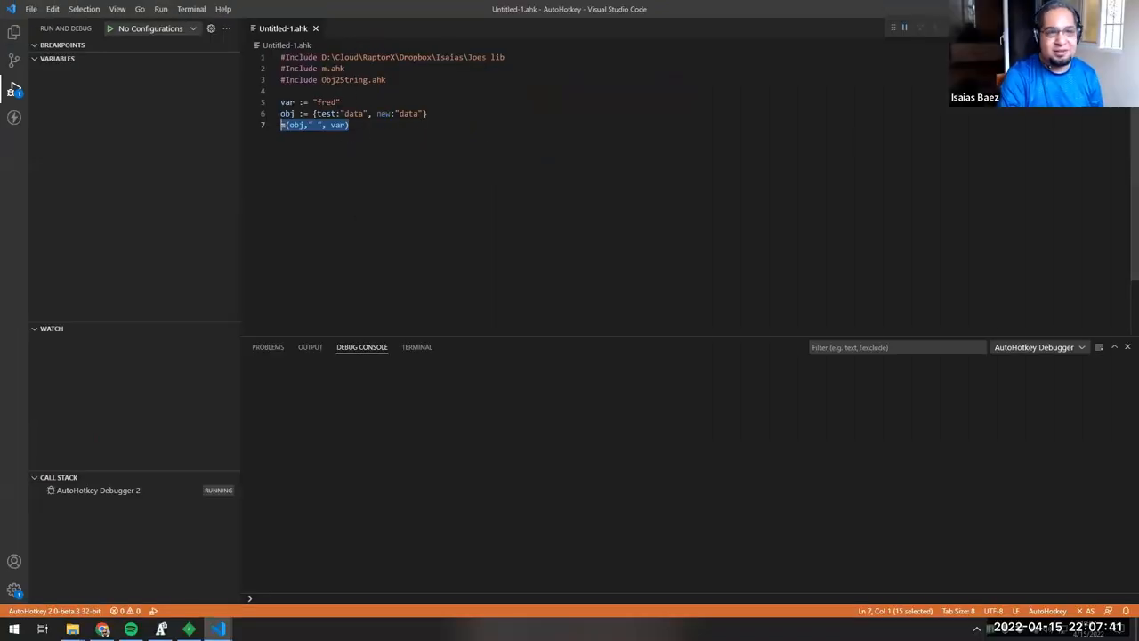
mouse_move(772, 155)
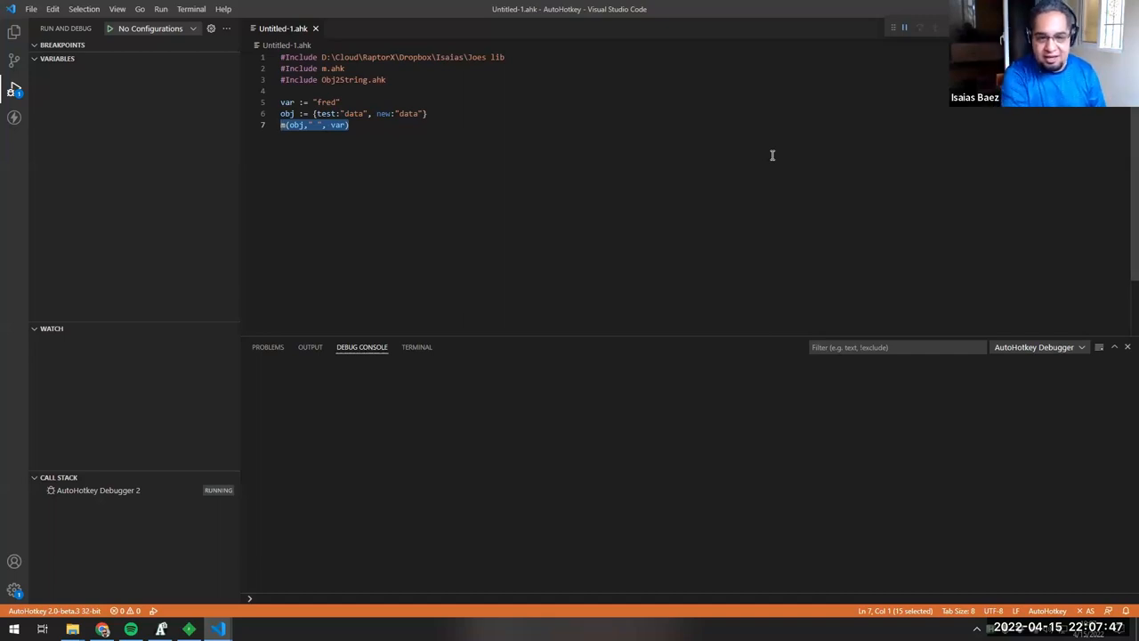
mouse_move(907, 387)
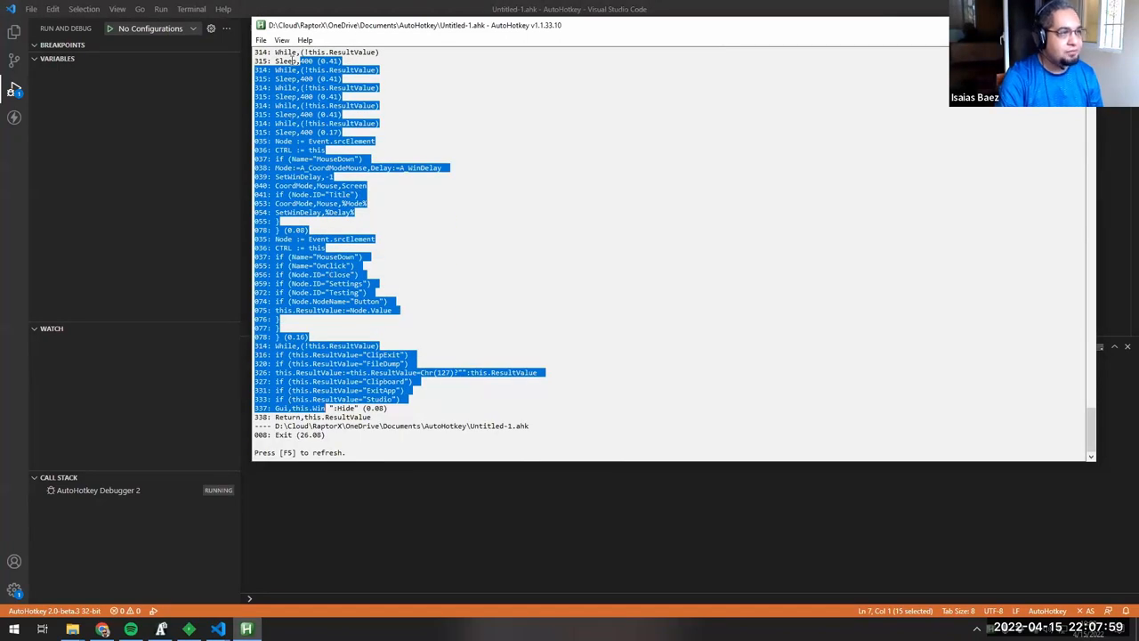
View the script's variables and contents, confirming var holds fred and obj is an object
left_click(281, 40)
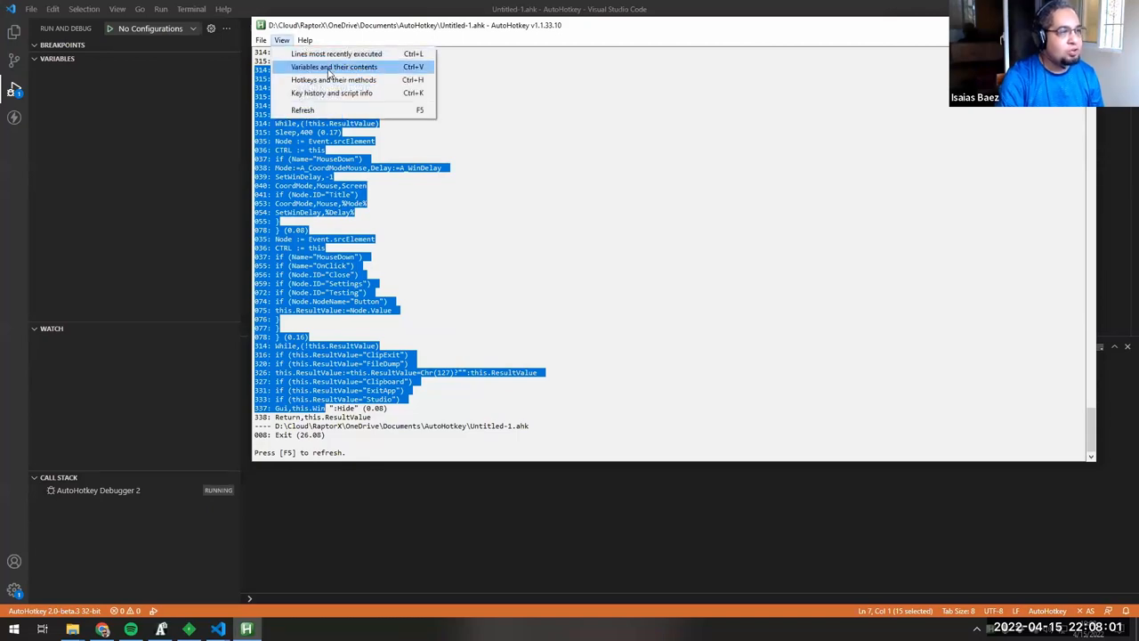
left_click(333, 66)
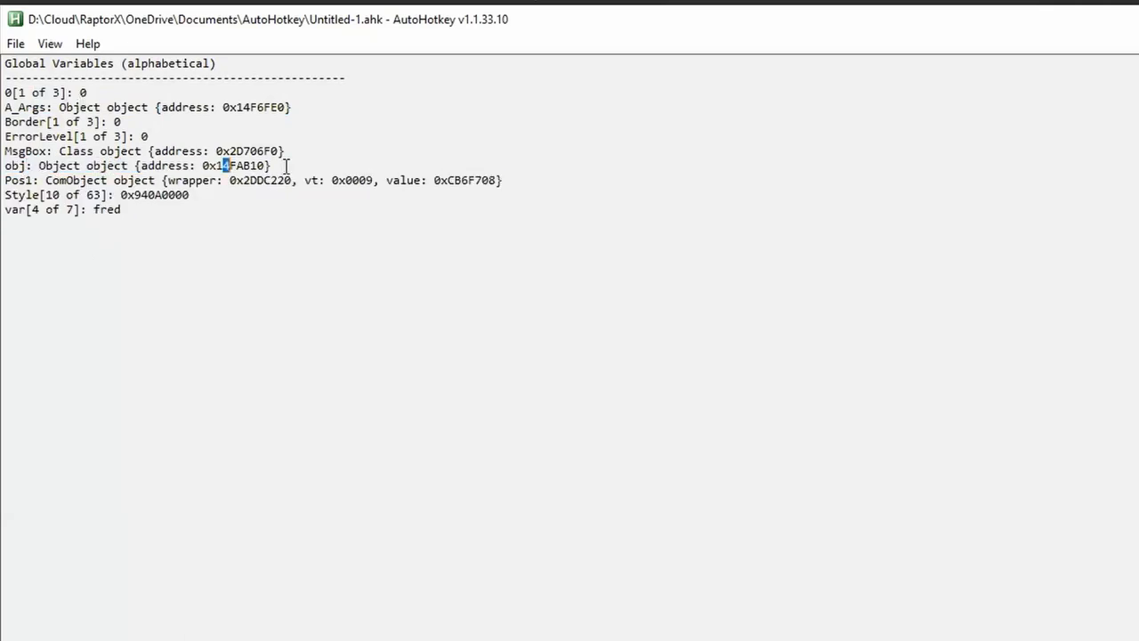
double_click(17, 166)
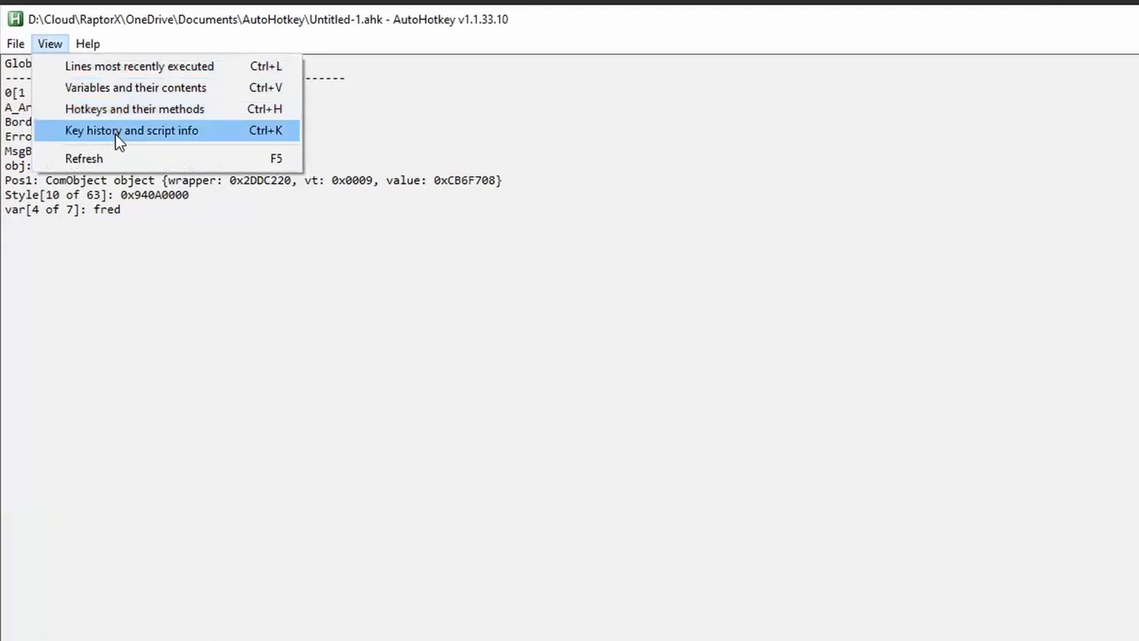
mouse_move(135, 87)
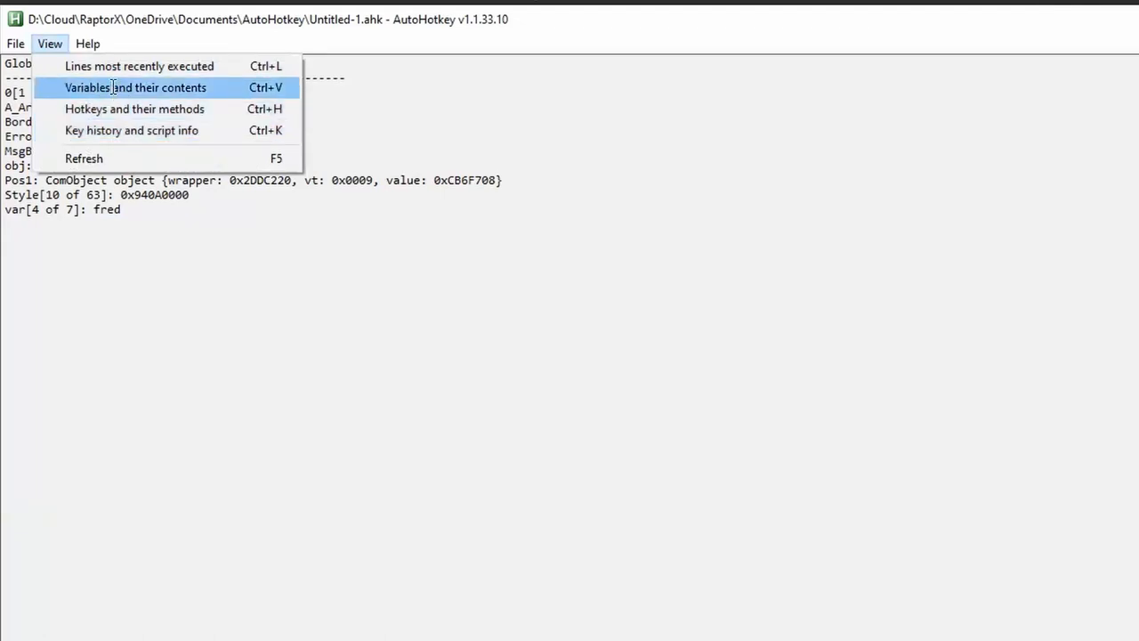
left_click(135, 87)
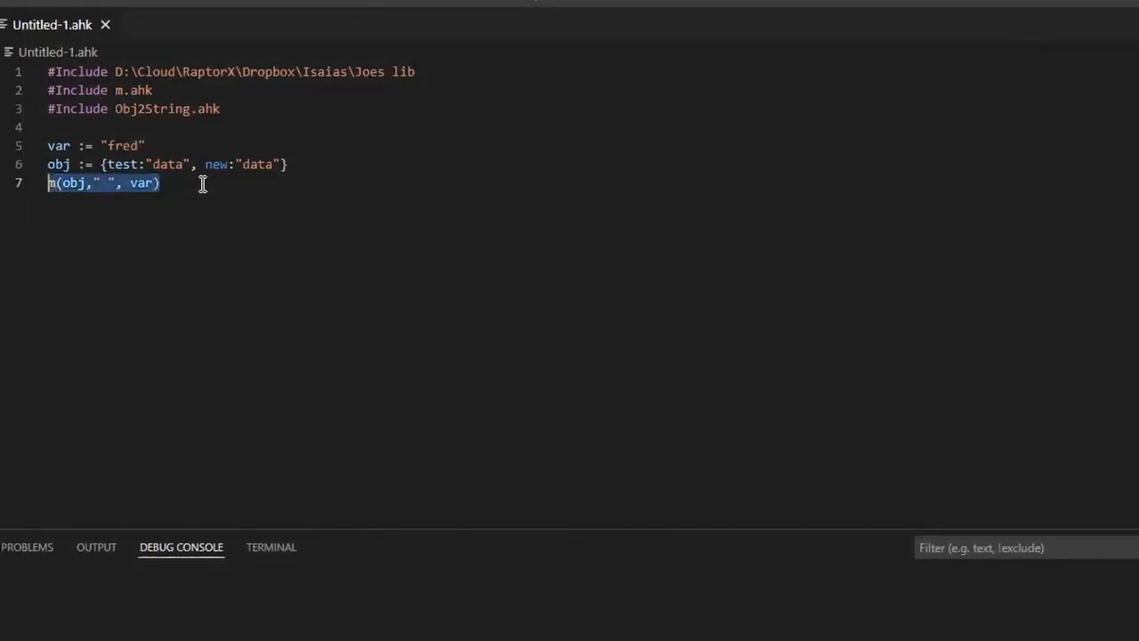
type("listva")
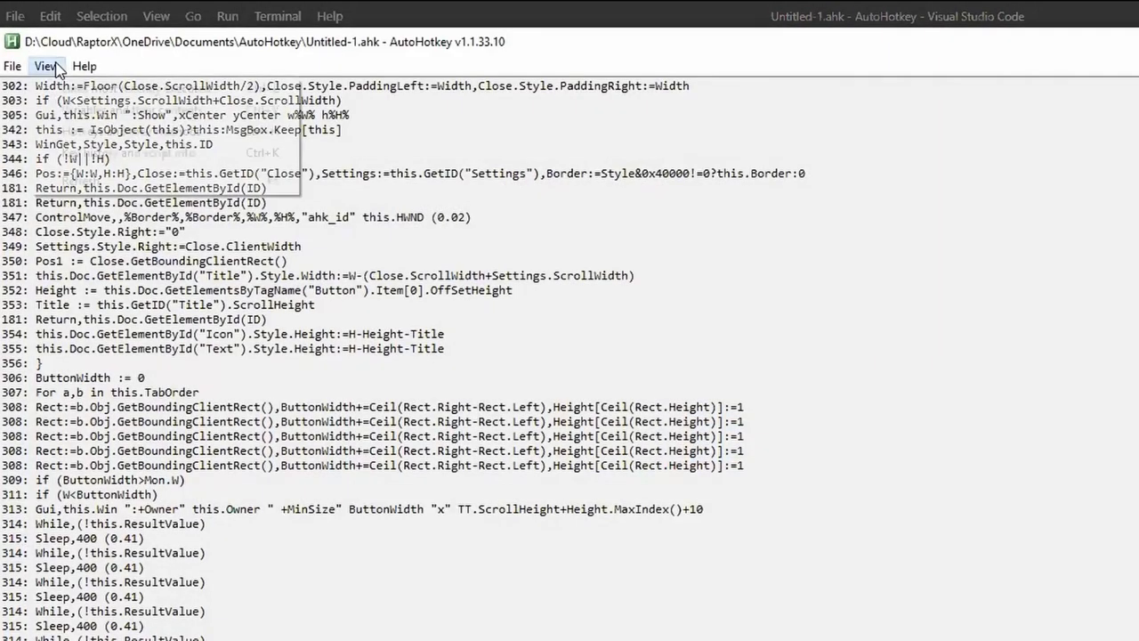
left_click(46, 66)
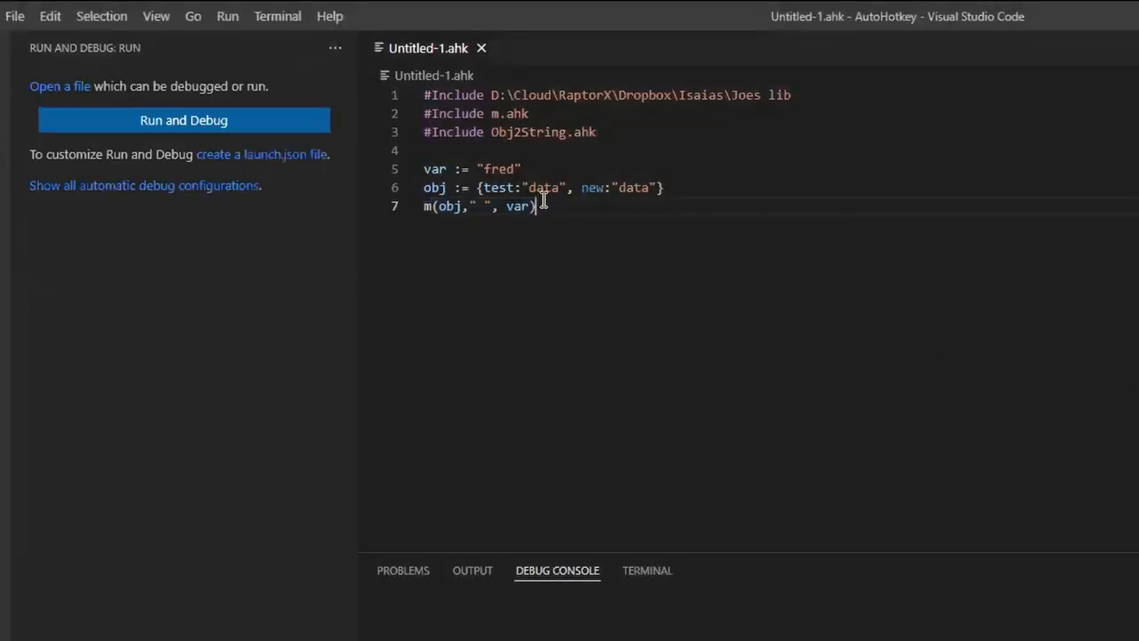
Replace the m() call with ListVars on line 8, save, and run it
type("l")
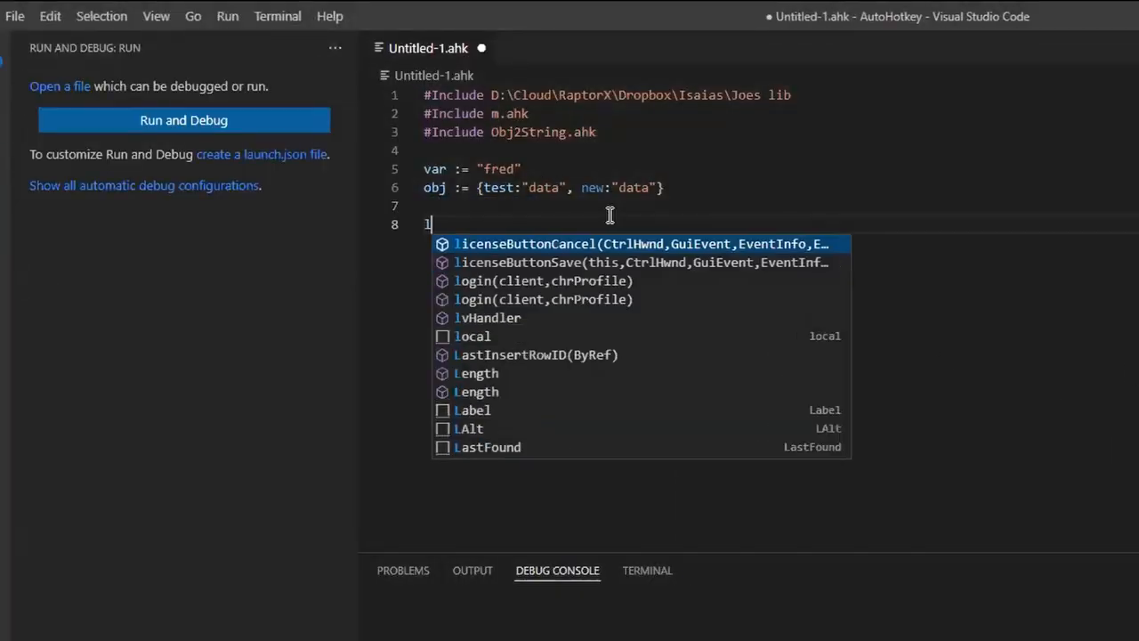
type("lis")
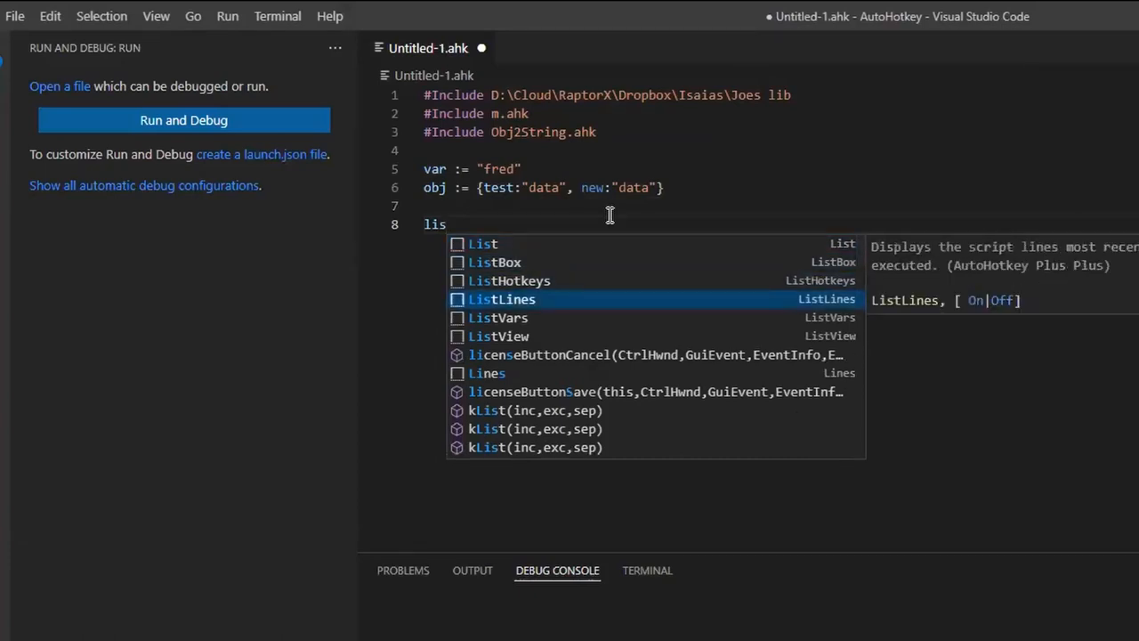
mouse_move(529, 323)
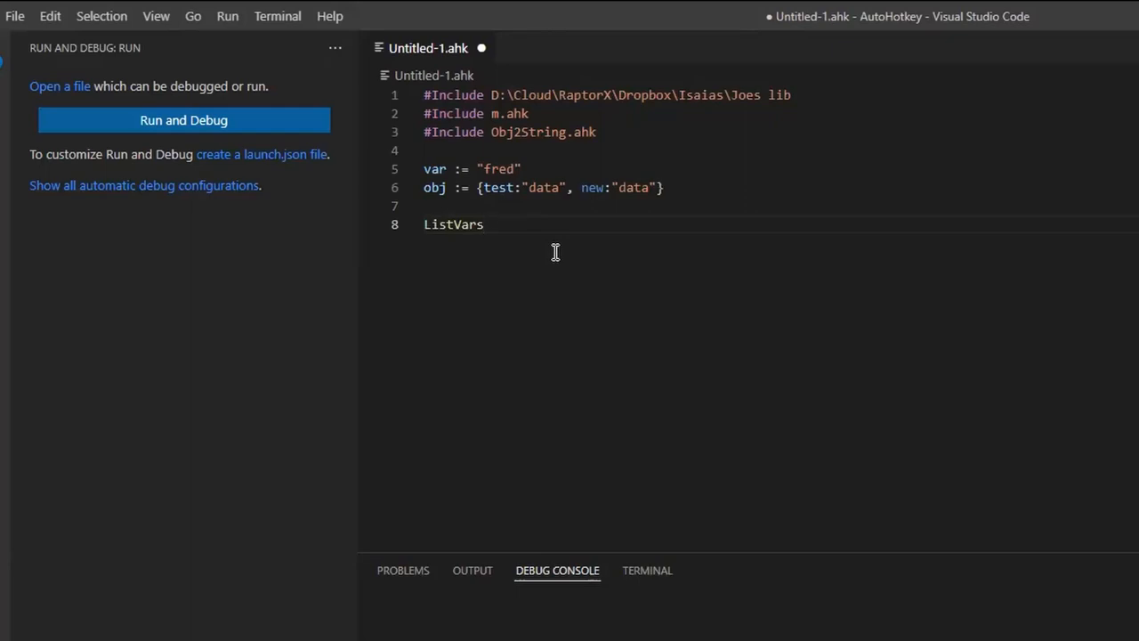
left_click(485, 225)
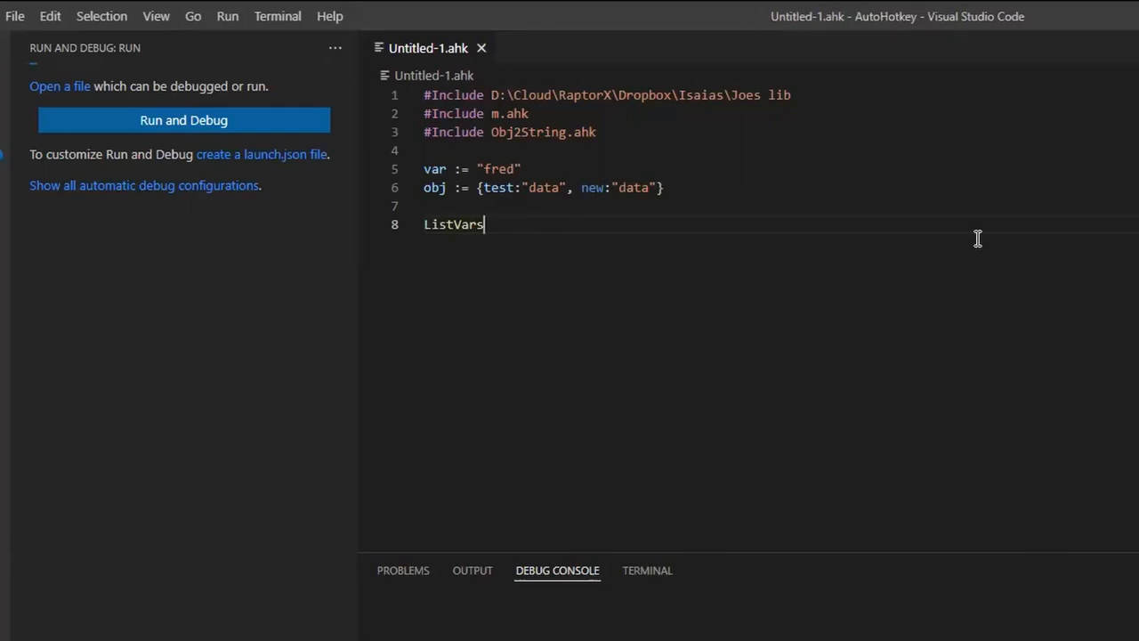
left_click(184, 120)
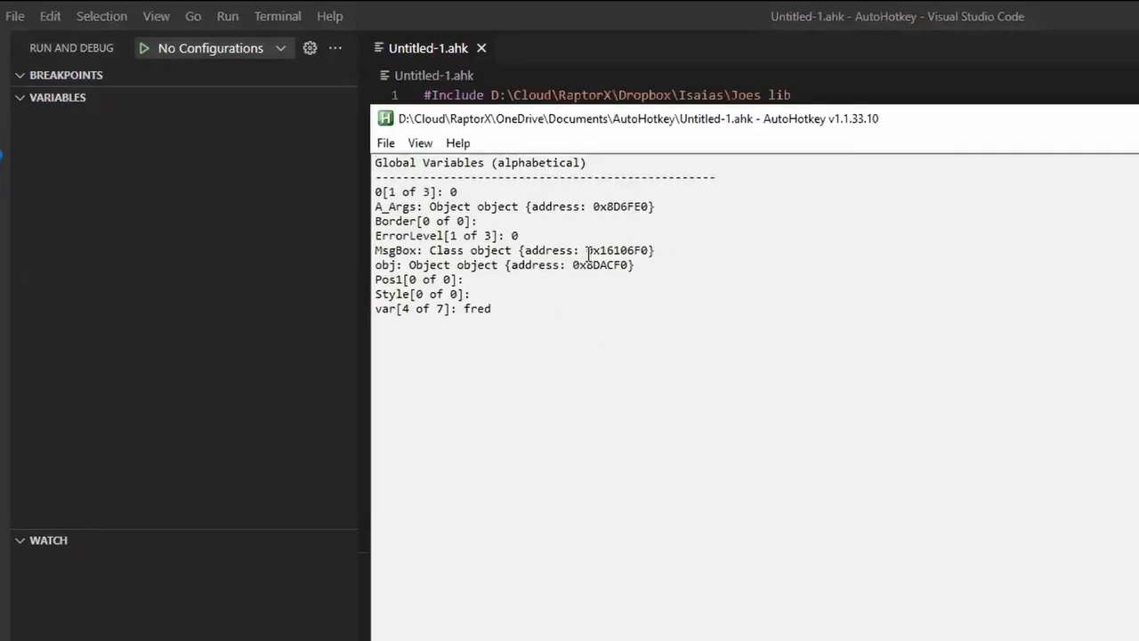
left_click_drag(374, 205, 491, 309)
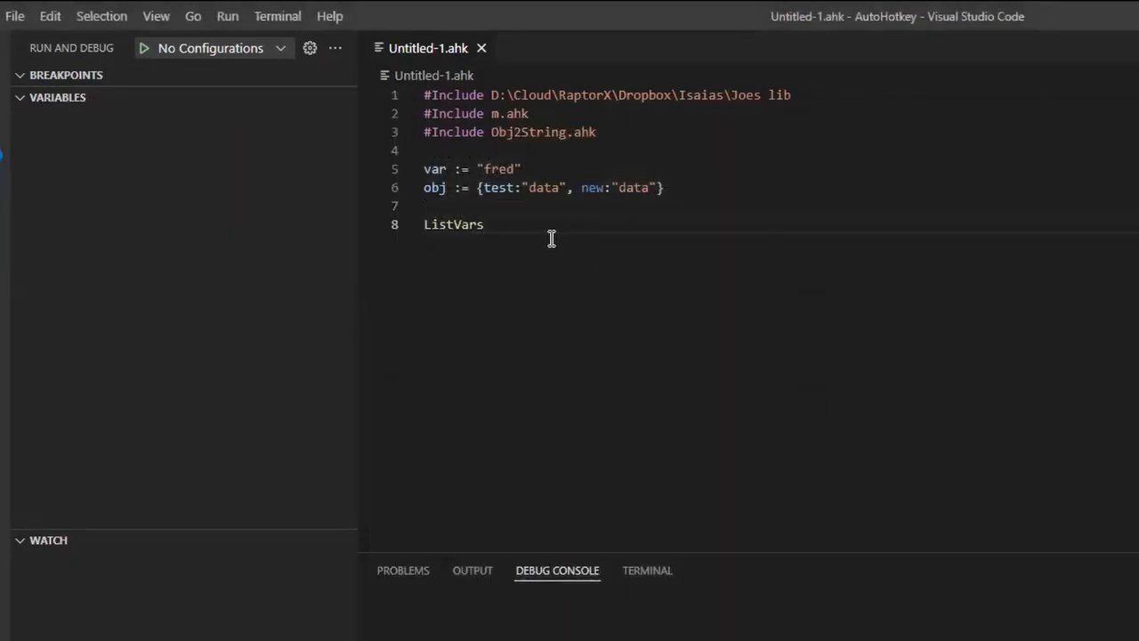
mouse_move(864, 513)
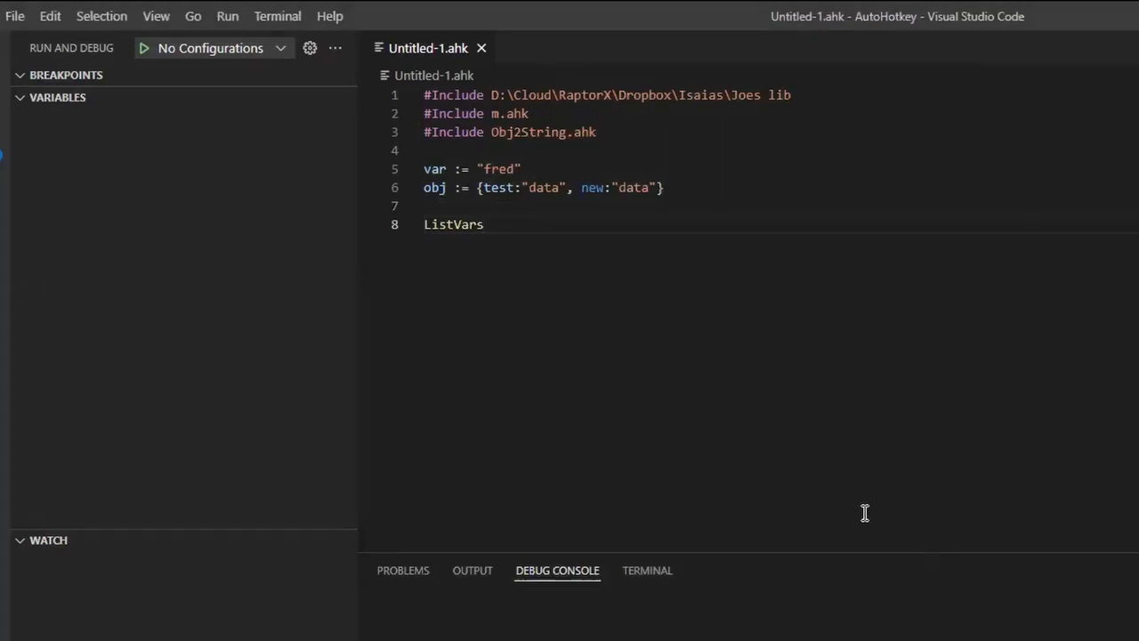
double_click(454, 224)
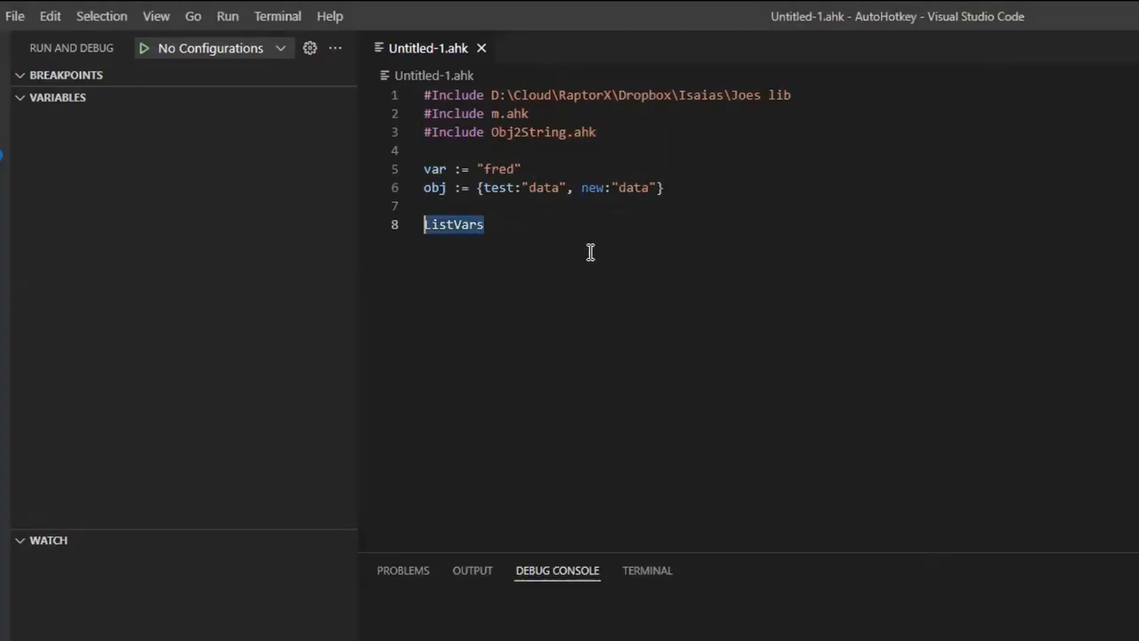
Restore m(obj), save, and debug with a line-7 breakpoint to inspect Clipboard and other variables
type("ListHotkeys")
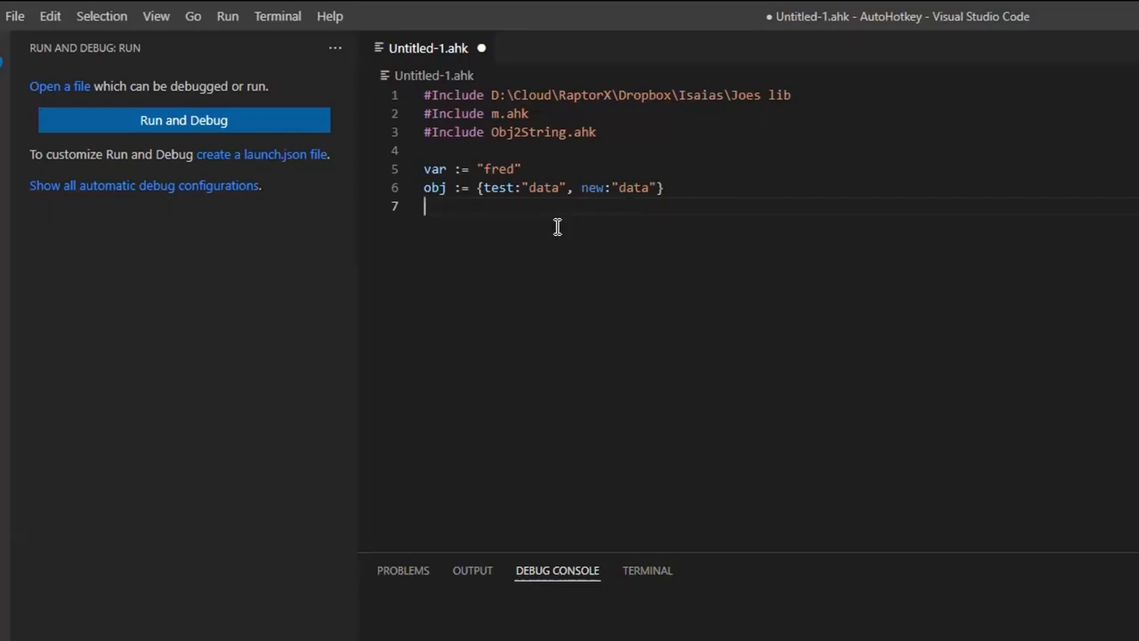
key("ctrl+s")
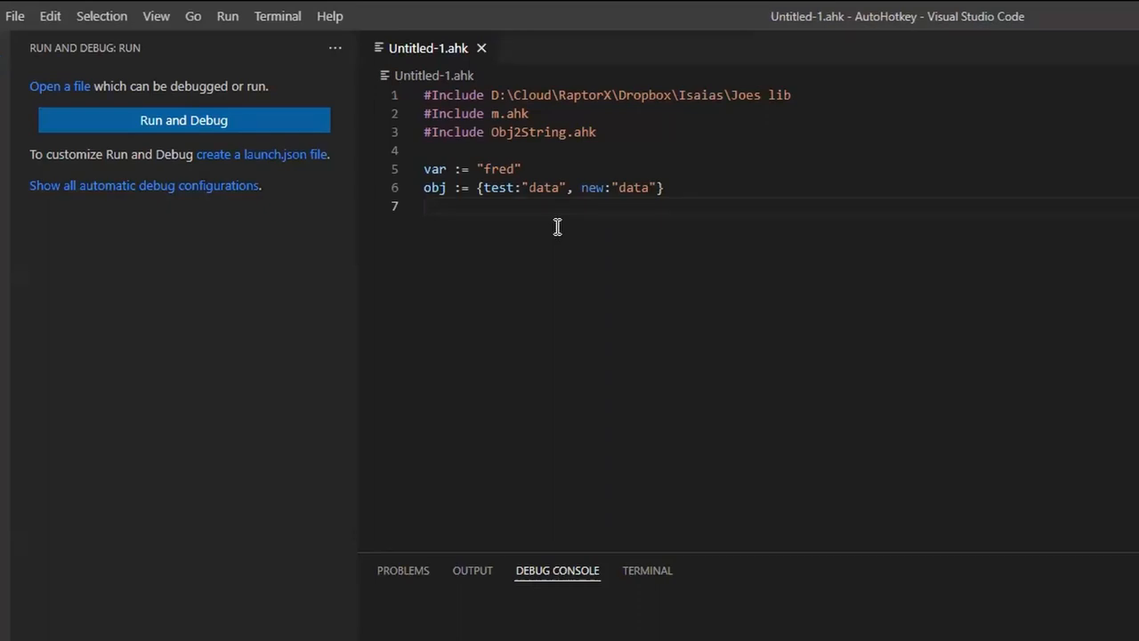
mouse_move(631, 316)
type("m(obj)")
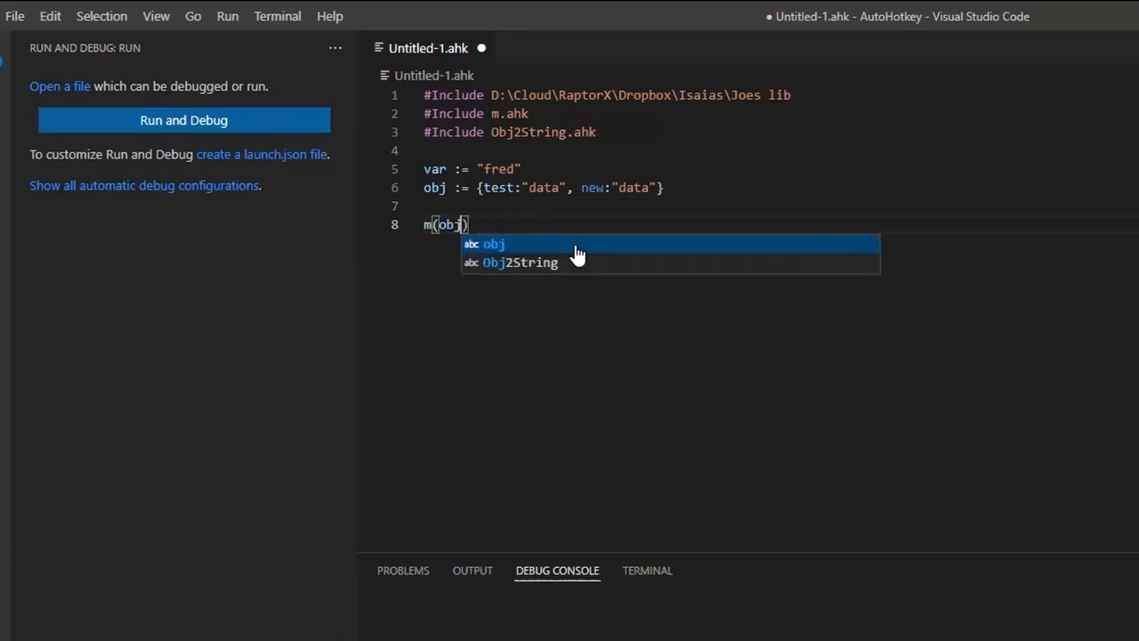
left_click(367, 206)
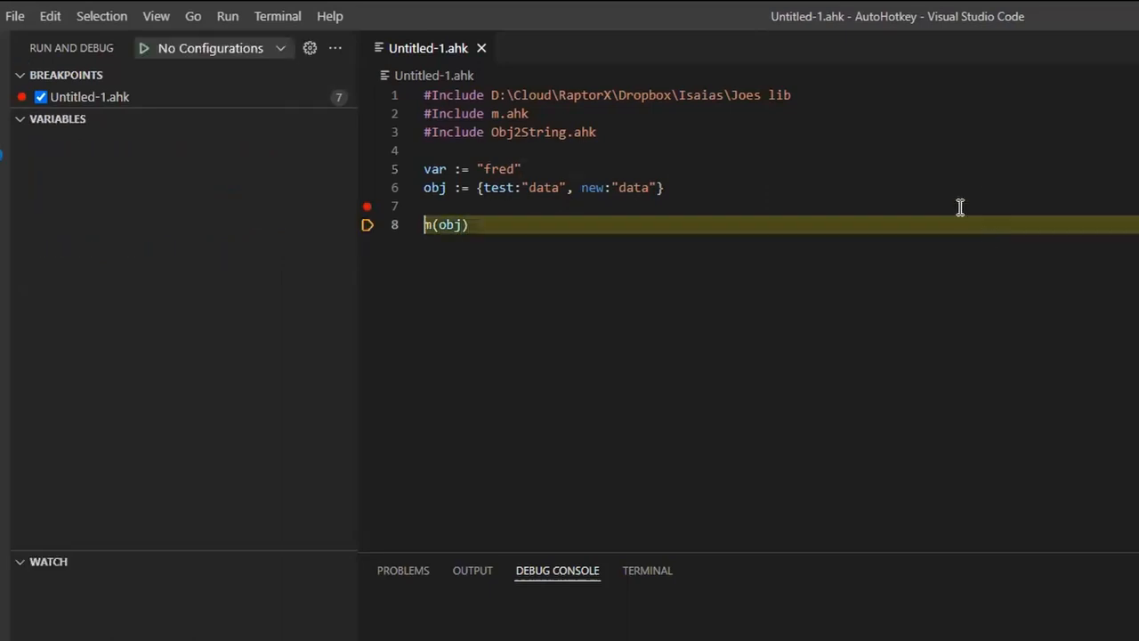
left_click(58, 119)
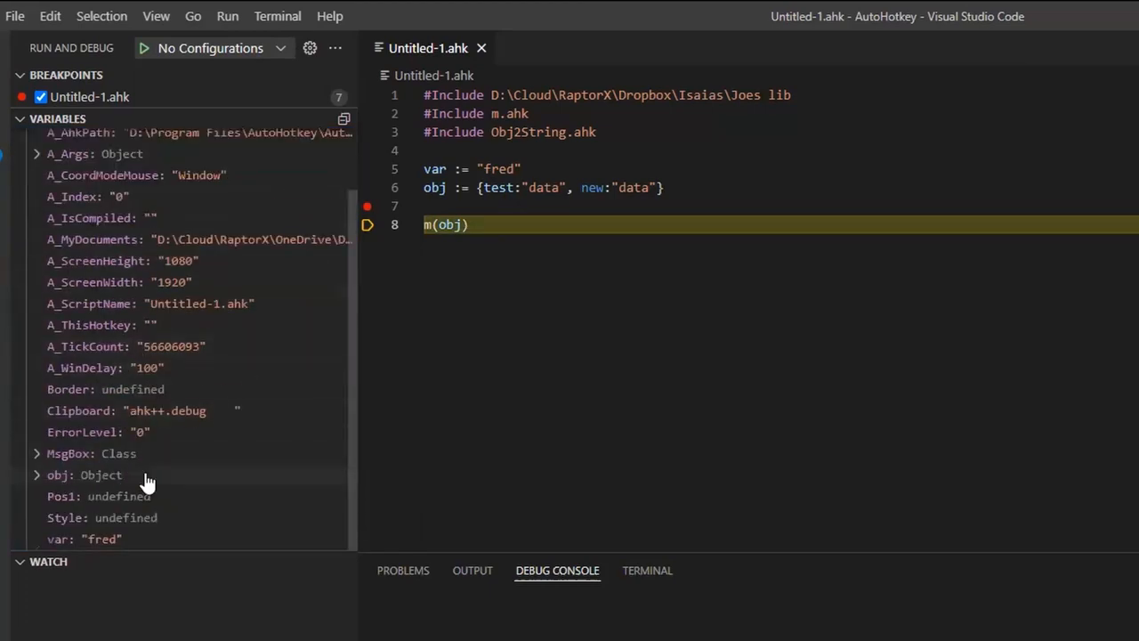
double_click(133, 410)
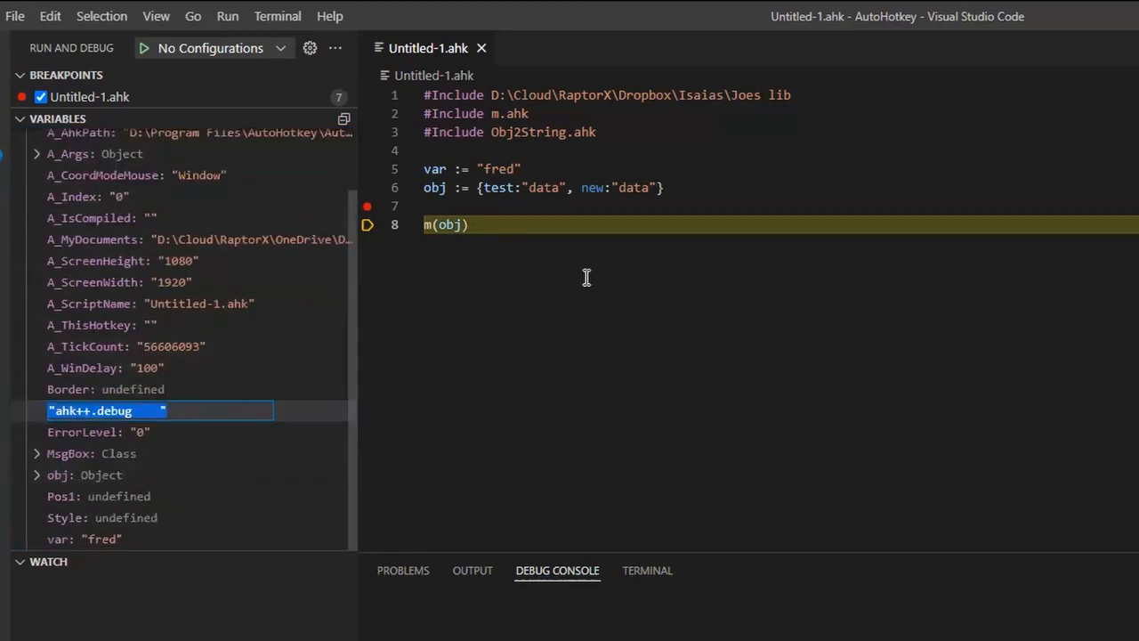
left_click(507, 206)
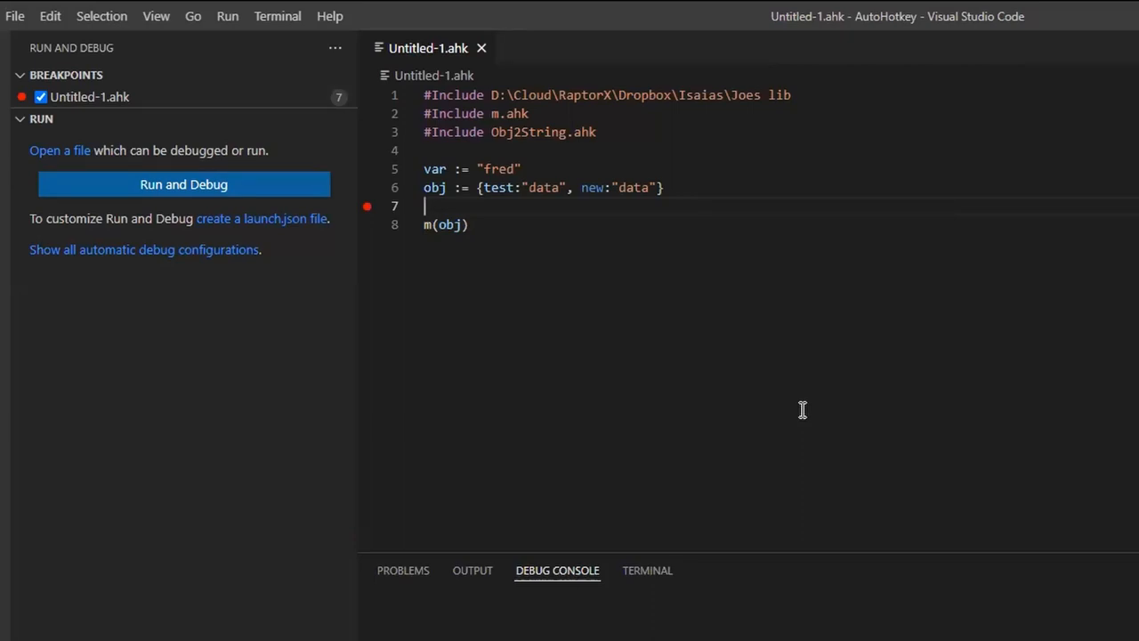
mouse_move(792, 380)
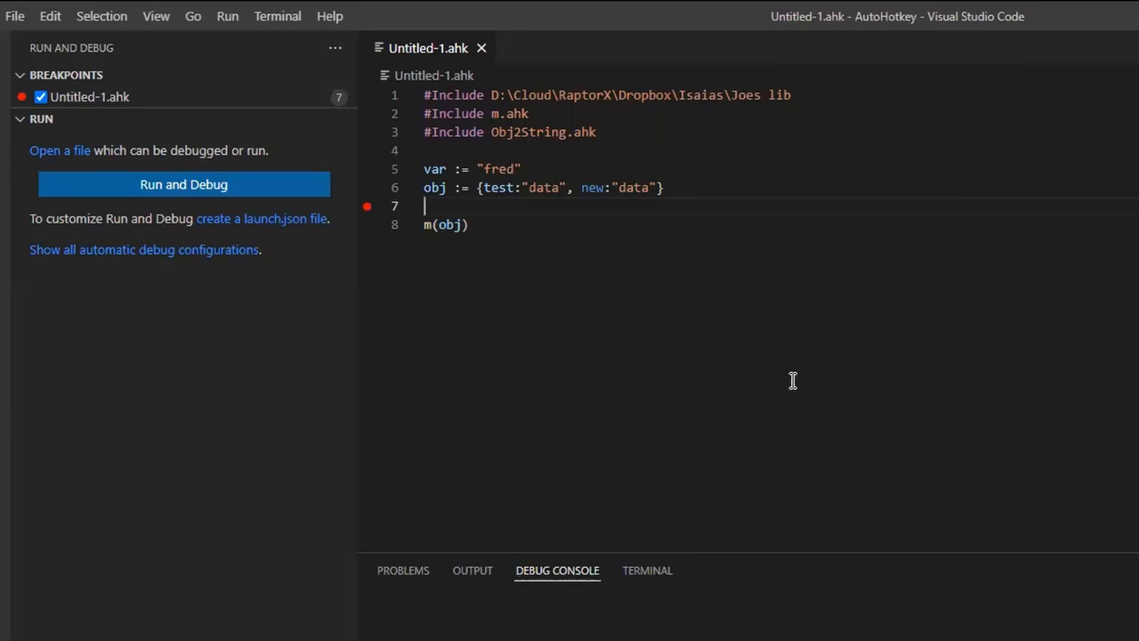
mouse_move(668, 313)
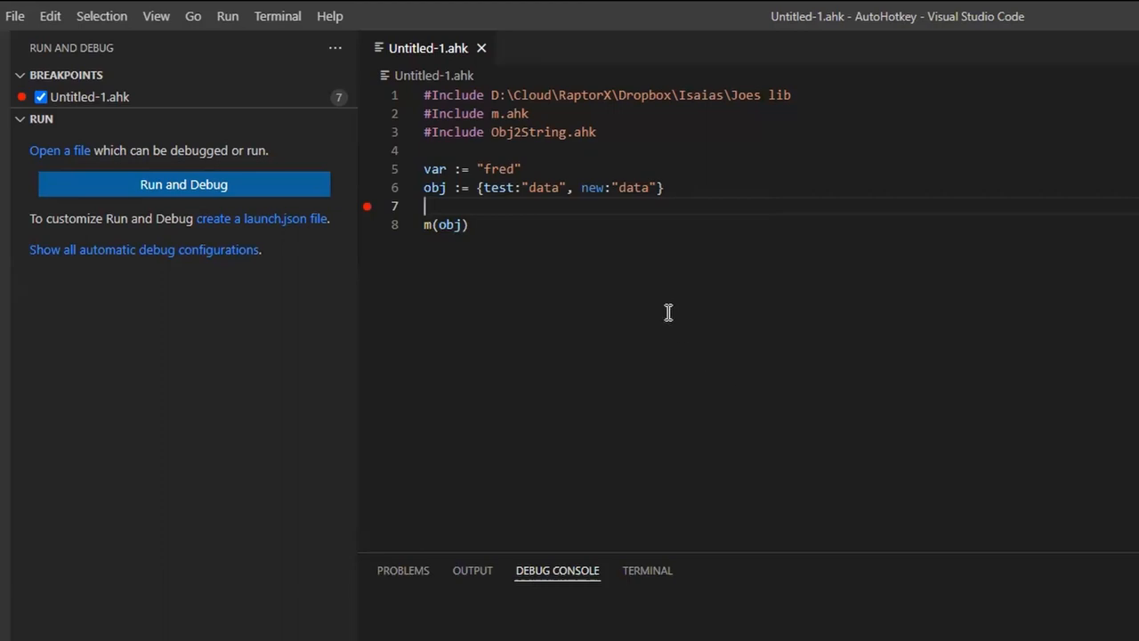
Replace line 8 with OutputDebug, % "test" and add m(obj) on line 10
left_click(521, 225)
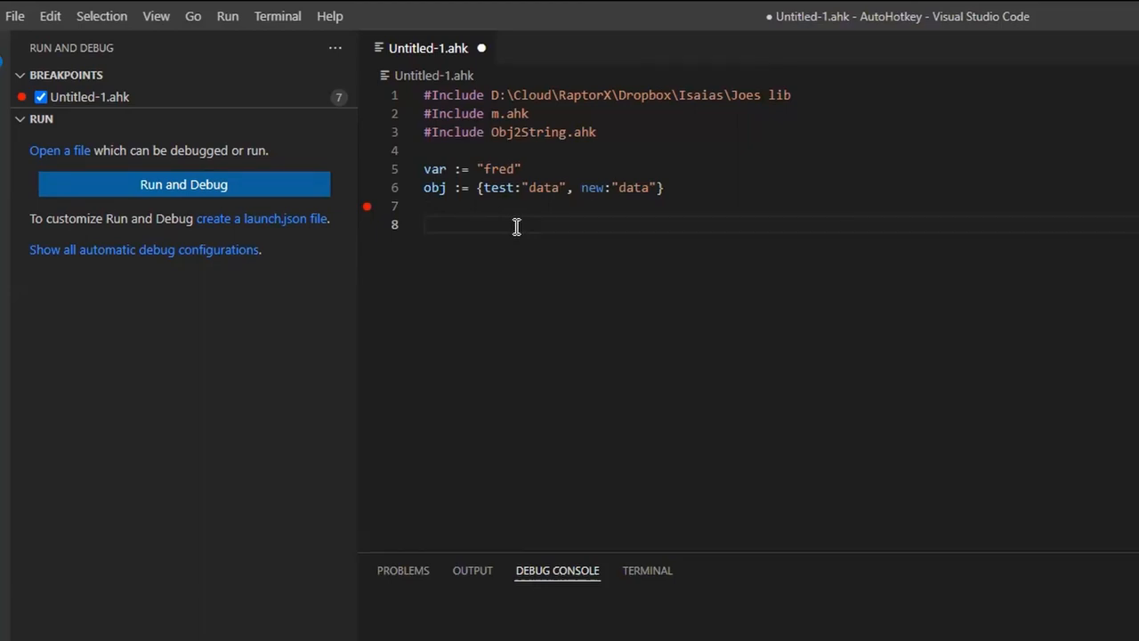
type("out")
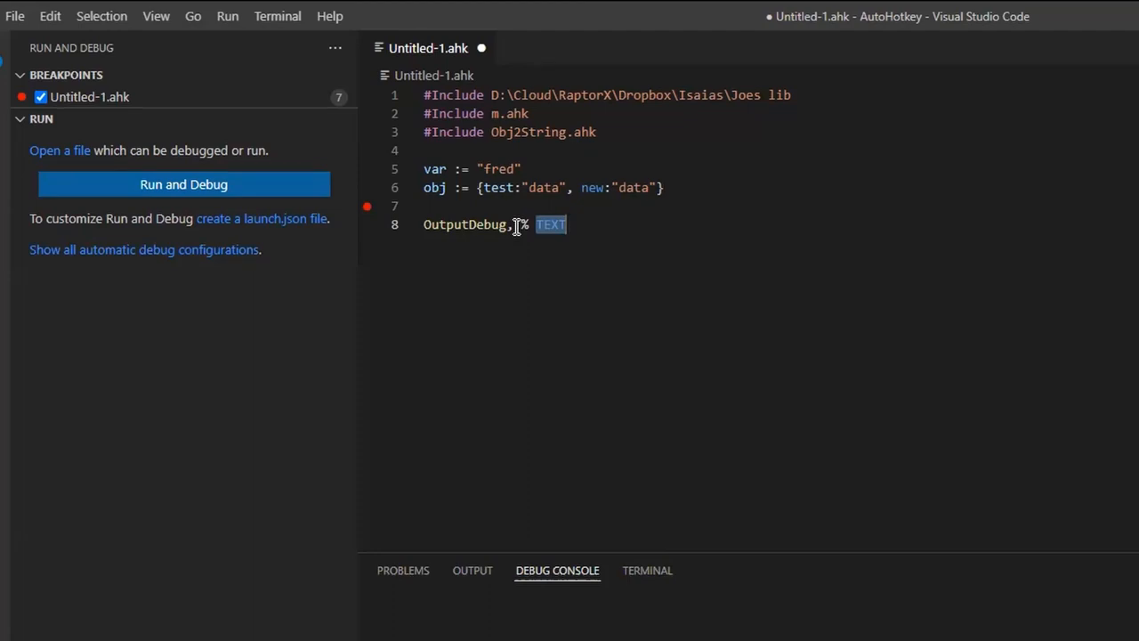
type("\"test\"")
type("m")
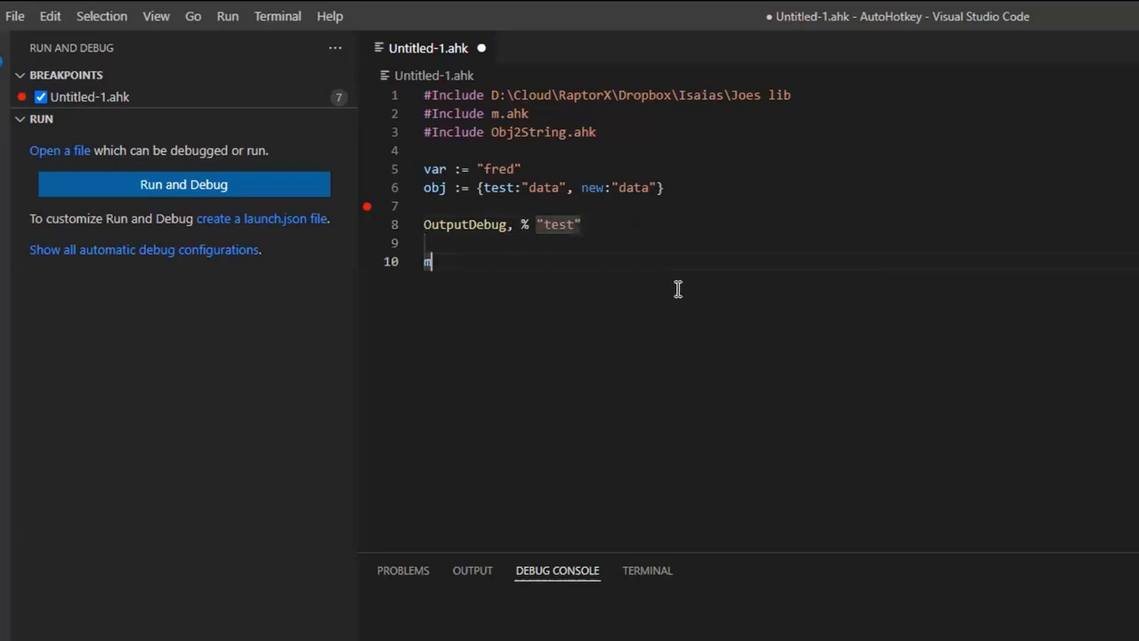
type("()")
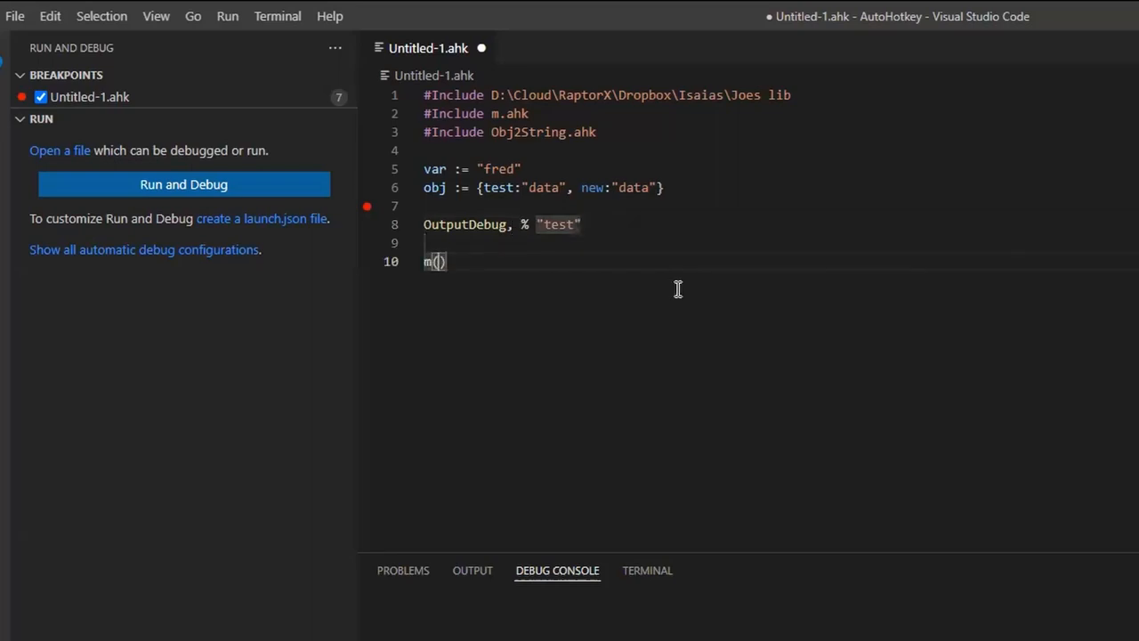
type("obj")
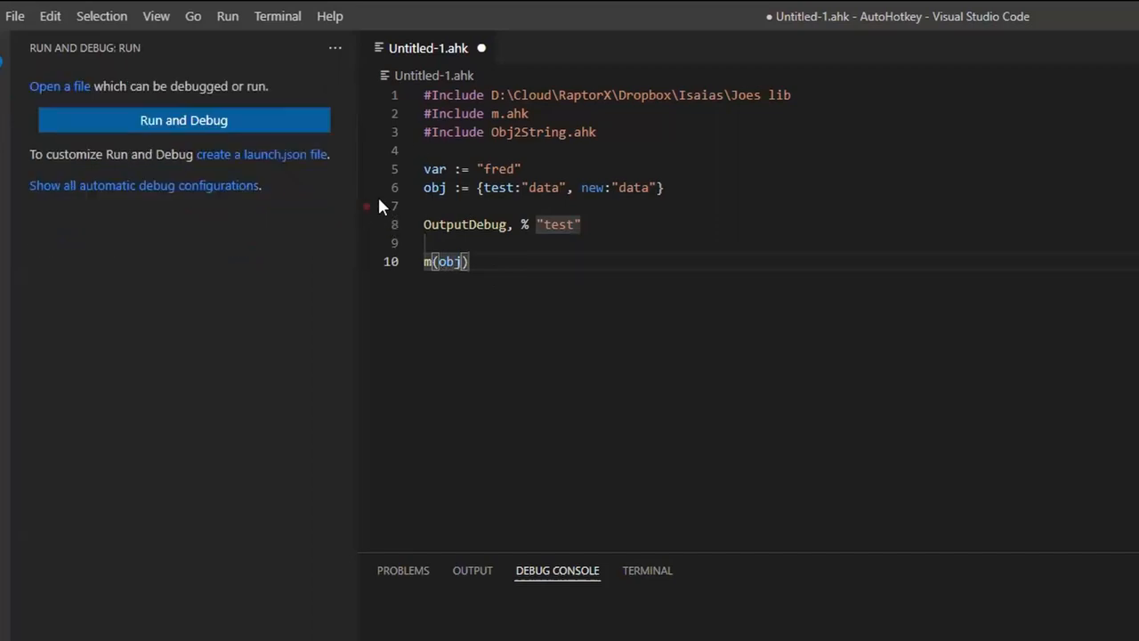
Run the script, check 'test' in the Debug Console, and close the obj window
left_click(365, 206)
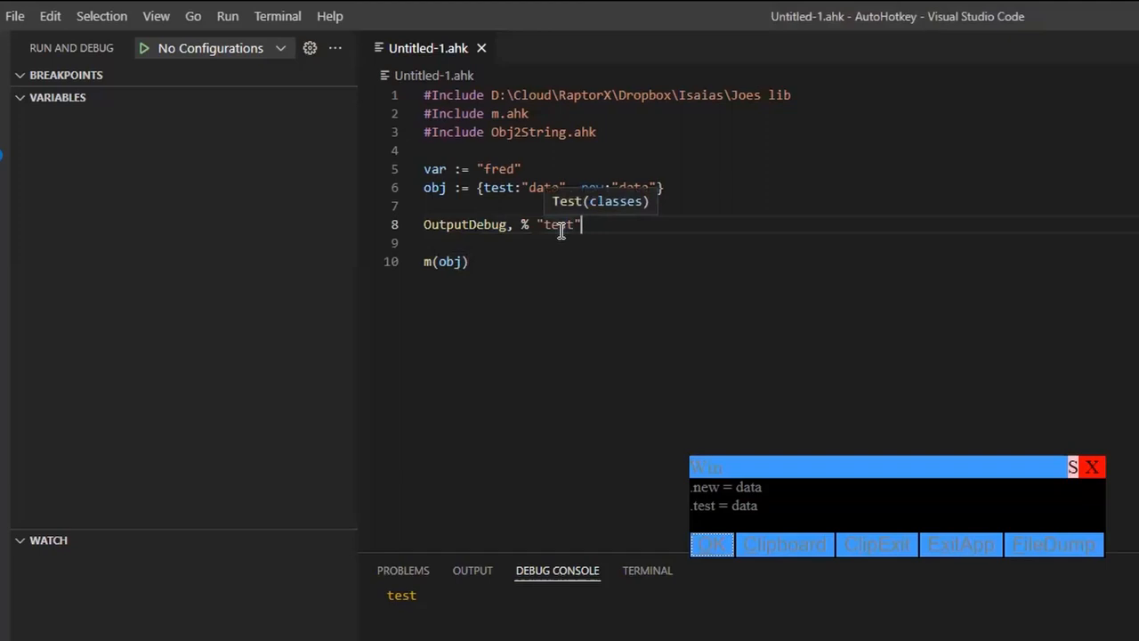
mouse_move(528, 132)
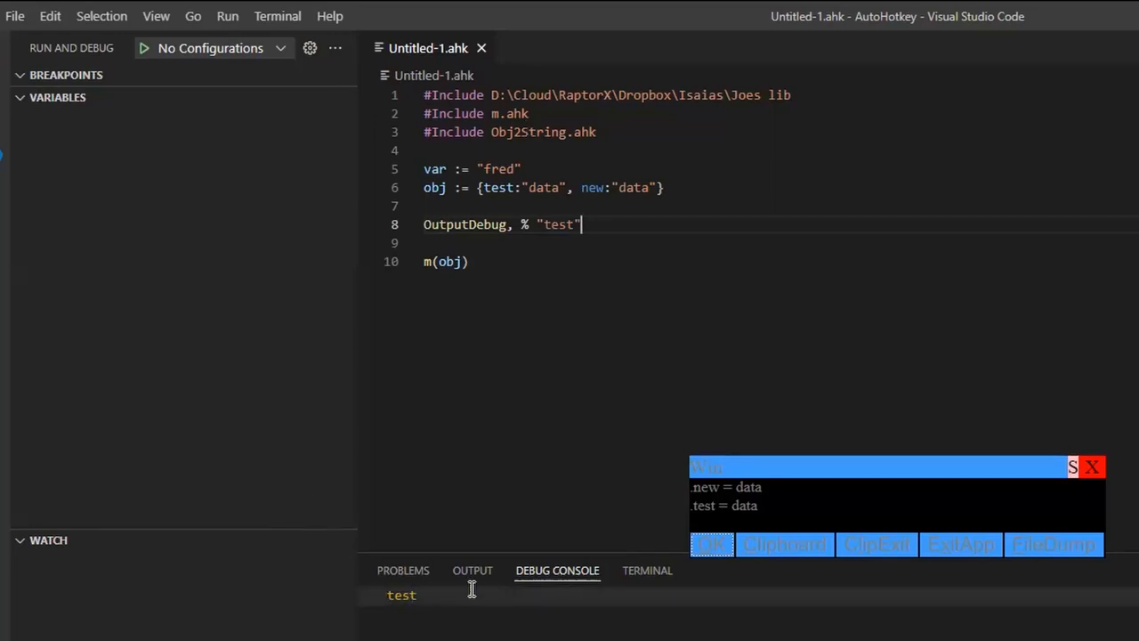
mouse_move(467, 601)
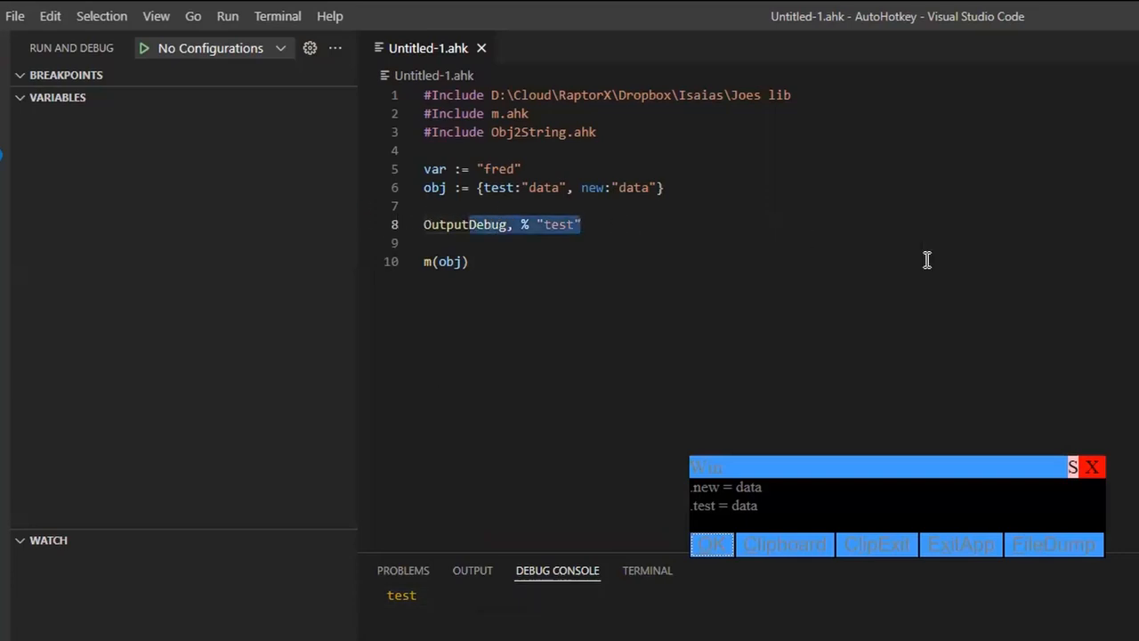
mouse_move(1032, 383)
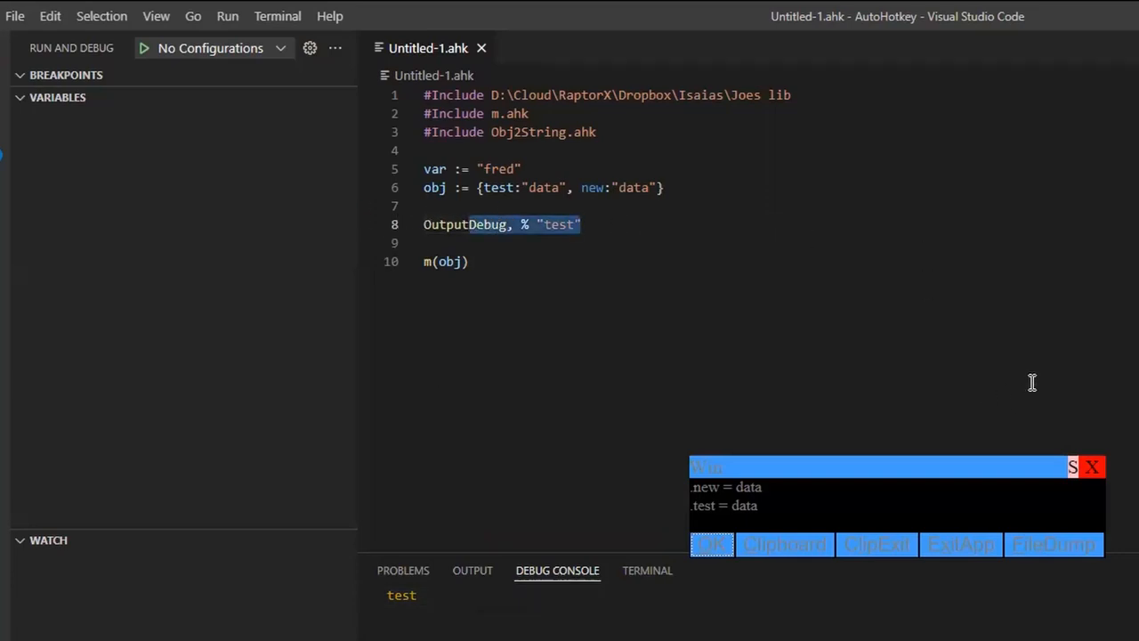
mouse_move(665, 240)
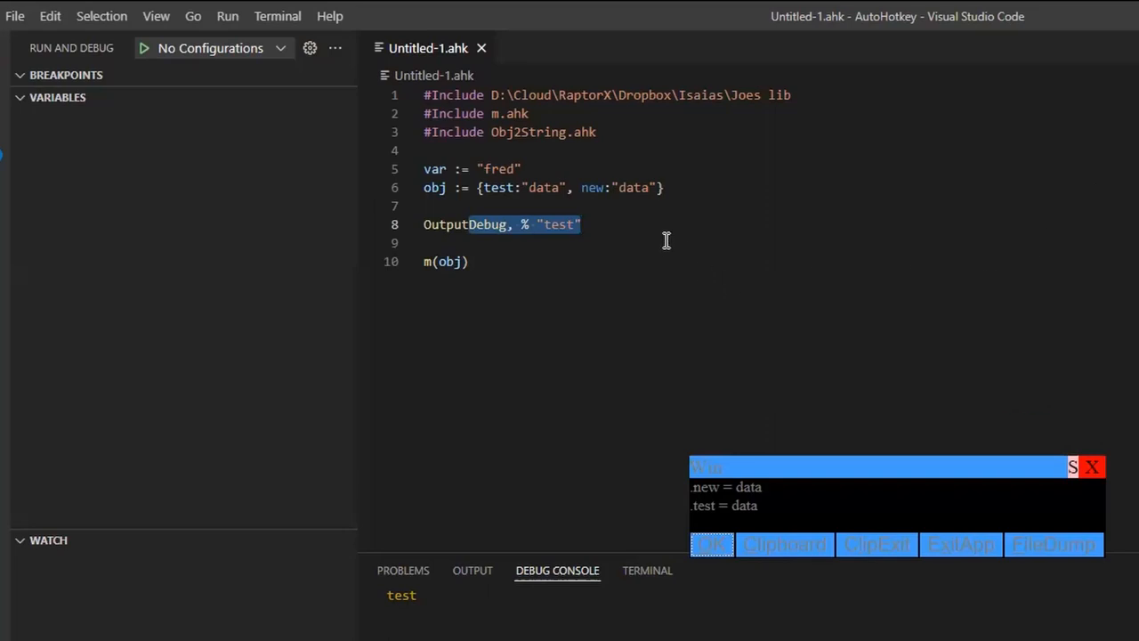
left_click(673, 224)
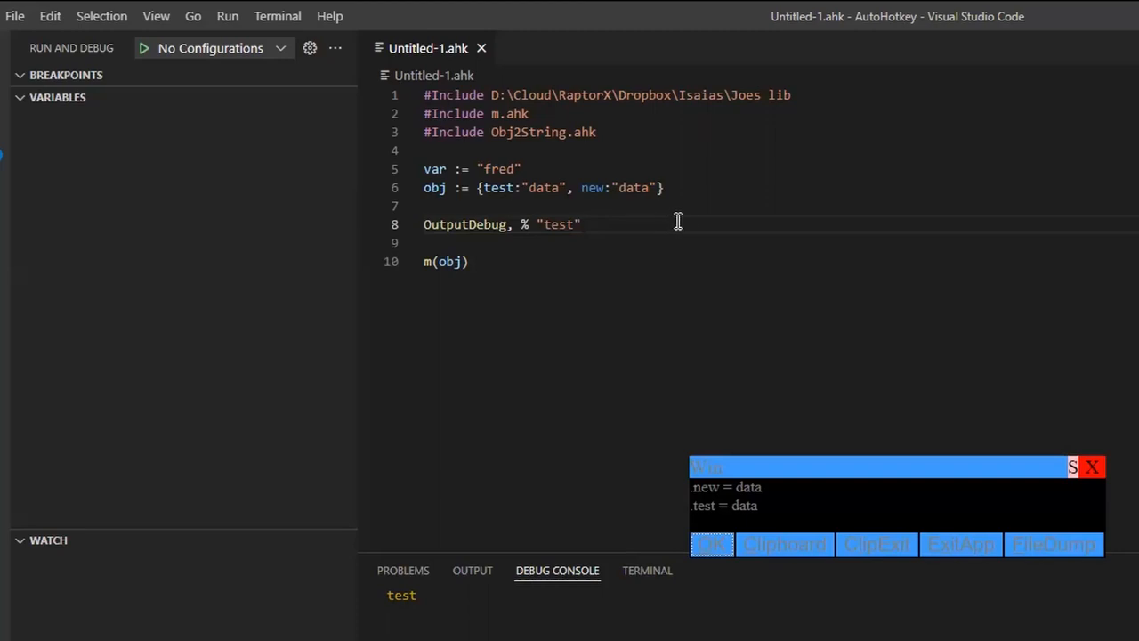
mouse_move(722, 552)
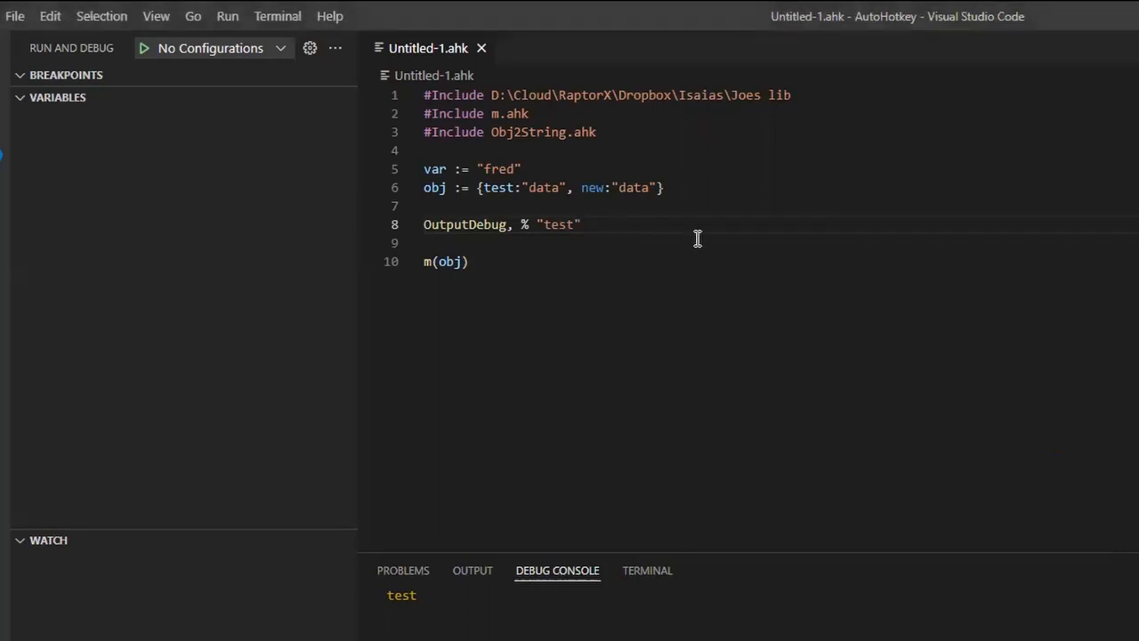
Open the SysinternalsSuite folder, jump to Dbgview.exe by typing dbg, and launch it
left_click(580, 224)
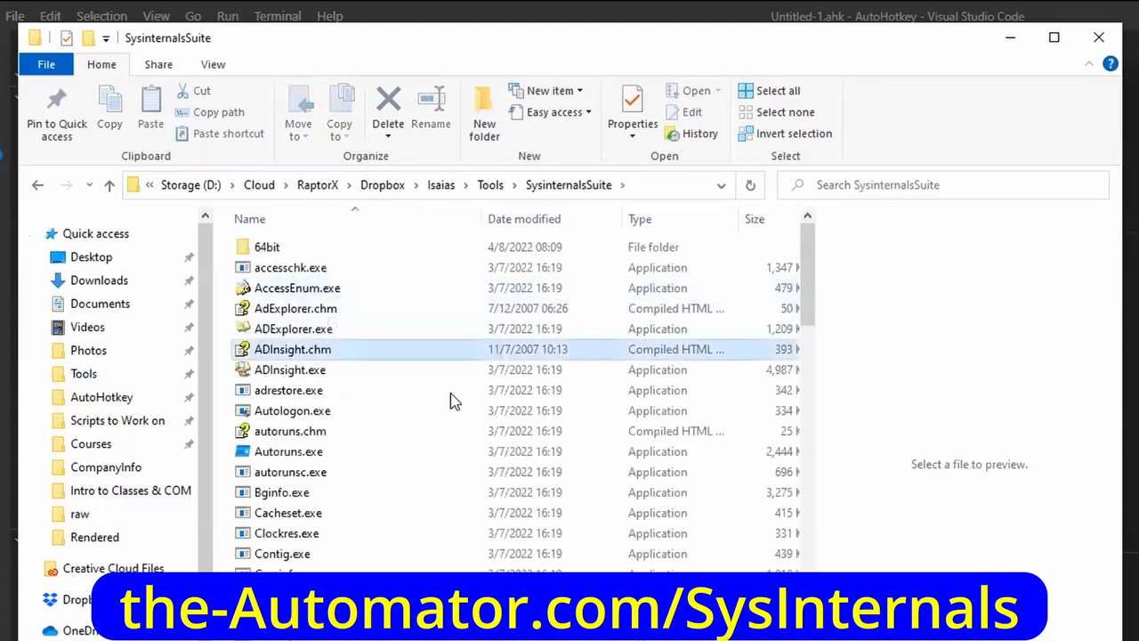
scroll("down", 3)
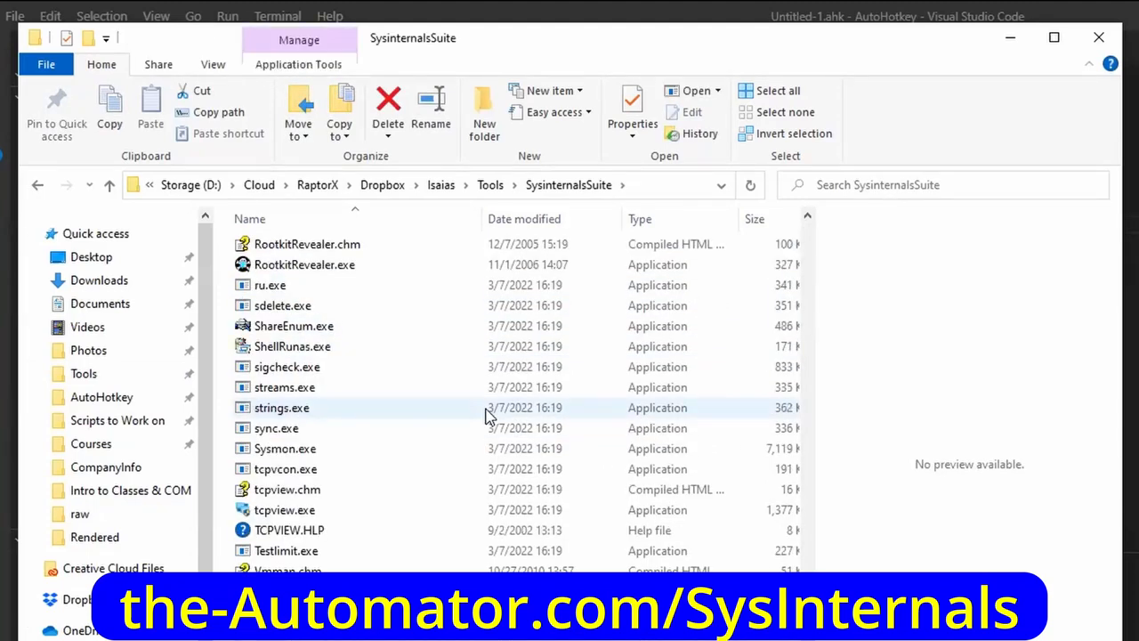
mouse_move(904, 189)
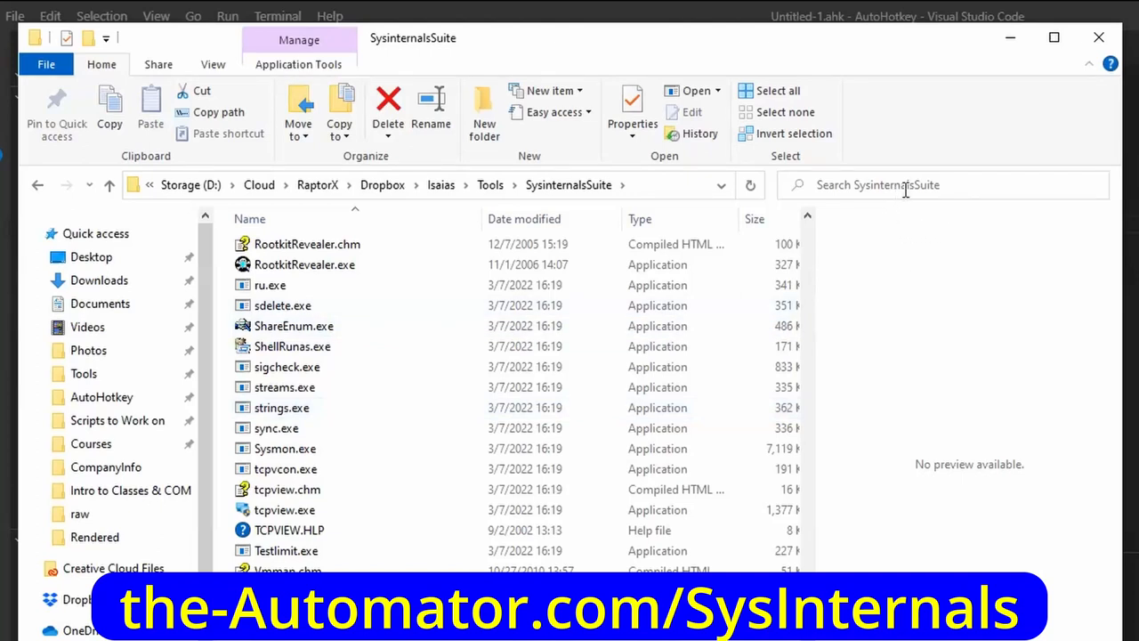
type("dbg")
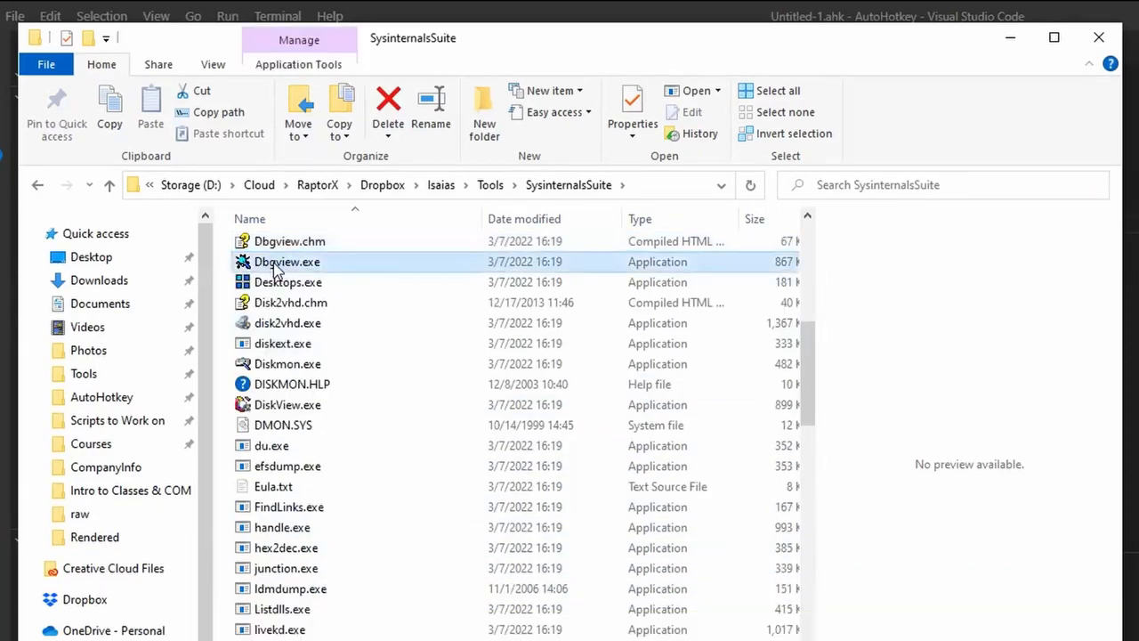
double_click(287, 262)
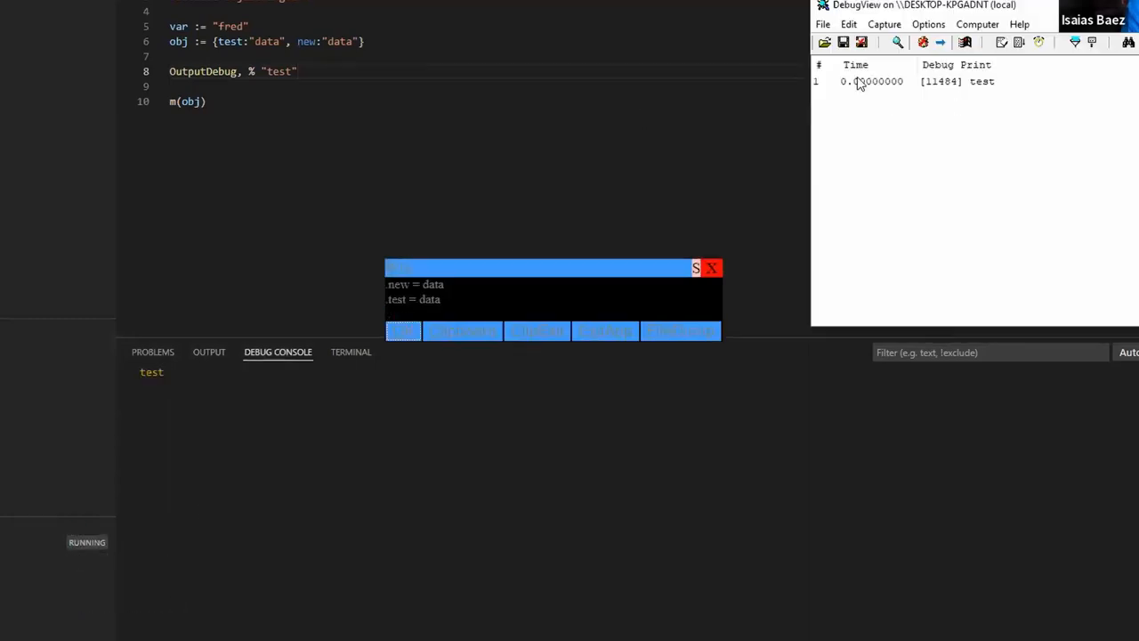
Confirm 'test' in DebugView's Debug Print column, close DebugView, and dismiss the obj window
left_click(956, 81)
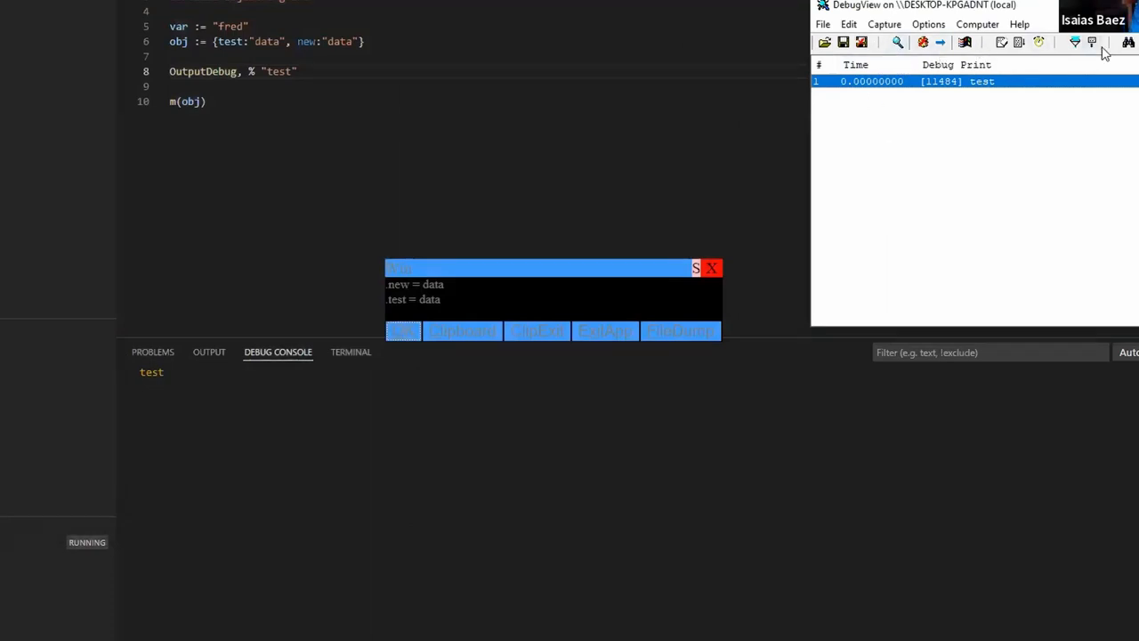
left_click(1092, 41)
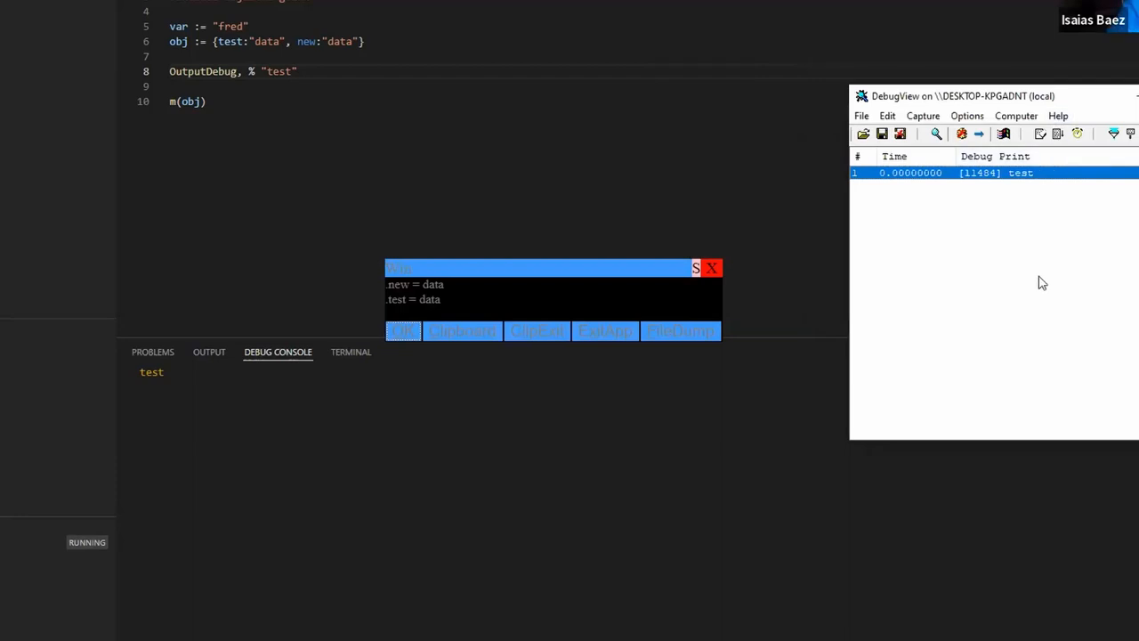
mouse_move(273, 432)
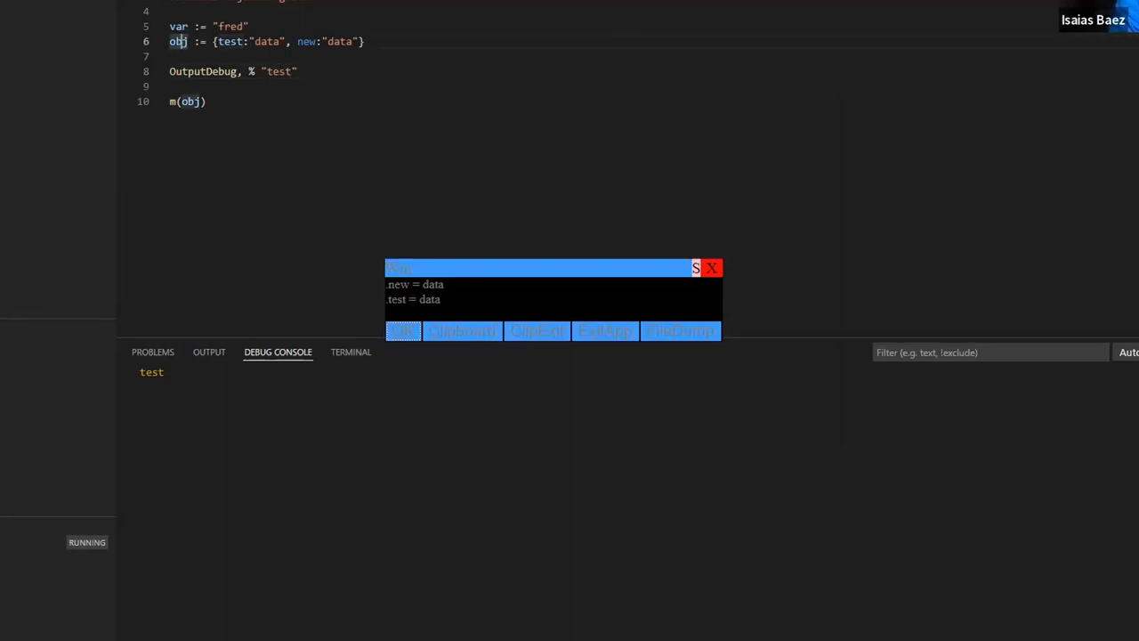
mouse_move(317, 134)
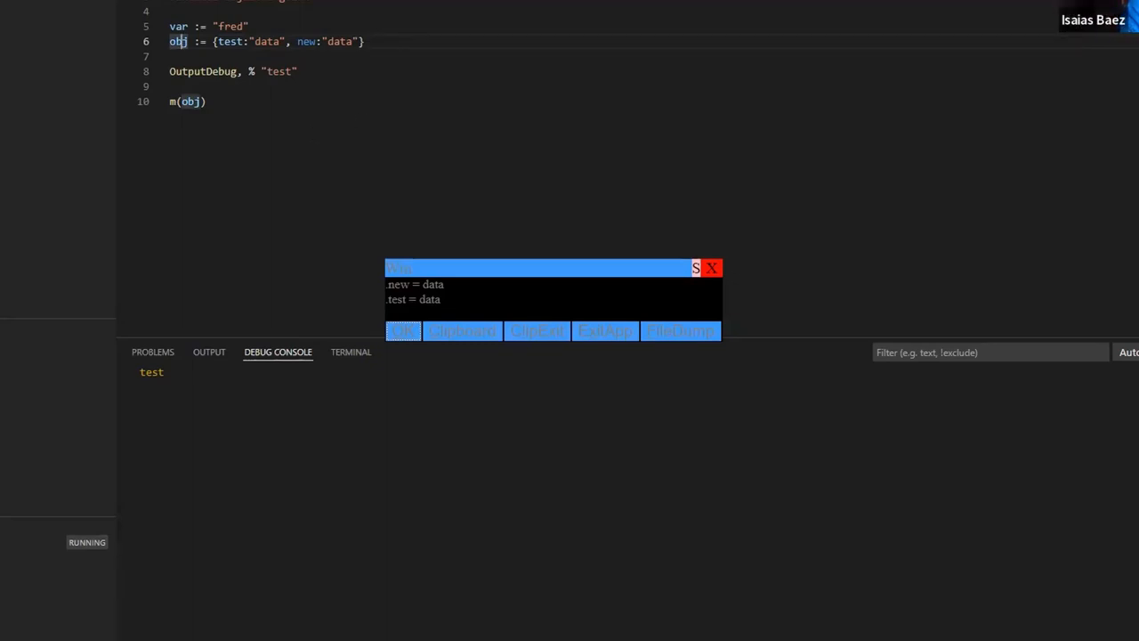
left_click(712, 268)
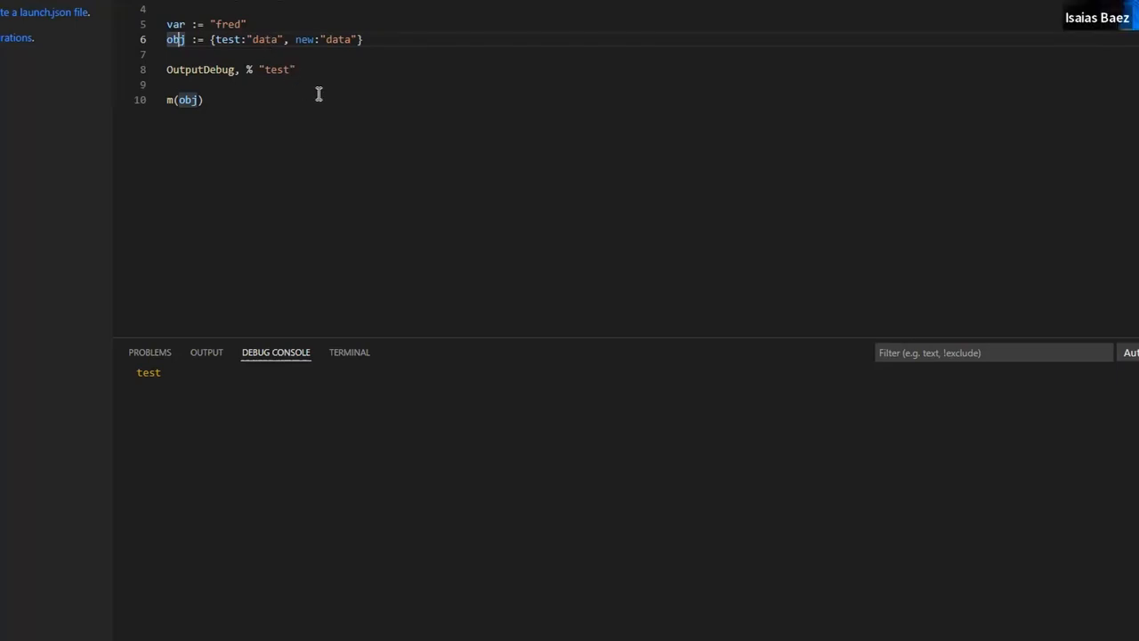
mouse_move(443, 141)
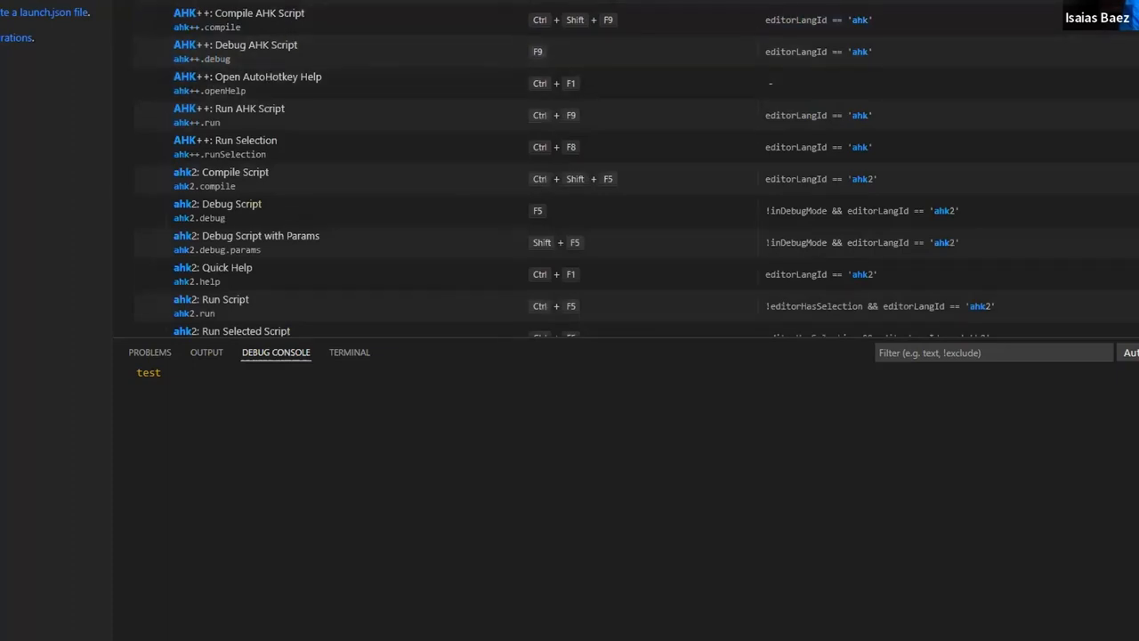
mouse_move(297, 33)
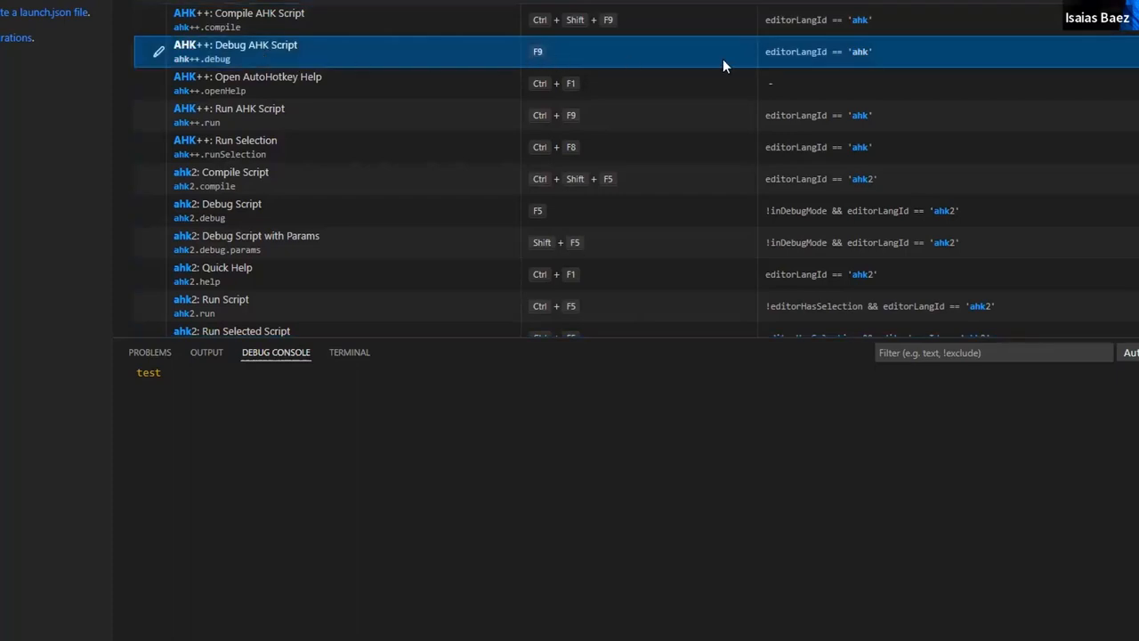
Scroll through the ahk keyboard shortcuts, reviewing the AHK++ F9 and ahk2 F5 bindings
scroll("down", 3)
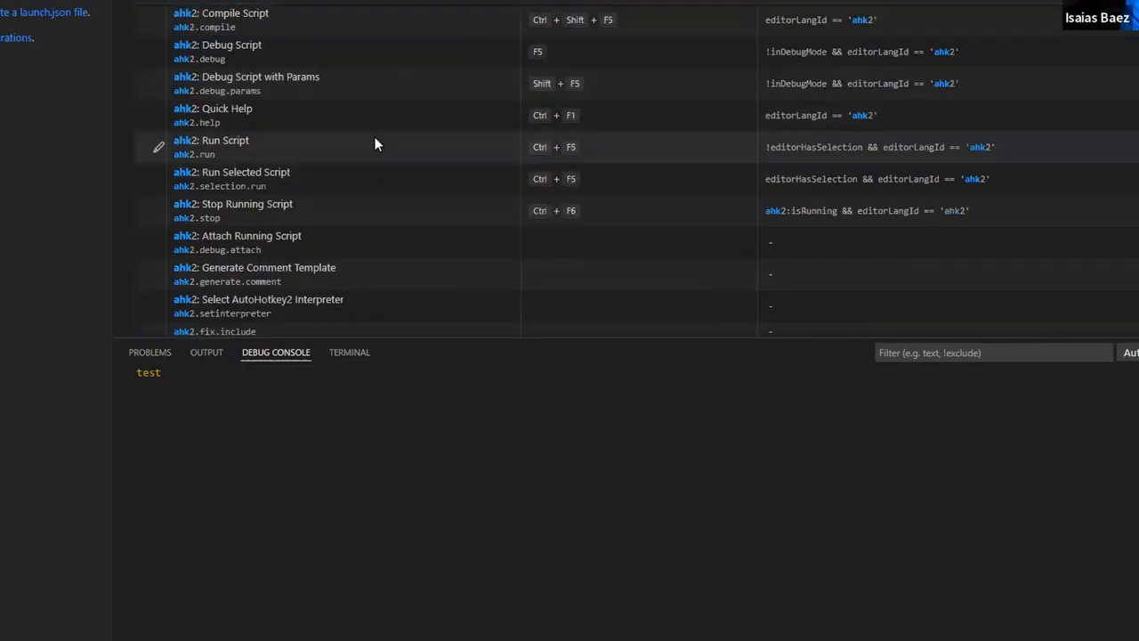
scroll("up", 3)
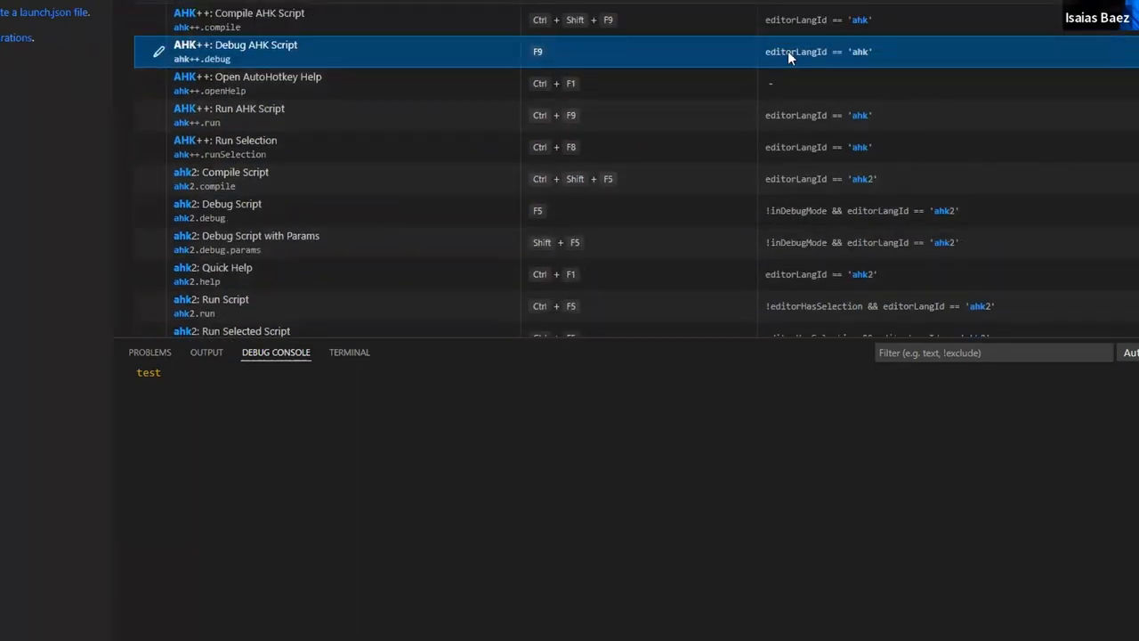
mouse_move(836, 56)
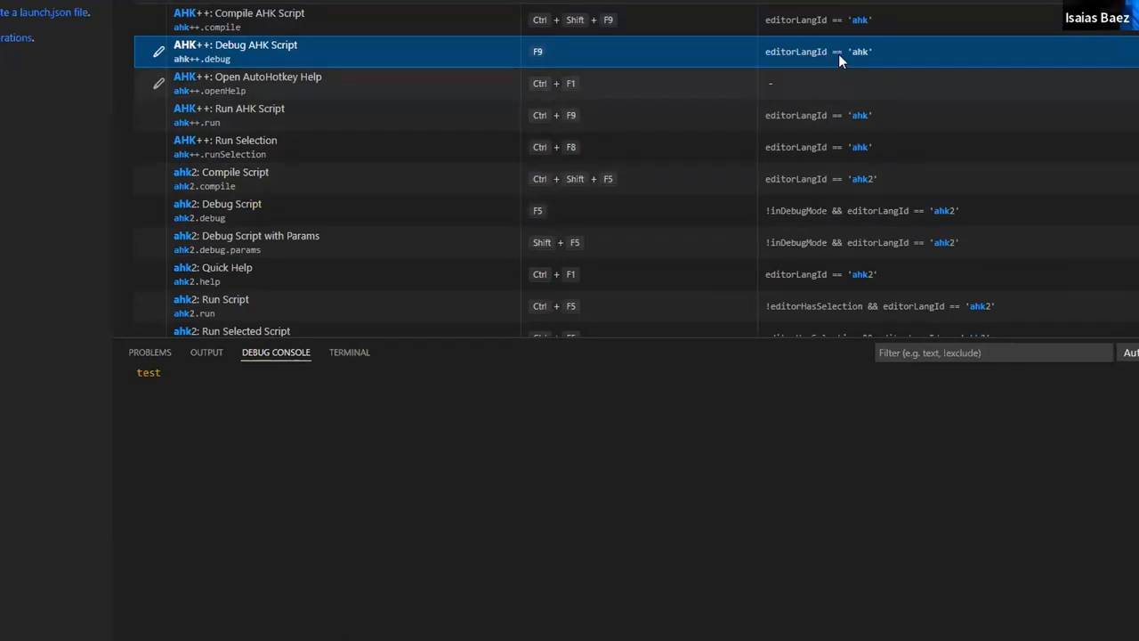
mouse_move(538, 60)
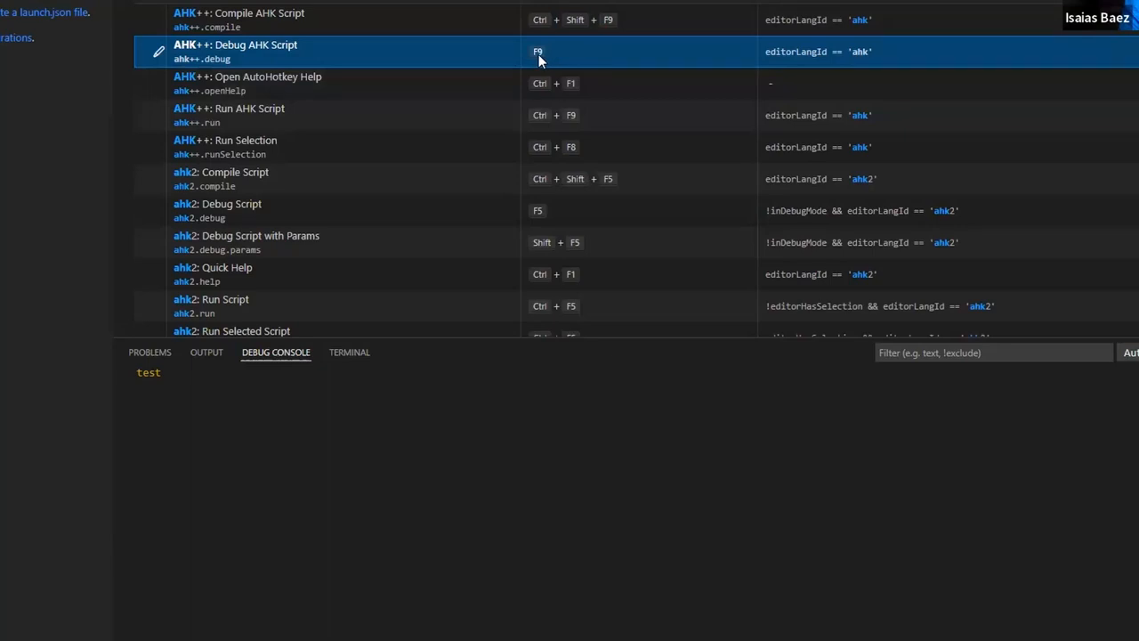
mouse_move(868, 69)
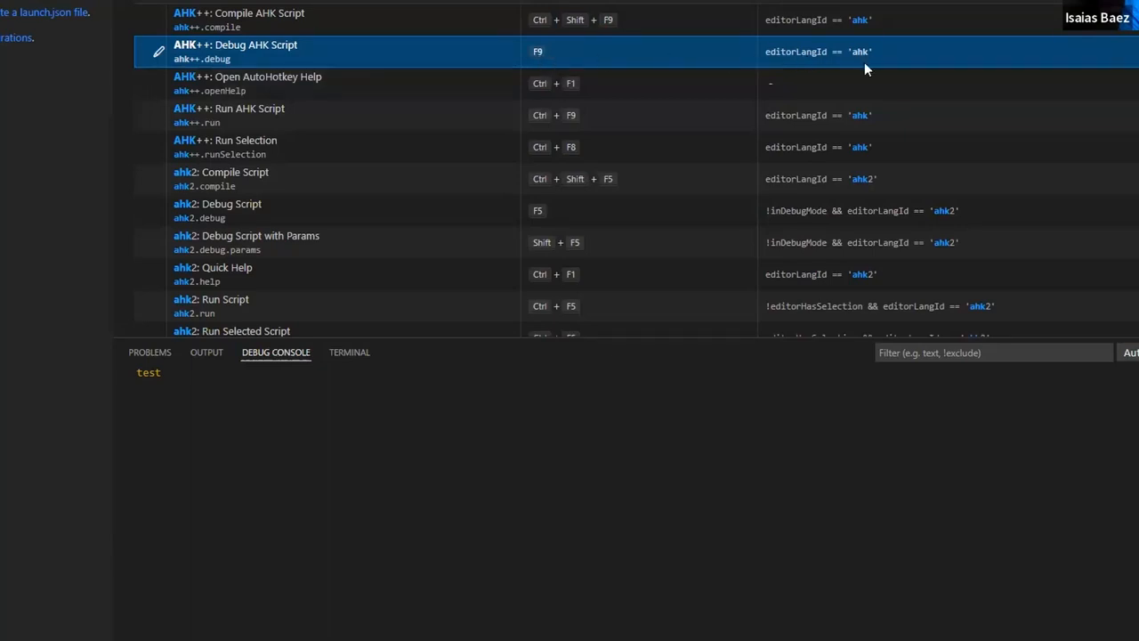
mouse_move(862, 56)
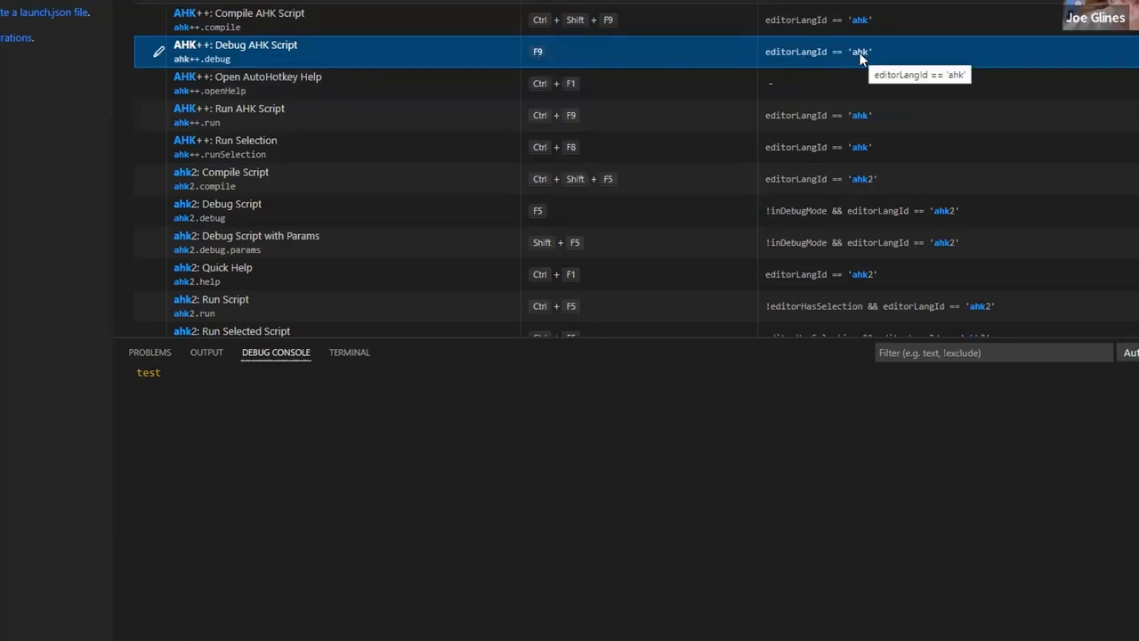
mouse_move(855, 55)
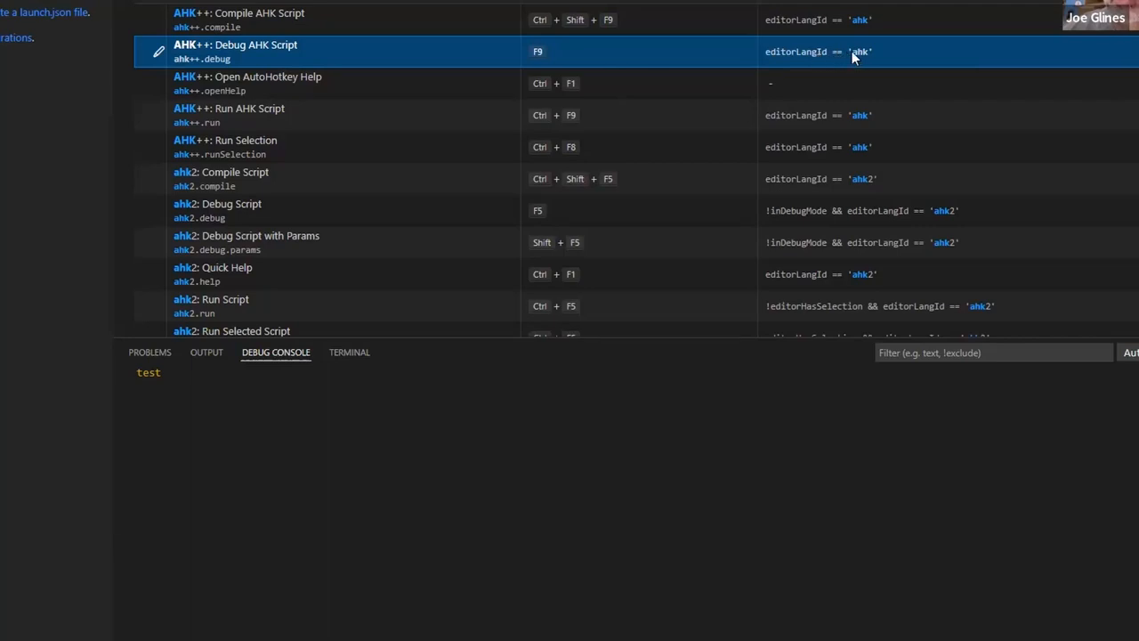
mouse_move(853, 55)
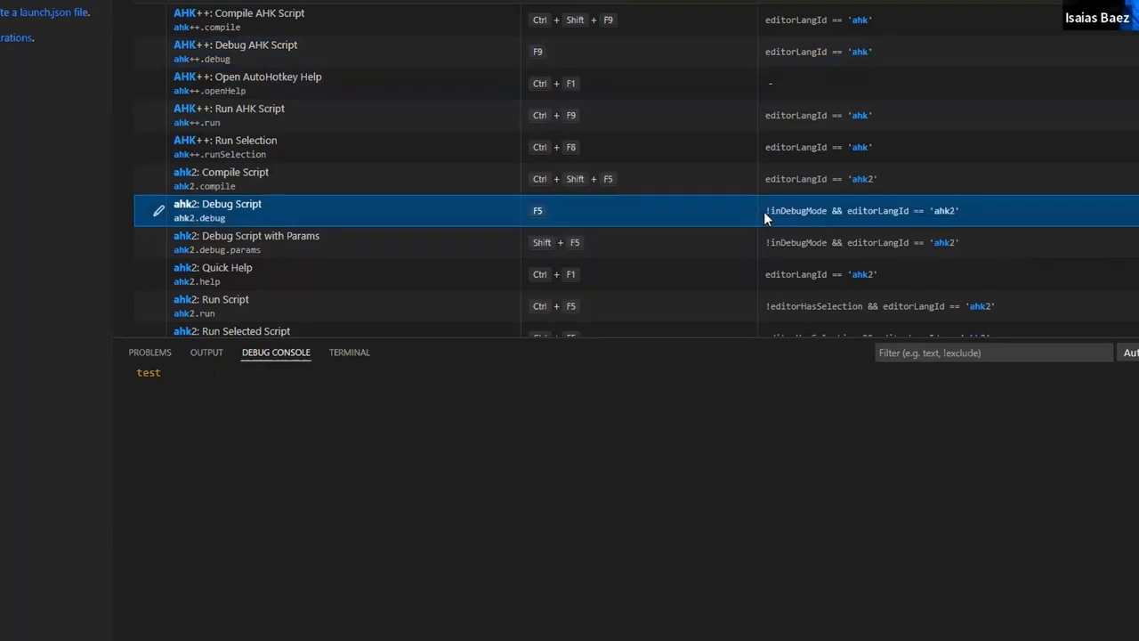
mouse_move(883, 211)
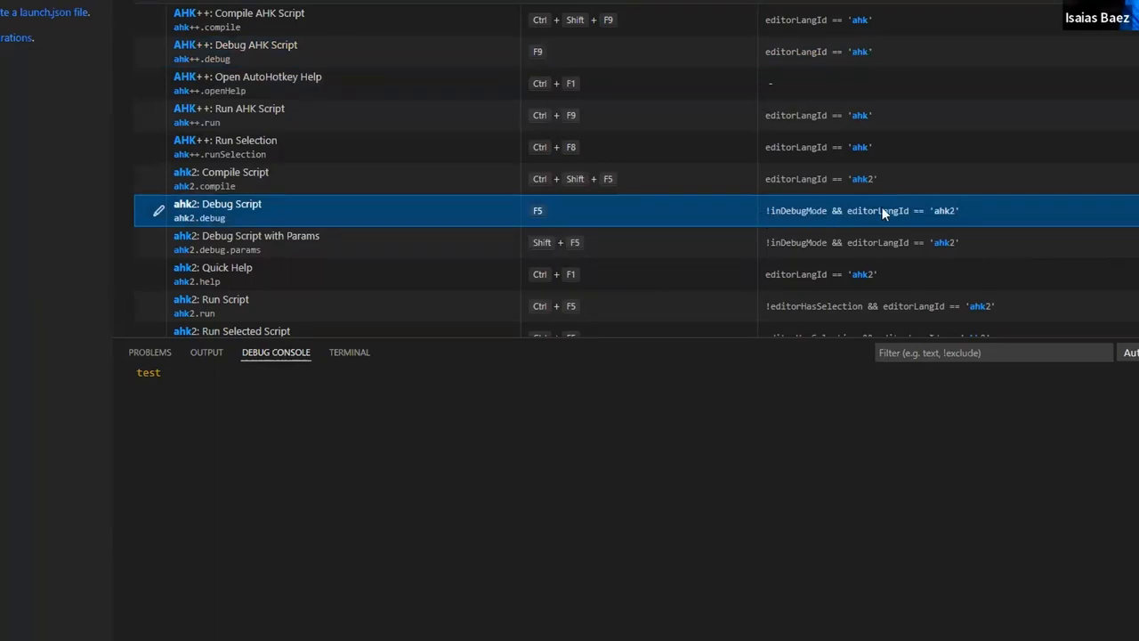
mouse_move(910, 81)
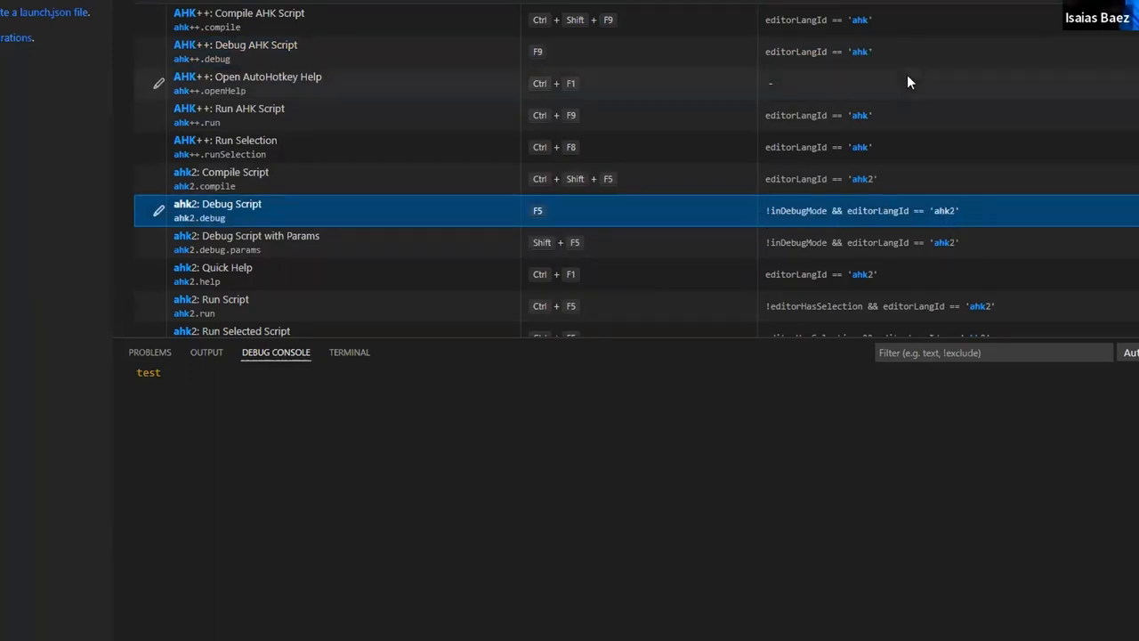
mouse_move(543, 213)
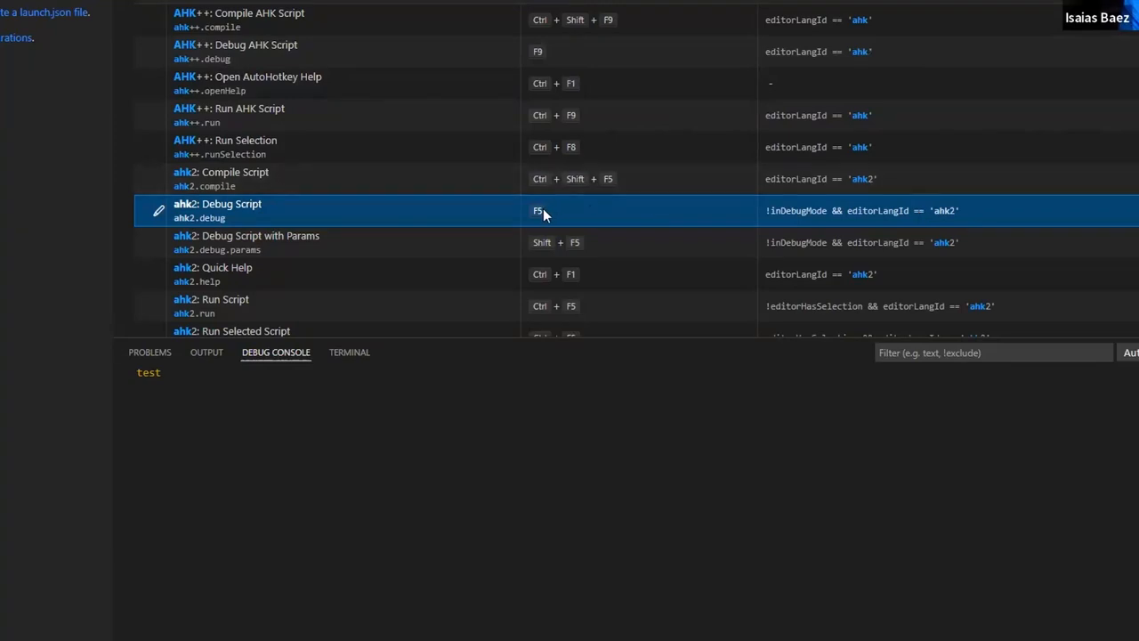
mouse_move(618, 203)
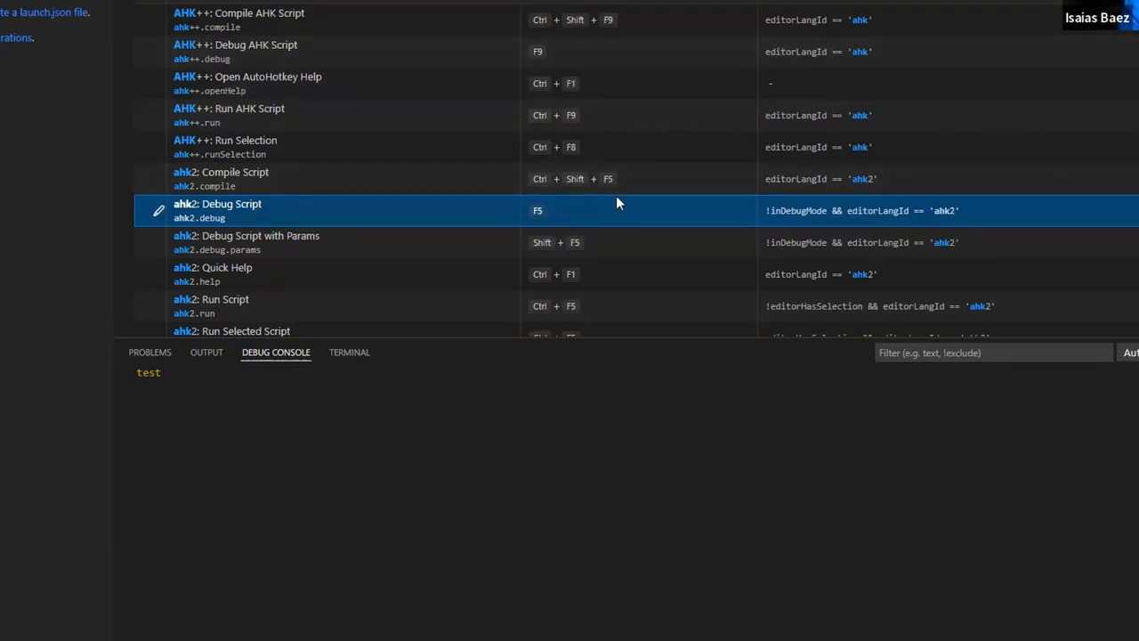
mouse_move(299, 178)
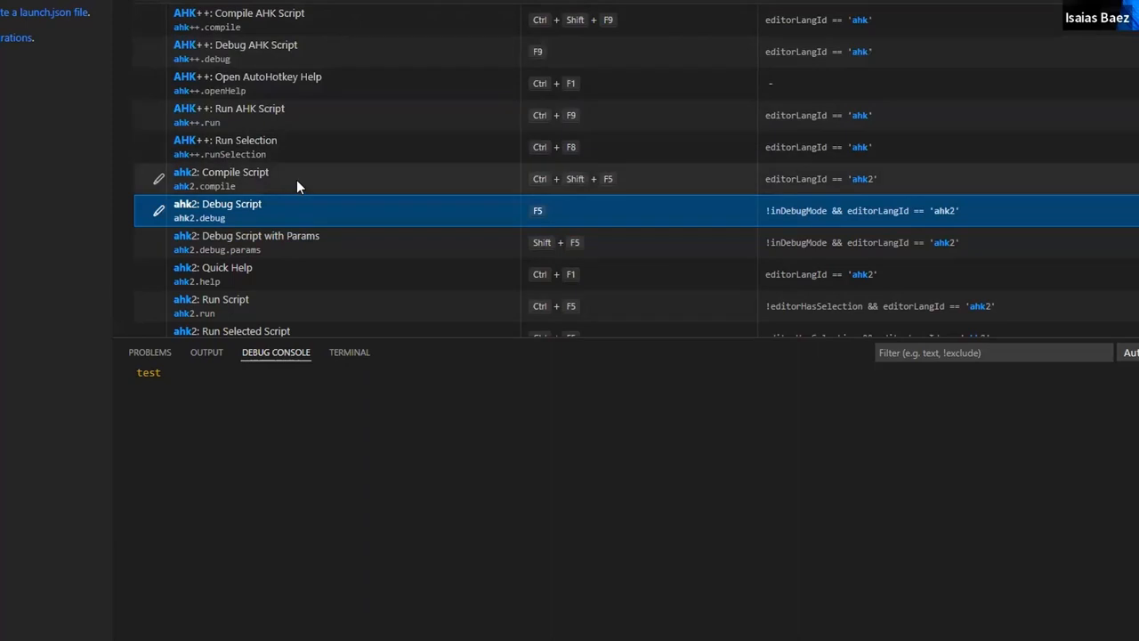
scroll("down", 3)
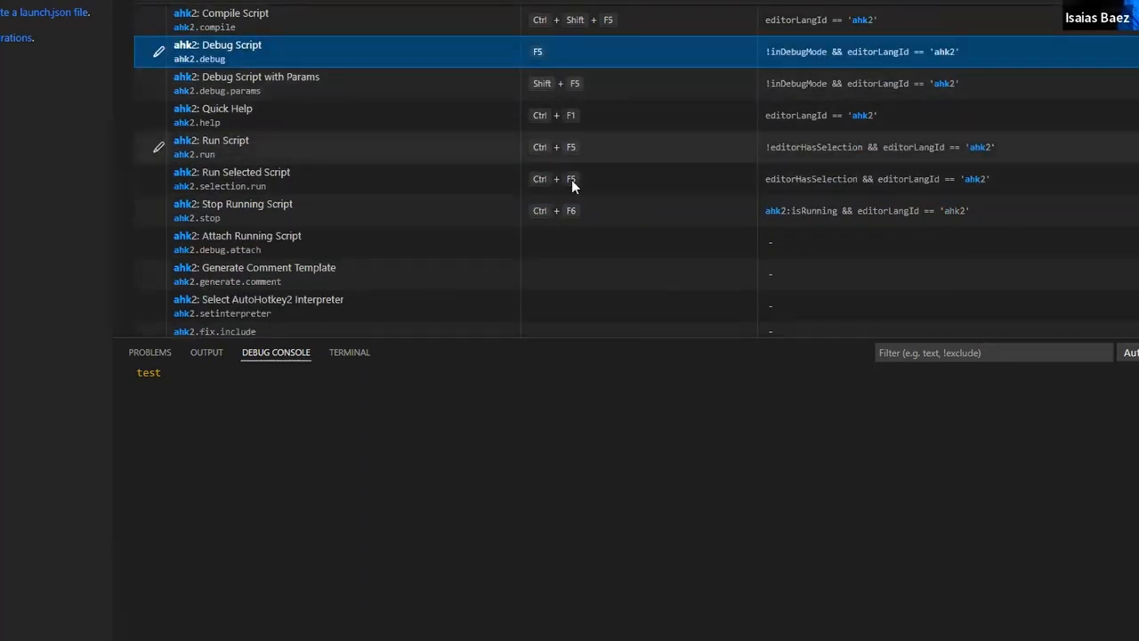
mouse_move(851, 108)
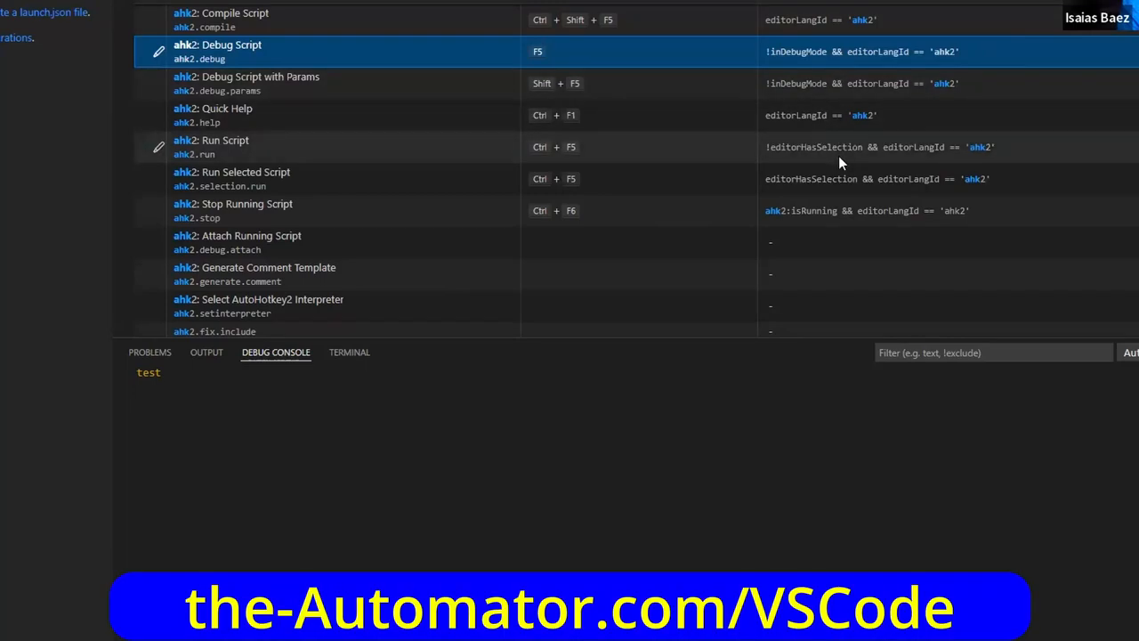
mouse_move(481, 146)
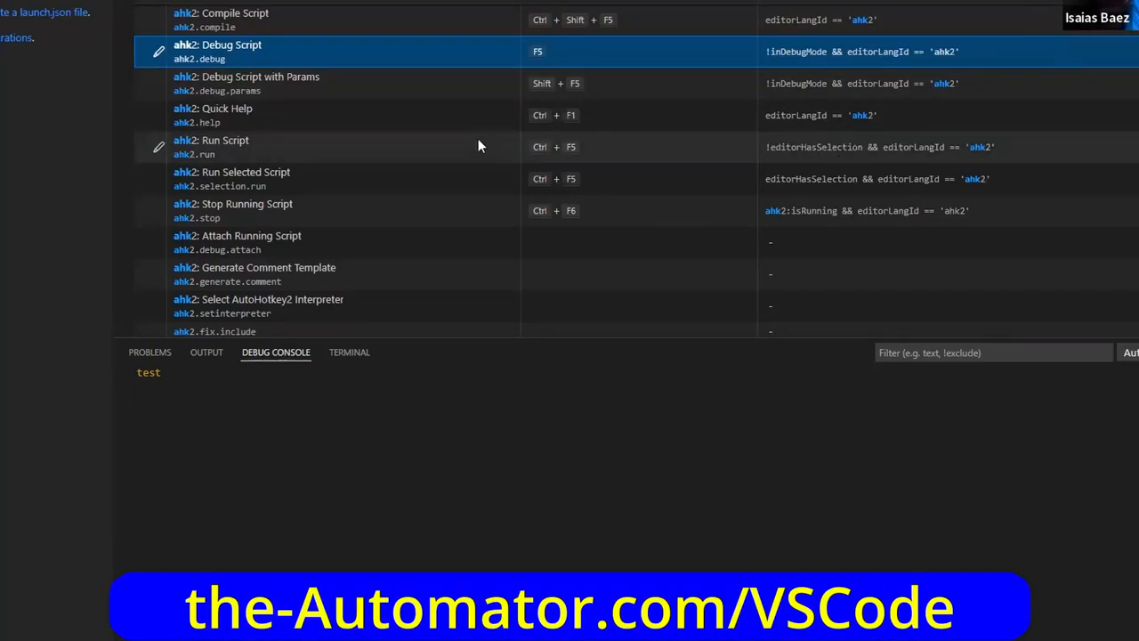
scroll("up", 3)
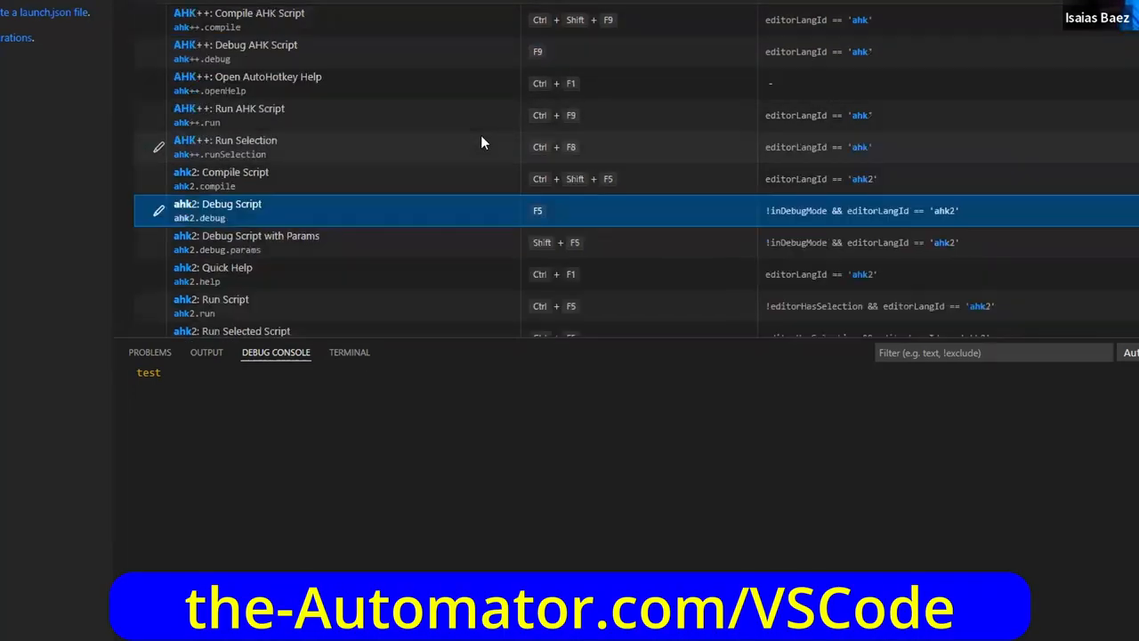